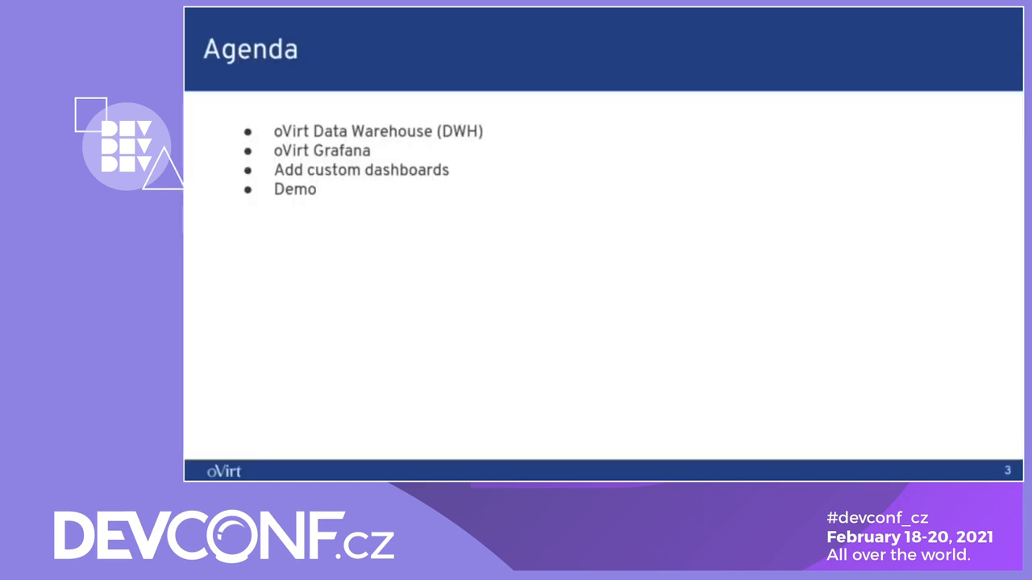
{"action": "mouse_move", "coordinate": [862, 342]}
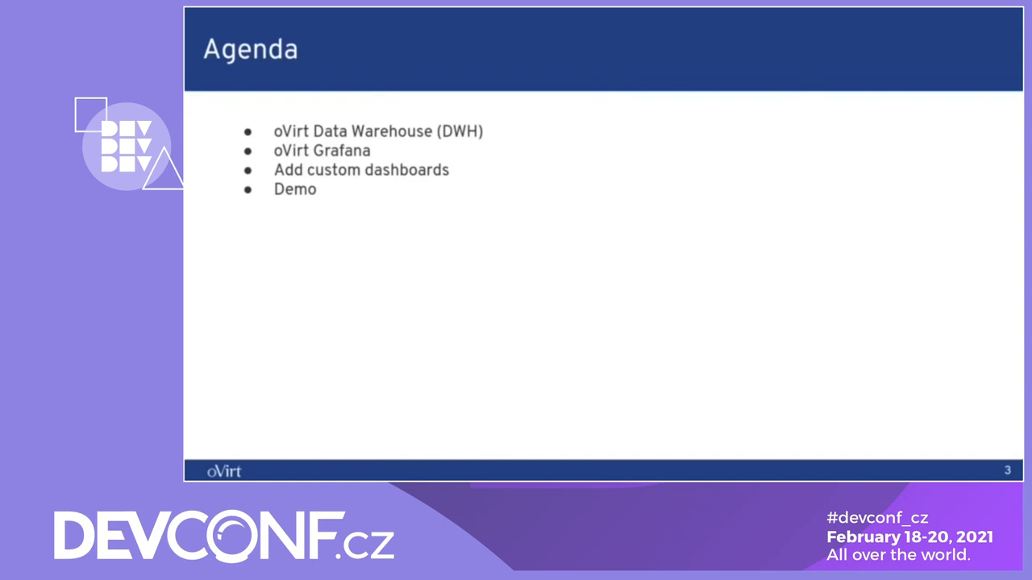
- Advance from the Agenda slide to the ETL Process slide's Transform step
{"action": "key", "text": "Right"}
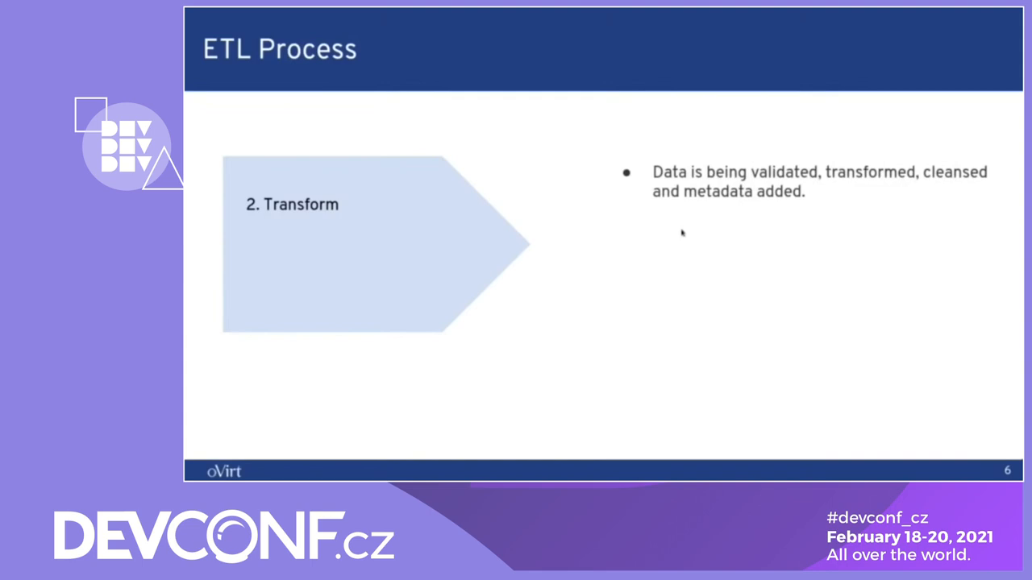
- Advance the ETL Process slide to step 3, Load
{"action": "key", "text": "Right"}
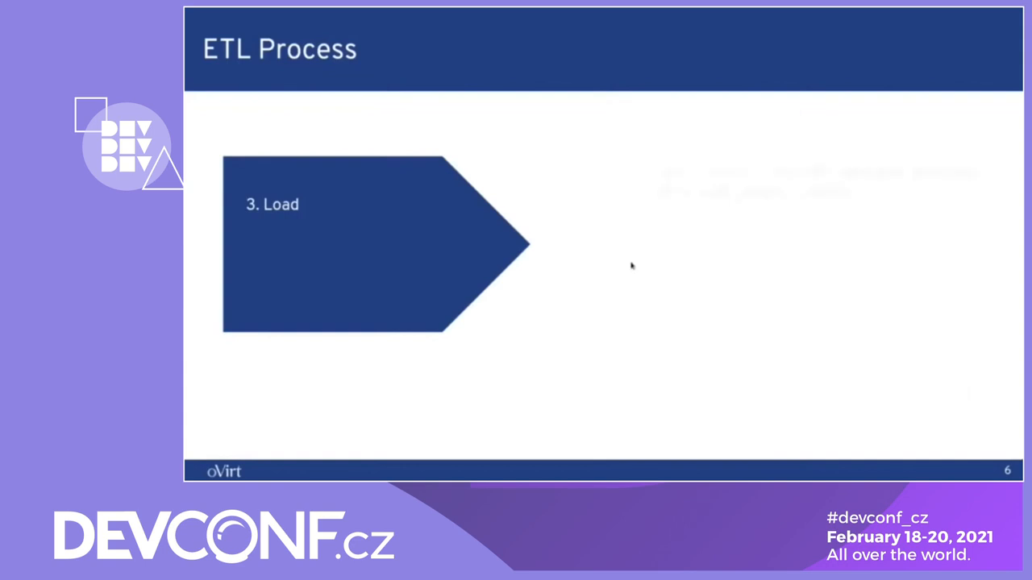
{"action": "key", "text": "right"}
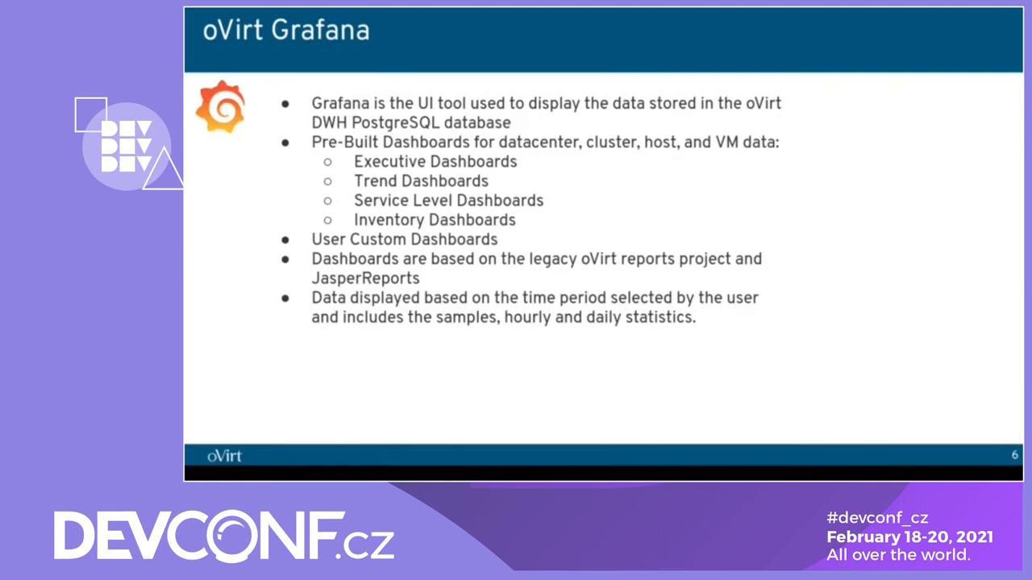
- Advance to the oVirt Grafana Installation slide showing the Monitoring Portal
{"action": "key", "text": "Right"}
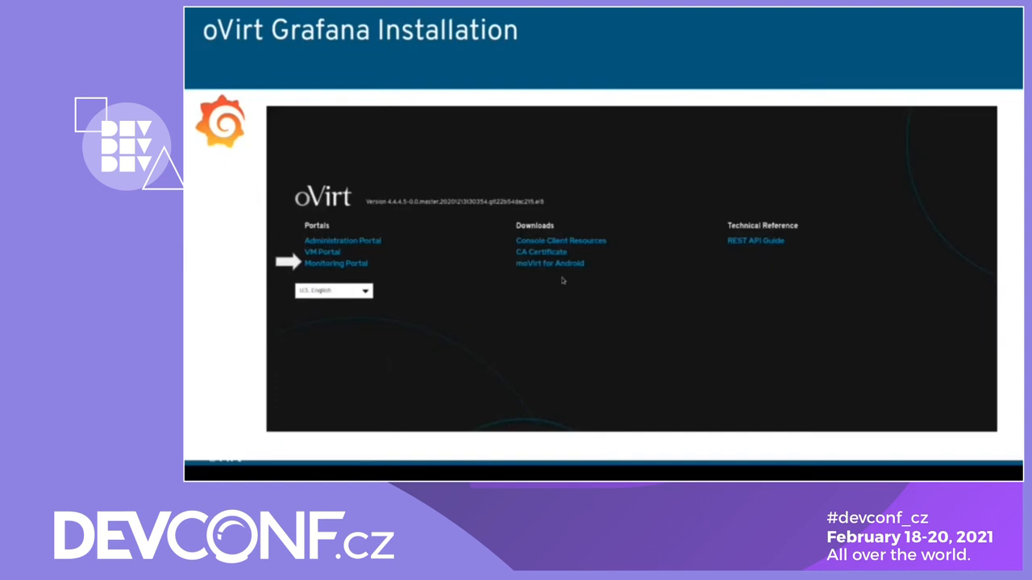
{"action": "mouse_move", "coordinate": [417, 128]}
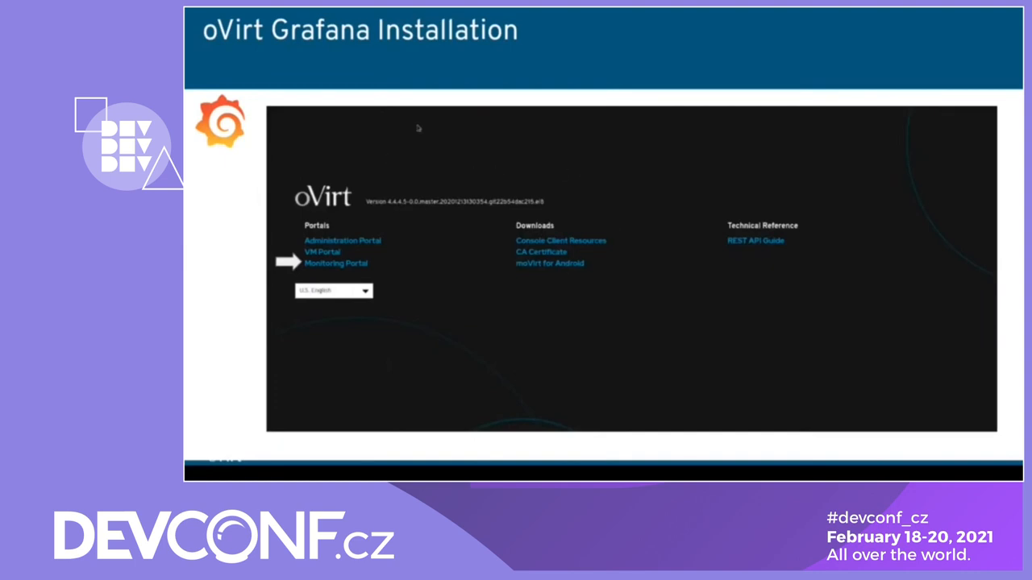
{"action": "mouse_move", "coordinate": [341, 270]}
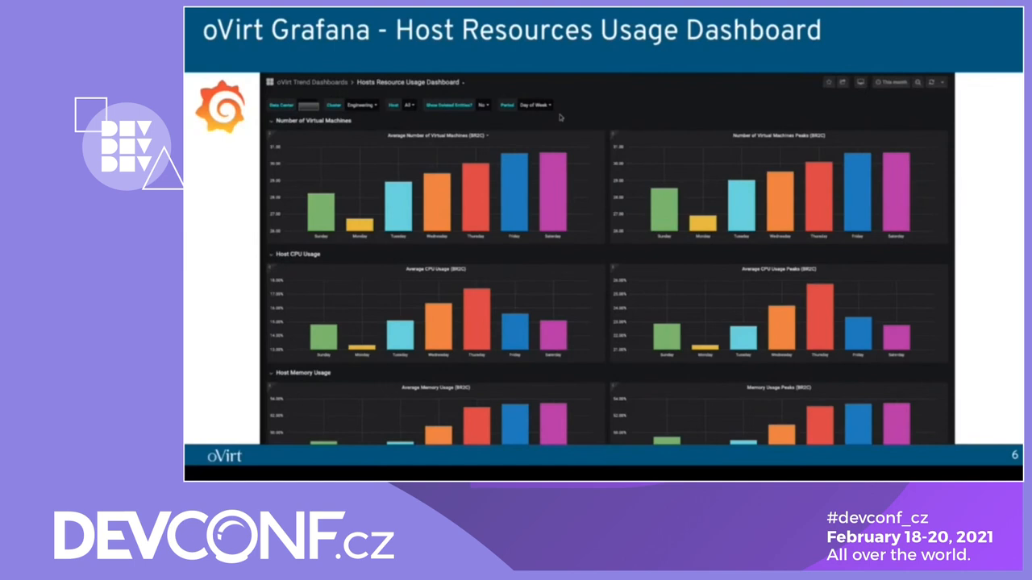
{"action": "mouse_move", "coordinate": [351, 177]}
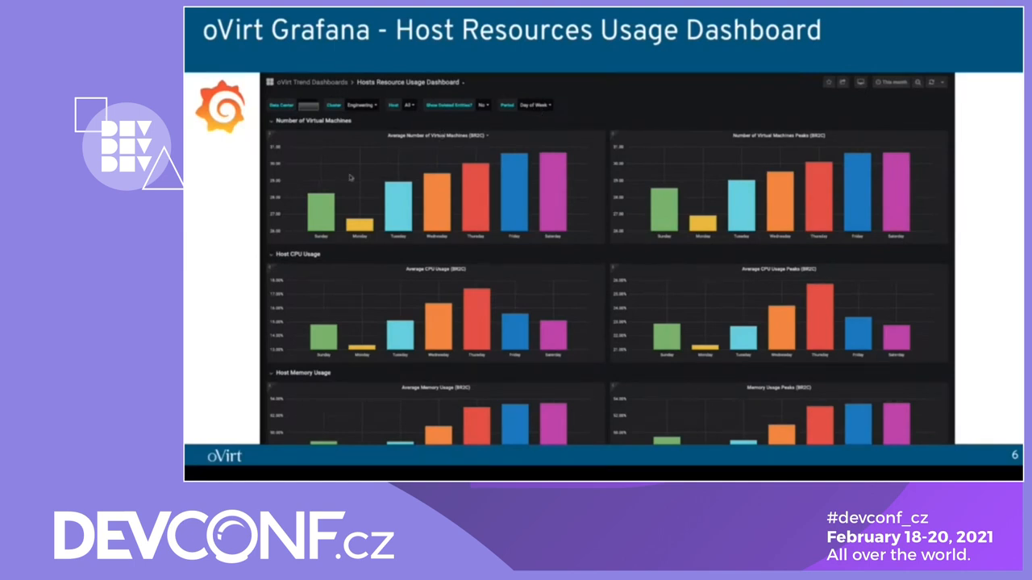
{"action": "mouse_move", "coordinate": [388, 168]}
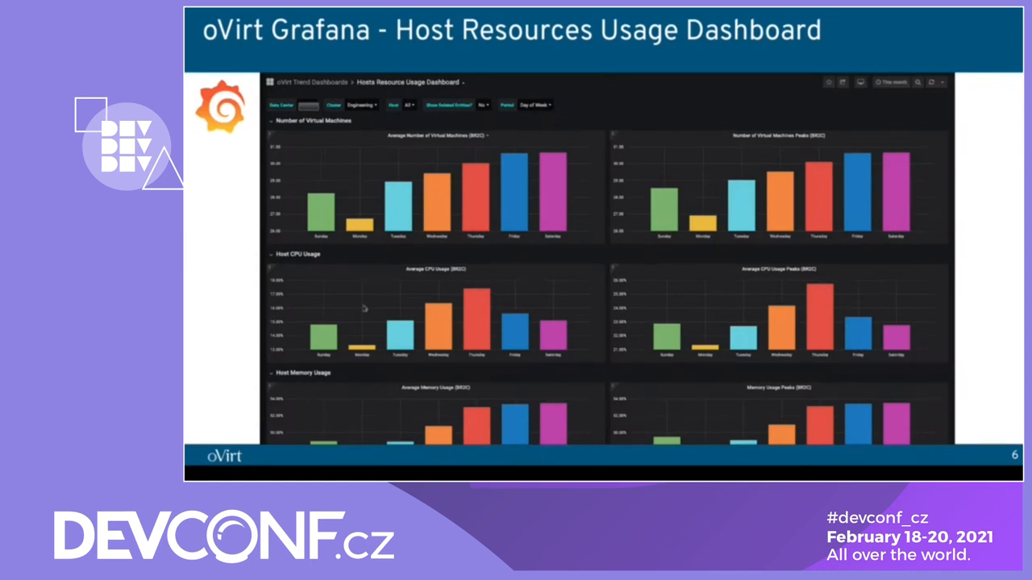
{"action": "mouse_move", "coordinate": [471, 376]}
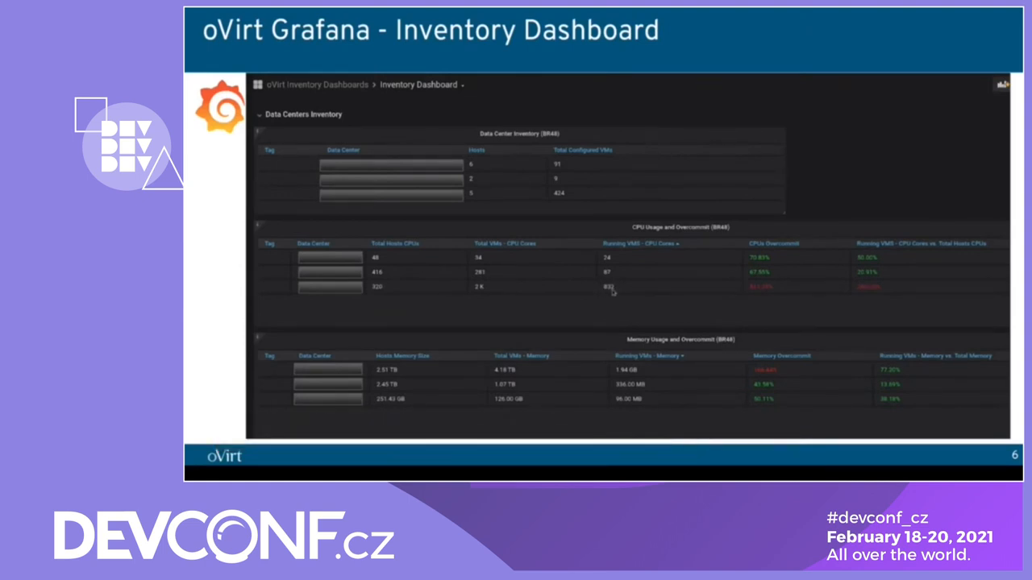
{"action": "mouse_move", "coordinate": [560, 302]}
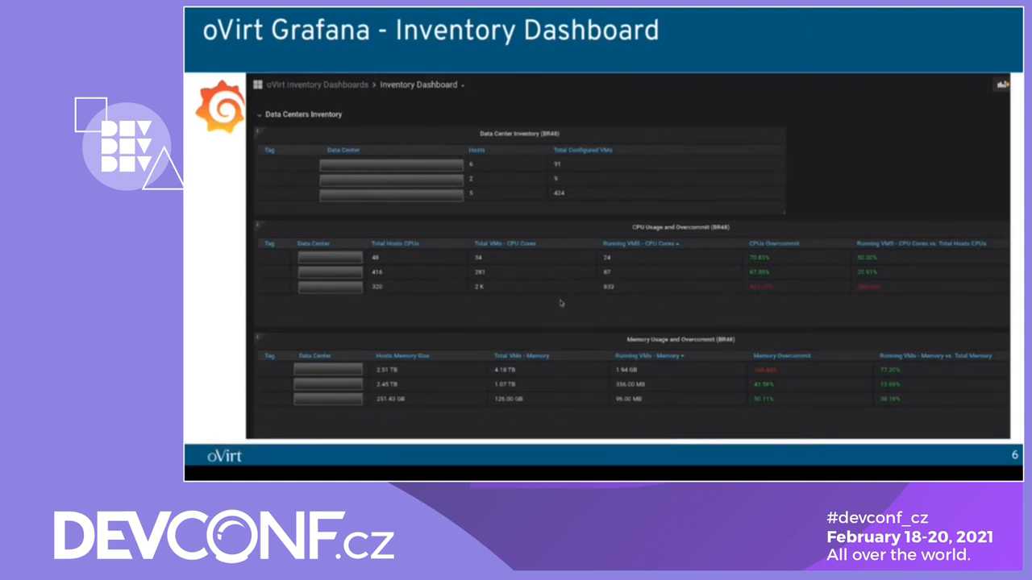
{"action": "mouse_move", "coordinate": [373, 297]}
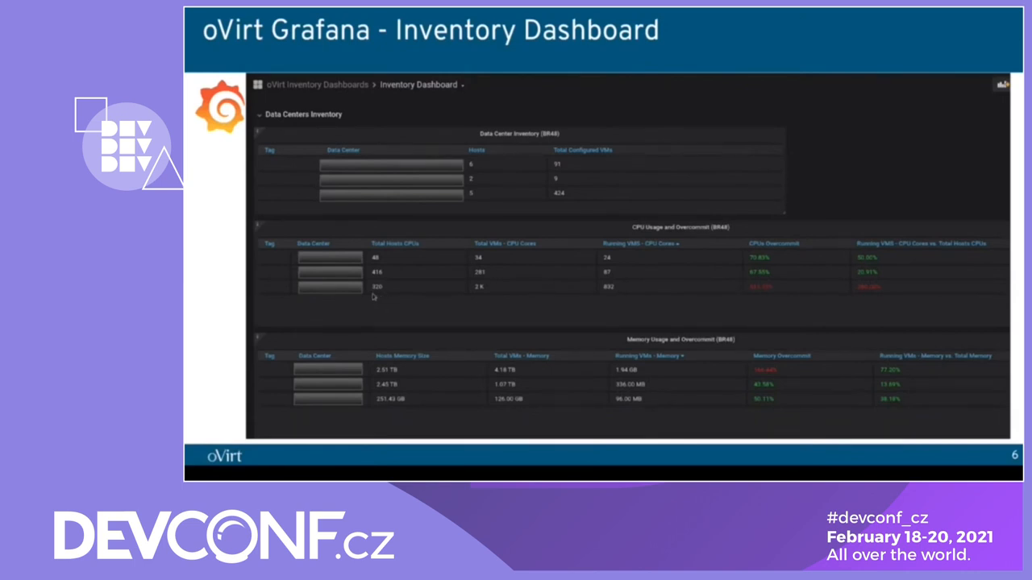
{"action": "mouse_move", "coordinate": [528, 306]}
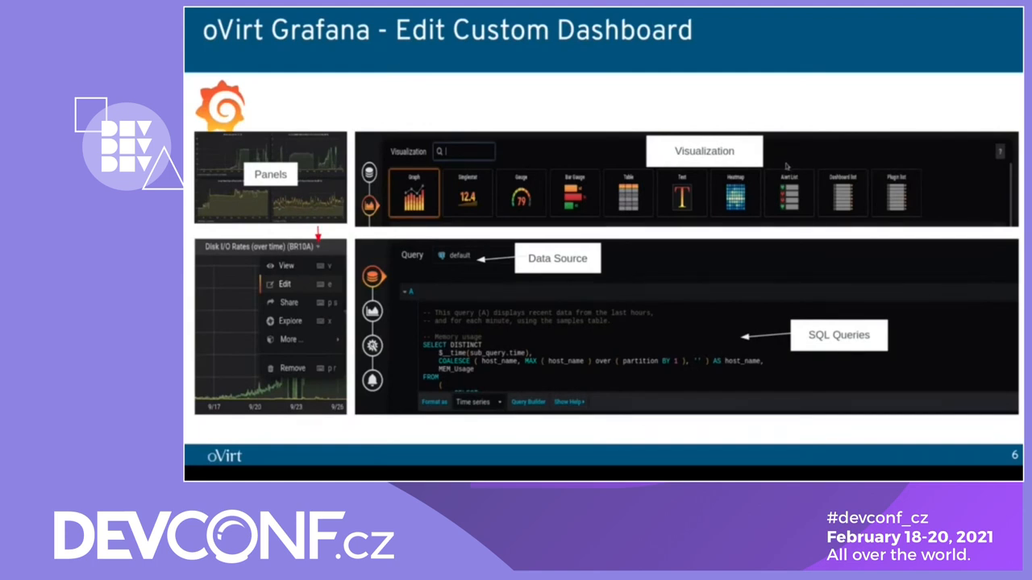
{"action": "mouse_move", "coordinate": [489, 245]}
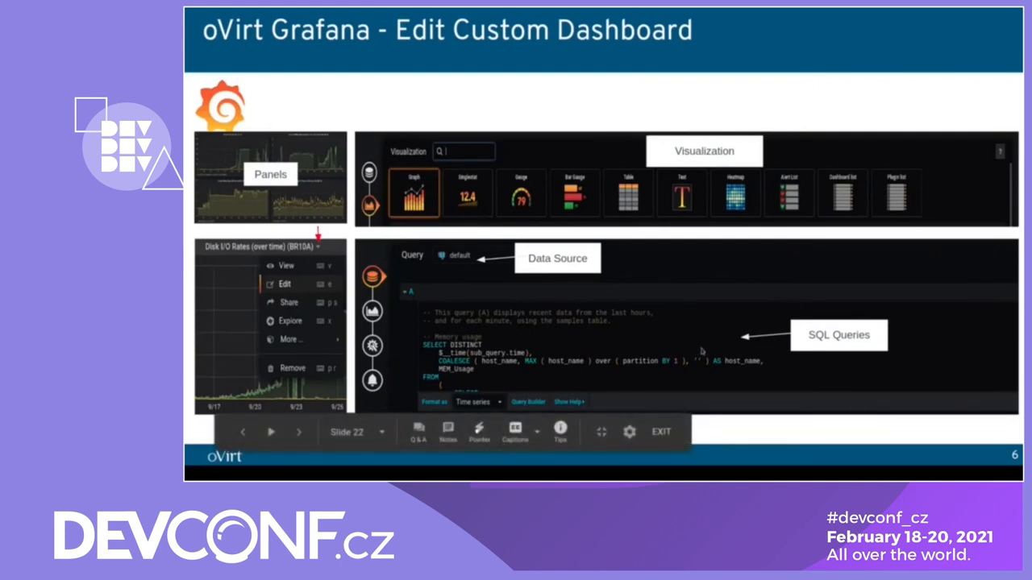
- Exit the slideshow to return to the oVirt welcome page
{"action": "left_click", "coordinate": [298, 432]}
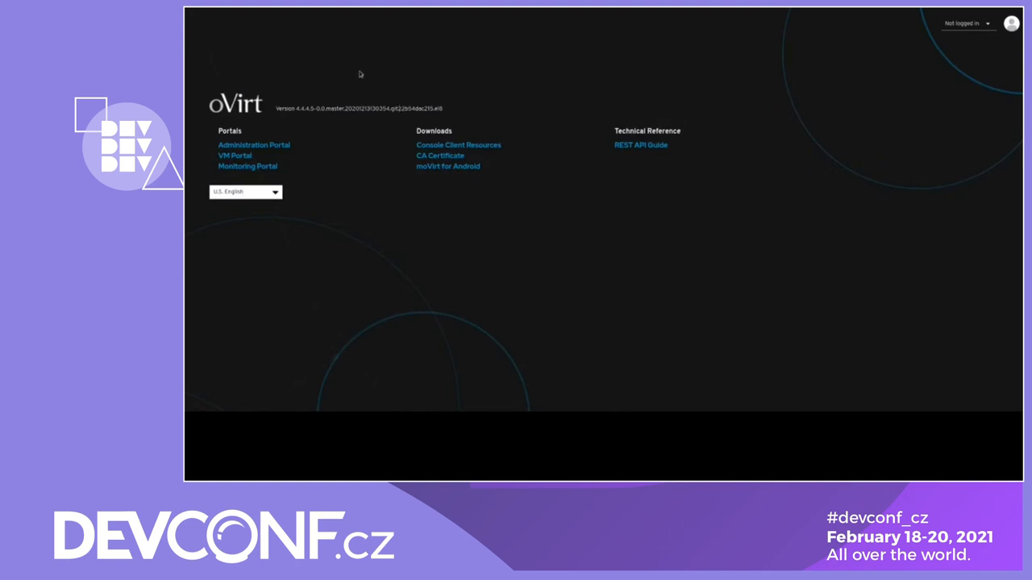
{"action": "mouse_move", "coordinate": [275, 46]}
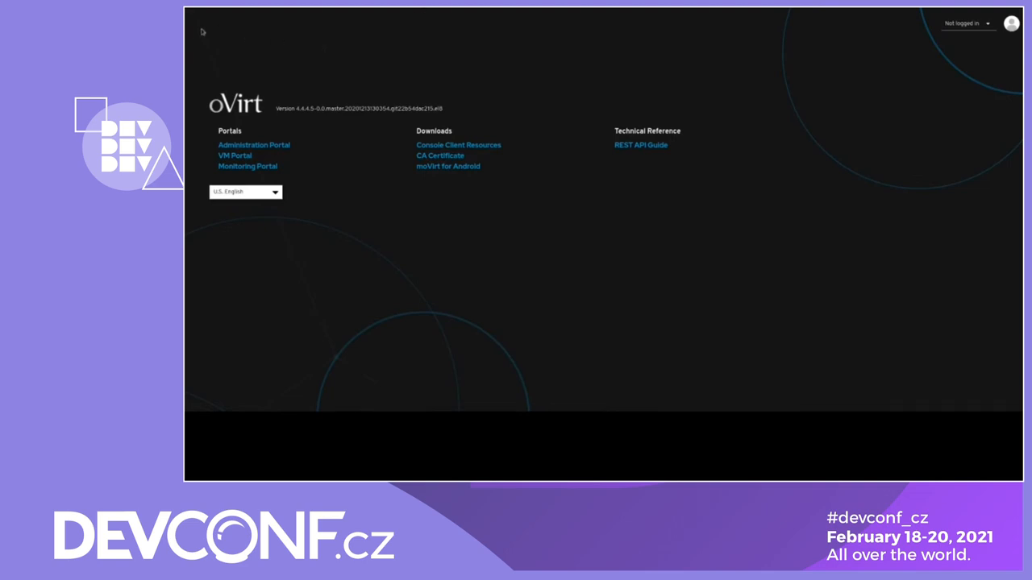
{"action": "mouse_move", "coordinate": [248, 166]}
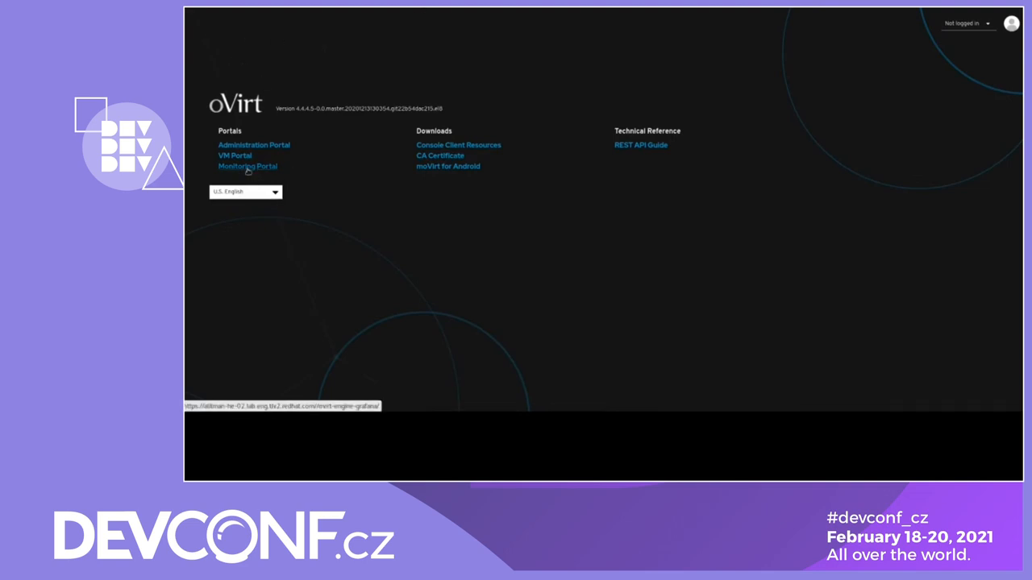
- Open the Monitoring Portal from the Portals section of the oVirt welcome page
{"action": "left_click", "coordinate": [247, 167]}
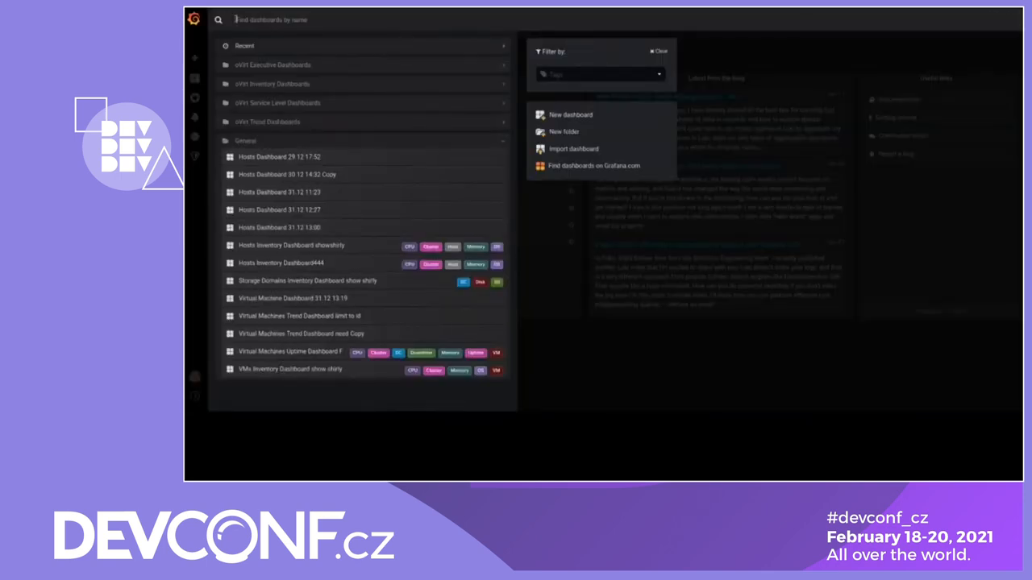
- Collapse General, expand oVirt Executive Dashboards, scroll the folders, and open the tag list
{"action": "left_click", "coordinate": [245, 140]}
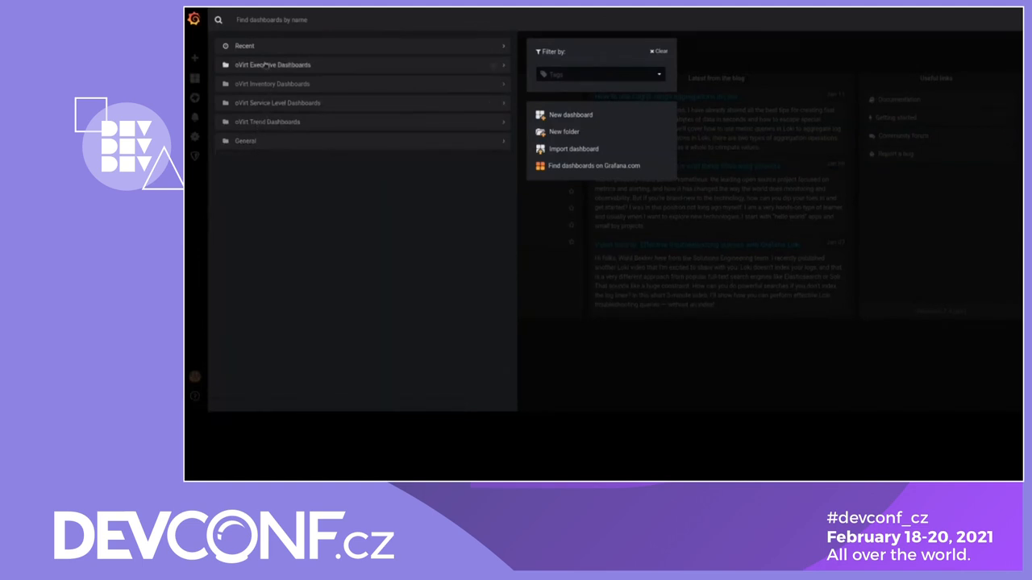
{"action": "mouse_move", "coordinate": [280, 127]}
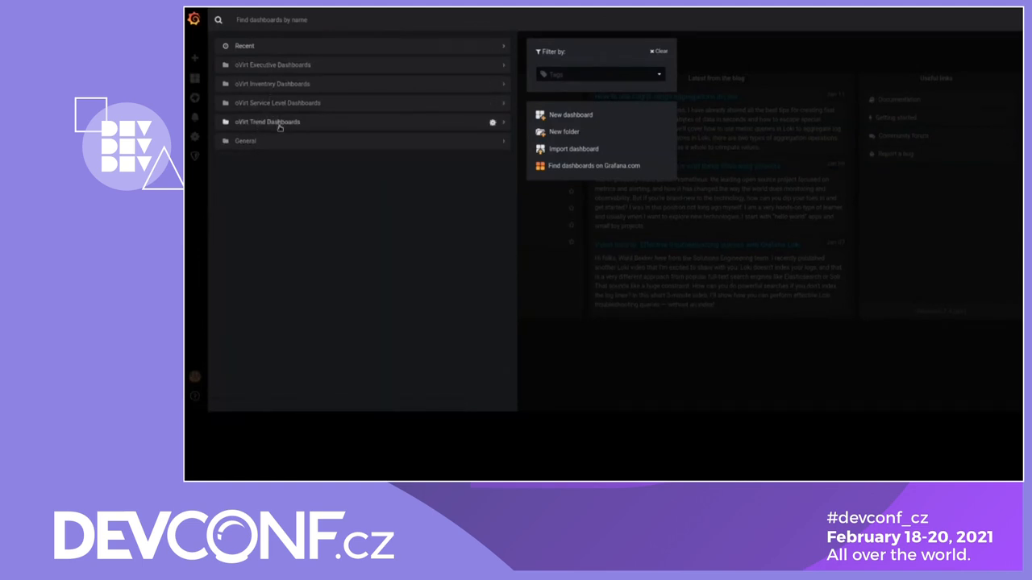
{"action": "mouse_move", "coordinate": [272, 64]}
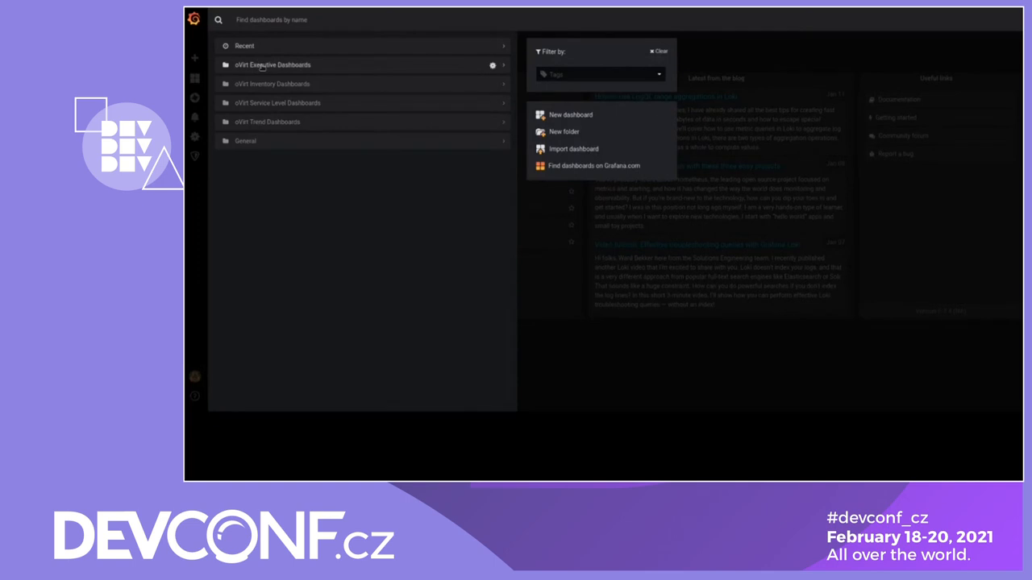
{"action": "left_click", "coordinate": [272, 64]}
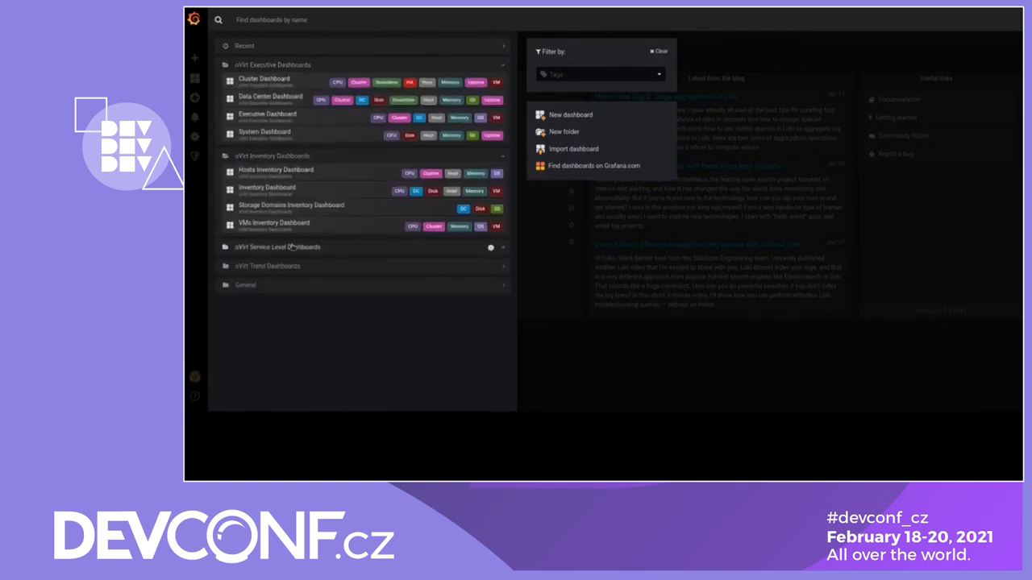
{"action": "scroll", "scroll_direction": "down", "scroll_amount": 3}
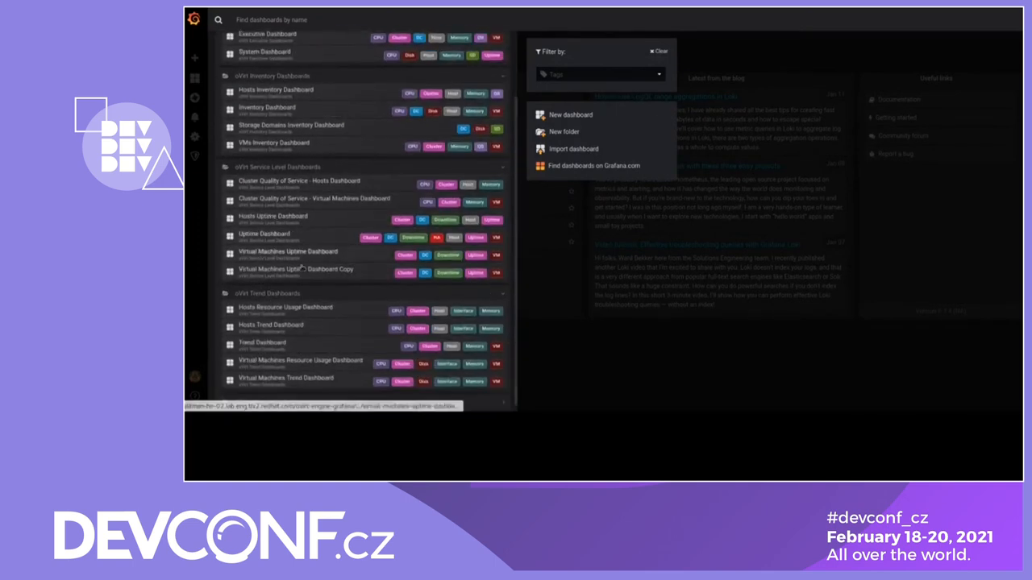
{"action": "scroll", "scroll_direction": "down", "scroll_amount": 3}
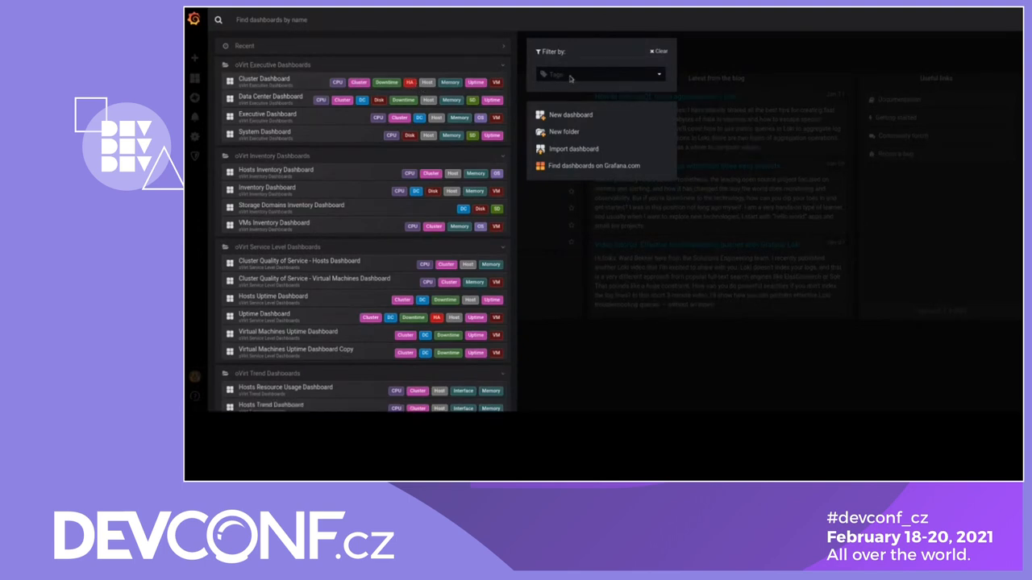
{"action": "left_click", "coordinate": [601, 74]}
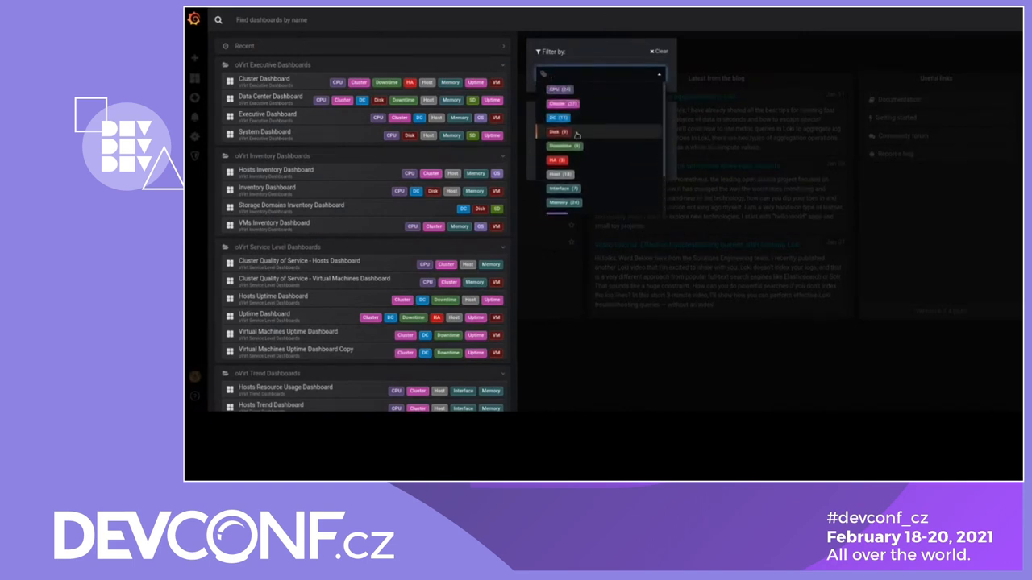
- Try the Disk tag filter, then clear the tag filter from the dashboard search
{"action": "left_click", "coordinate": [560, 132]}
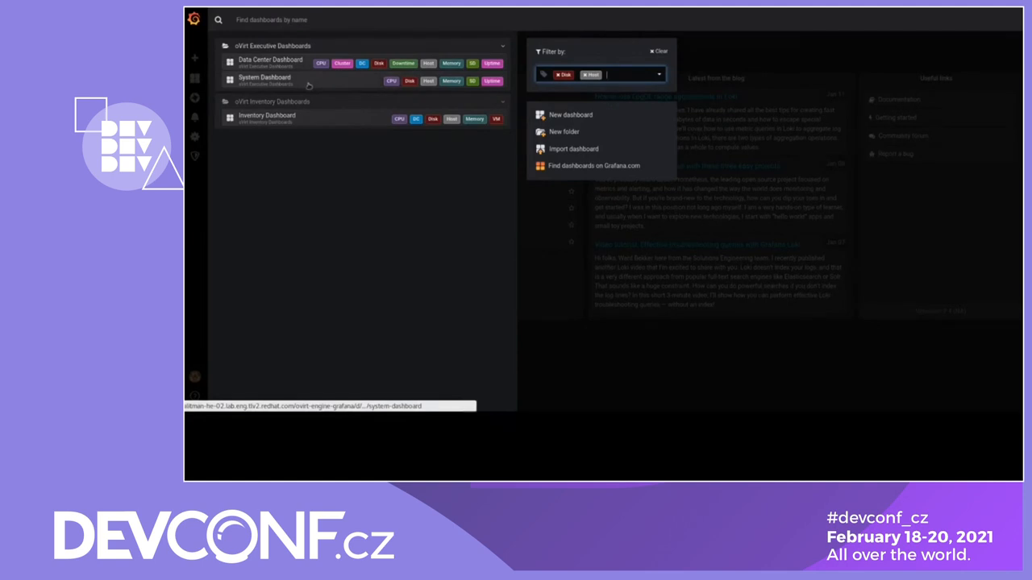
{"action": "left_click", "coordinate": [590, 74]}
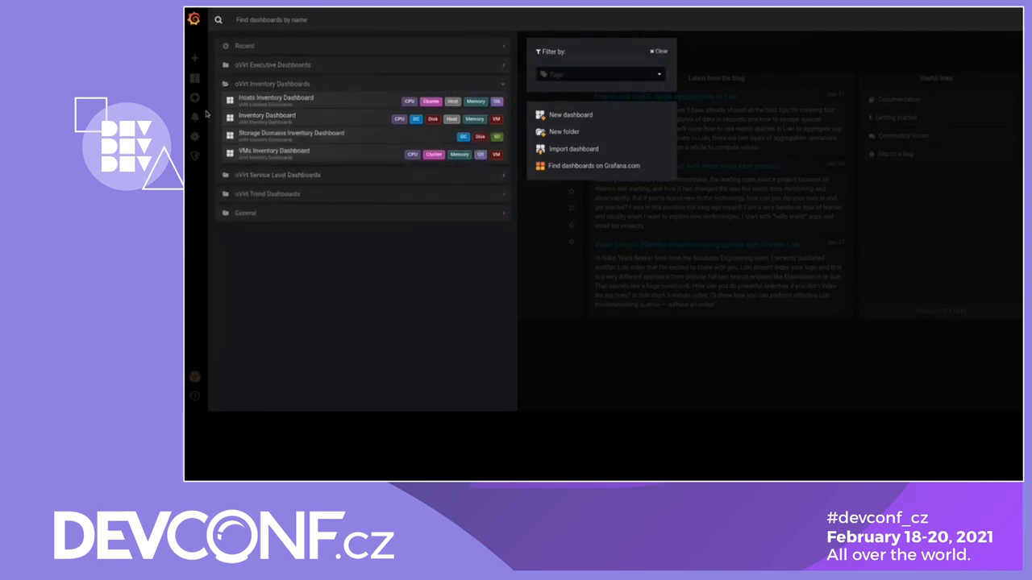
{"action": "mouse_move", "coordinate": [266, 115]}
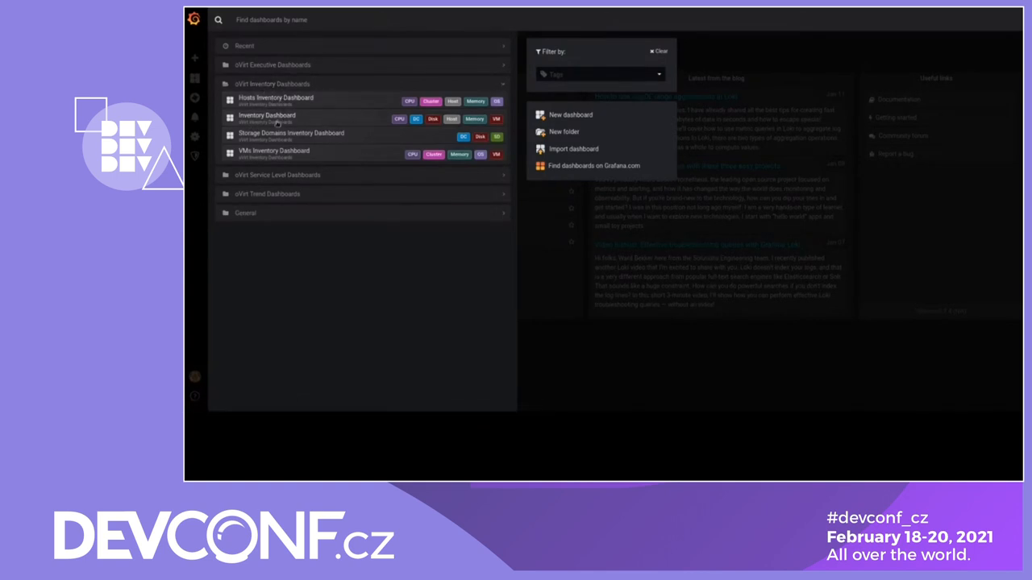
- Open the Inventory Dashboard and scroll to the Data Centers Inventory tables
{"action": "left_click", "coordinate": [266, 115]}
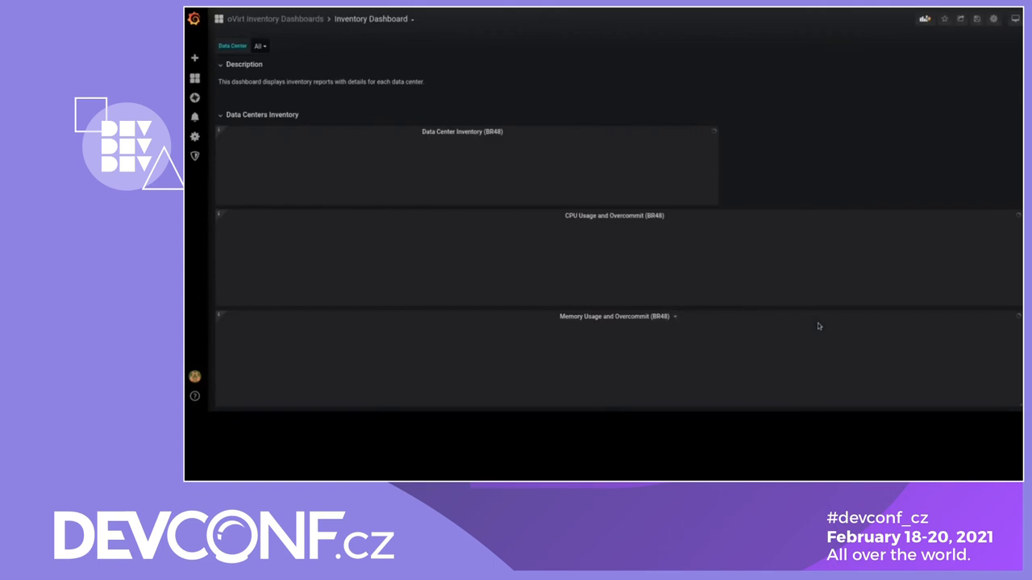
{"action": "mouse_move", "coordinate": [724, 150]}
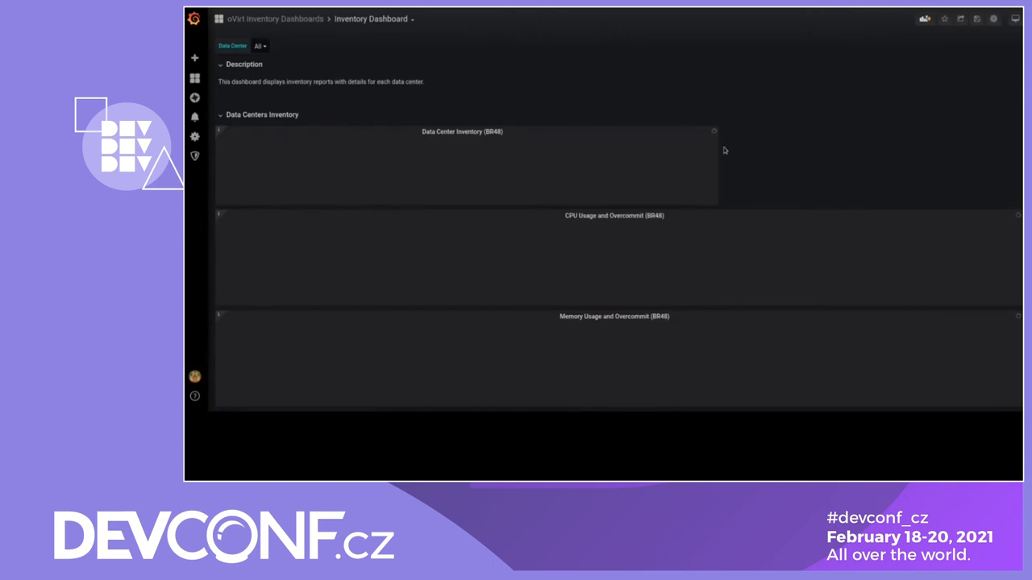
{"action": "scroll", "scroll_direction": "down", "scroll_amount": 3}
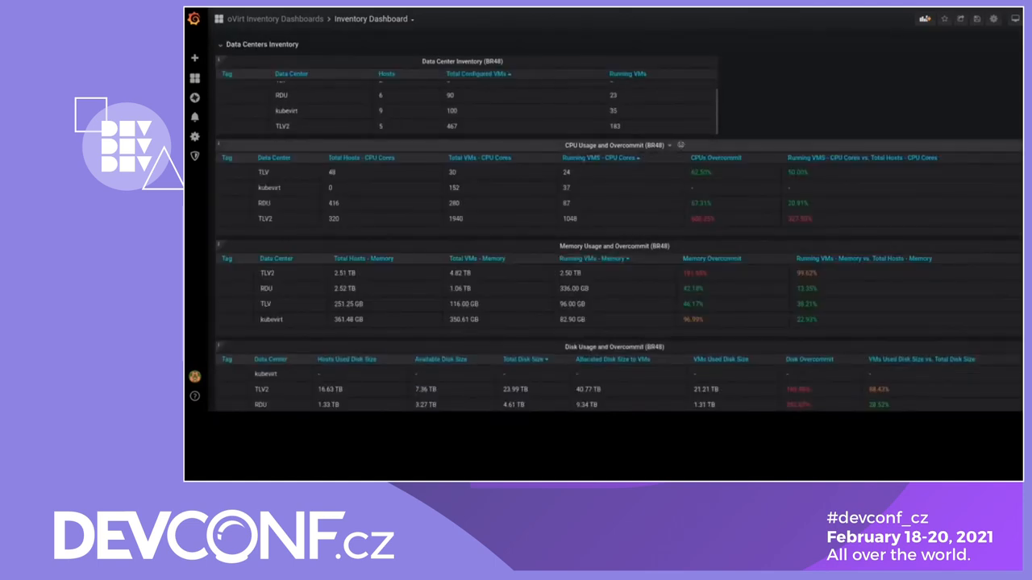
{"action": "scroll", "scroll_direction": "down", "scroll_amount": 3}
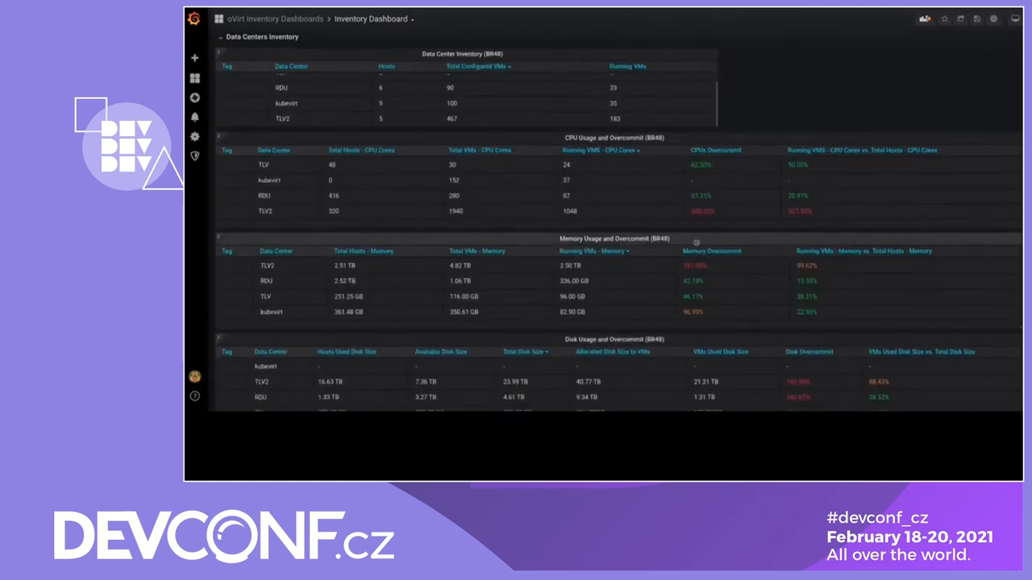
{"action": "scroll", "scroll_direction": "down", "scroll_amount": 3}
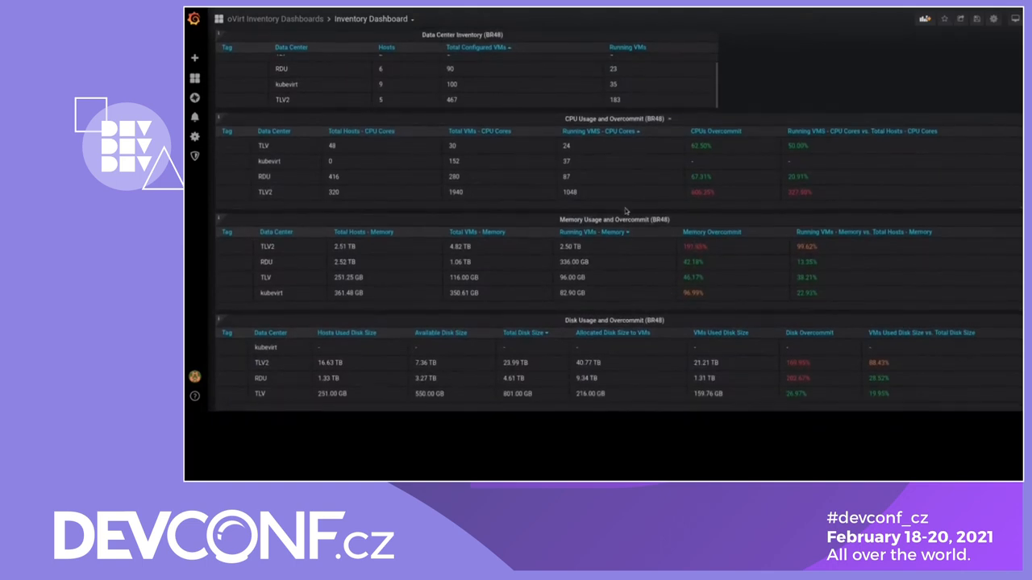
{"action": "mouse_move", "coordinate": [370, 195]}
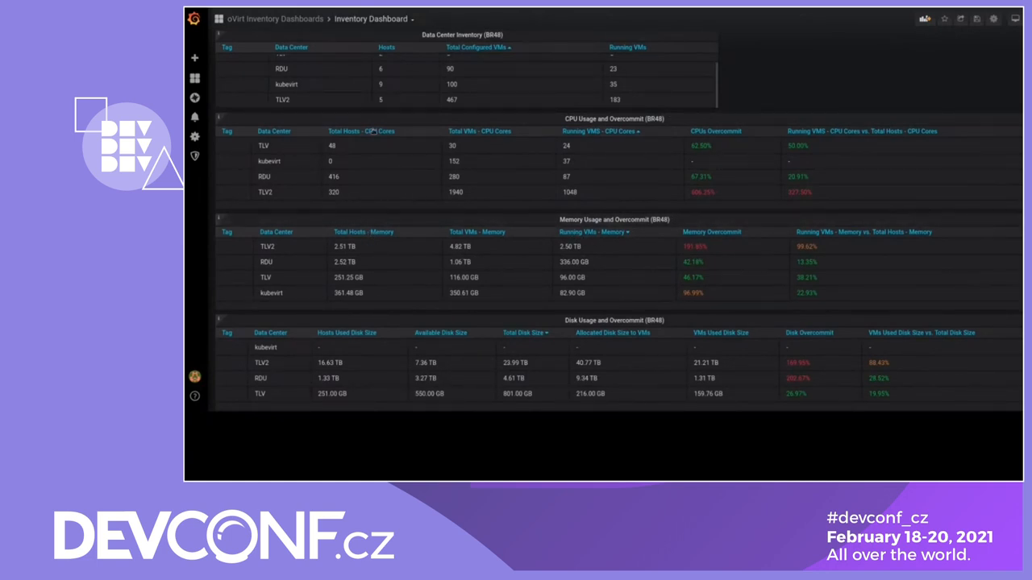
{"action": "mouse_move", "coordinate": [391, 240]}
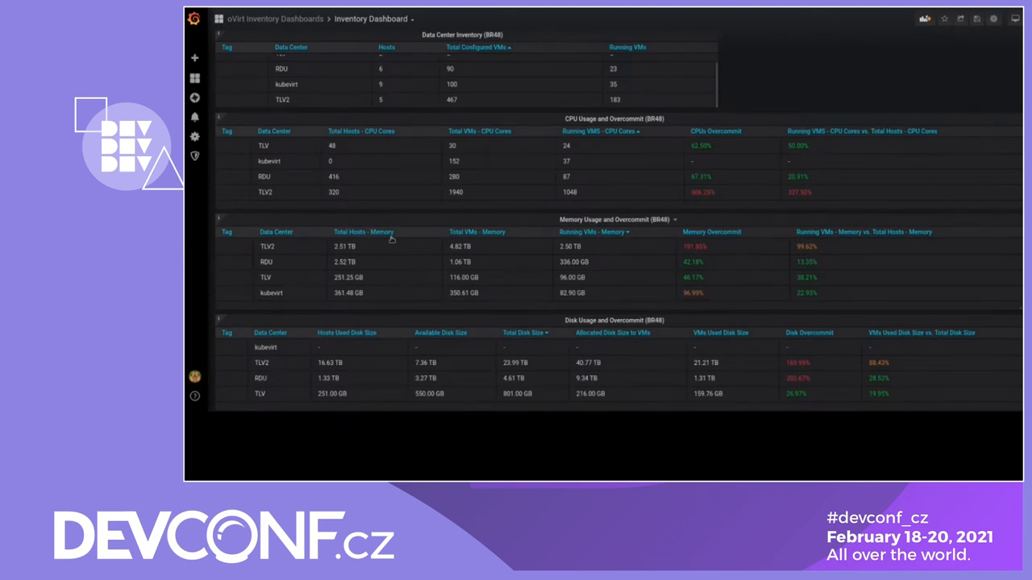
{"action": "mouse_move", "coordinate": [460, 236]}
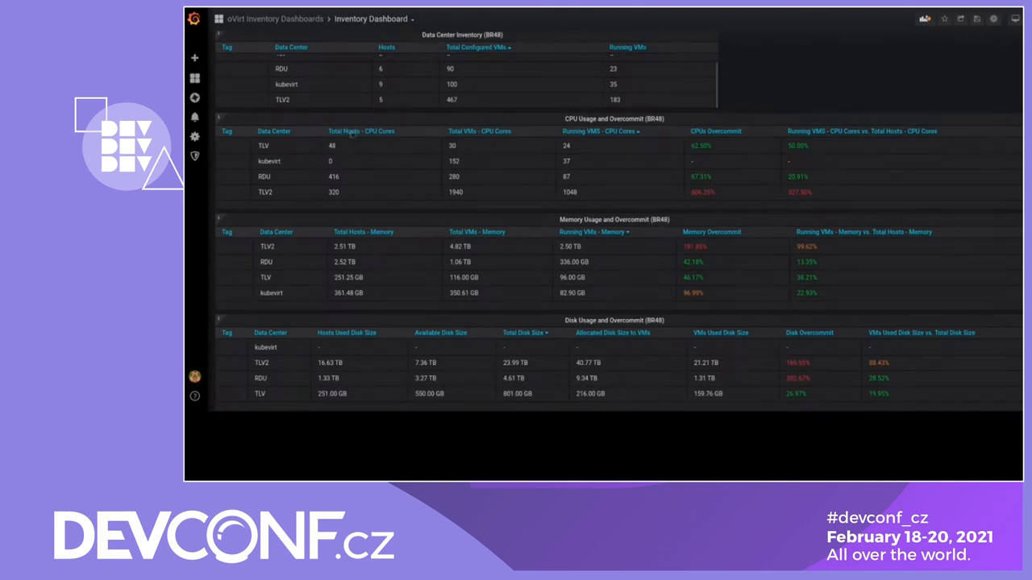
{"action": "mouse_move", "coordinate": [614, 219]}
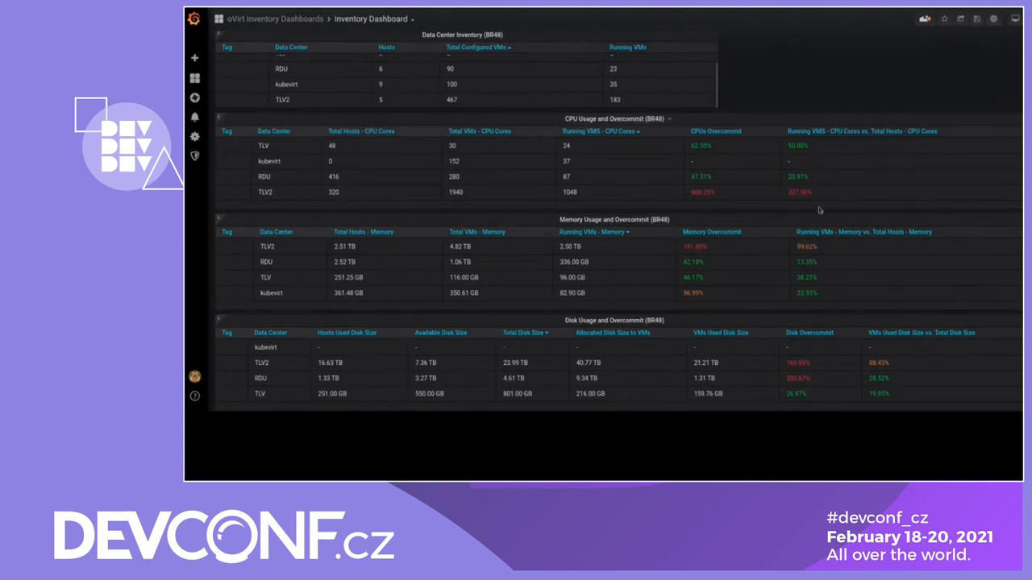
{"action": "mouse_move", "coordinate": [763, 392]}
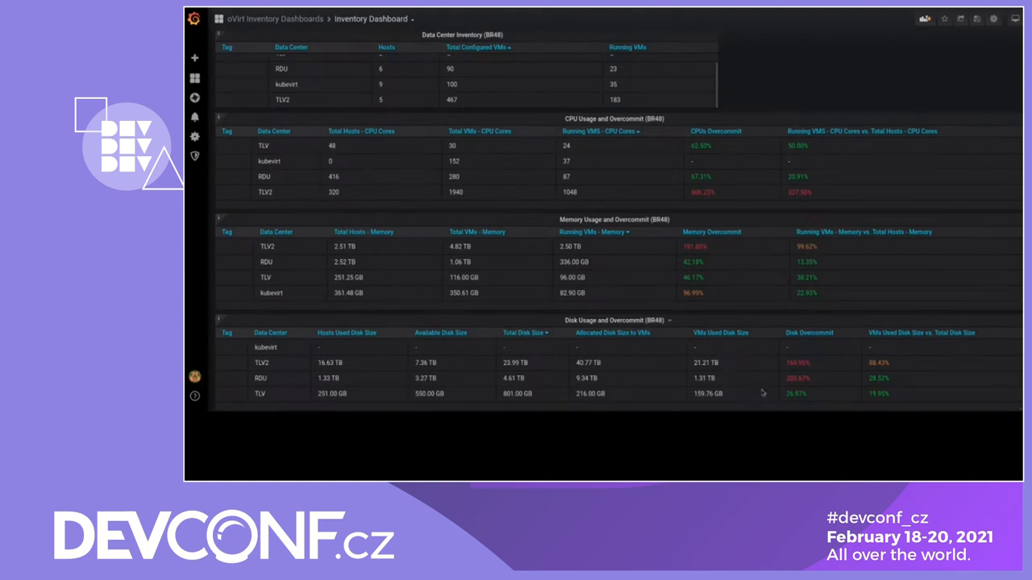
{"action": "mouse_move", "coordinate": [723, 339]}
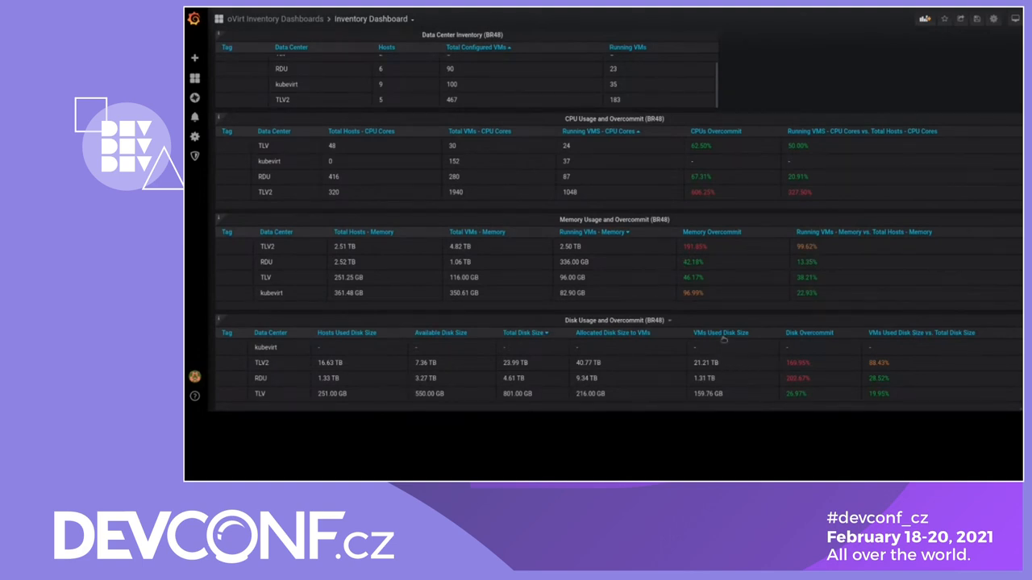
{"action": "mouse_move", "coordinate": [545, 347]}
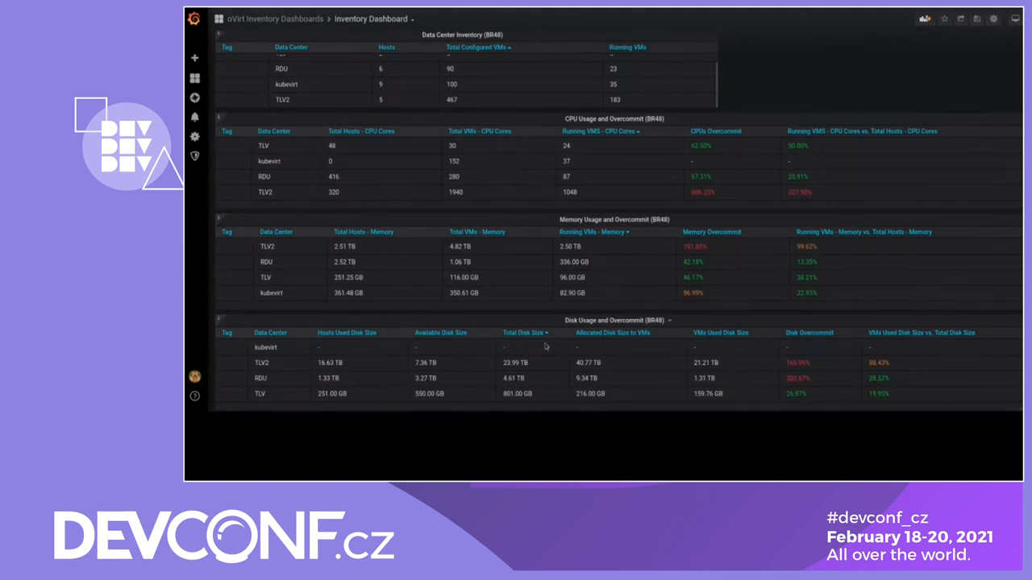
{"action": "mouse_move", "coordinate": [596, 355]}
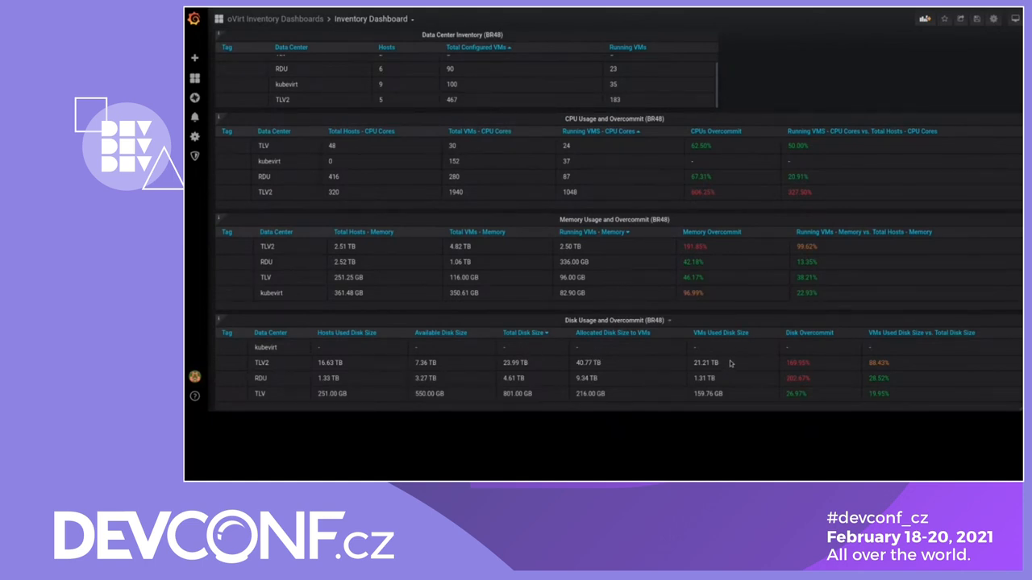
{"action": "mouse_move", "coordinate": [884, 371]}
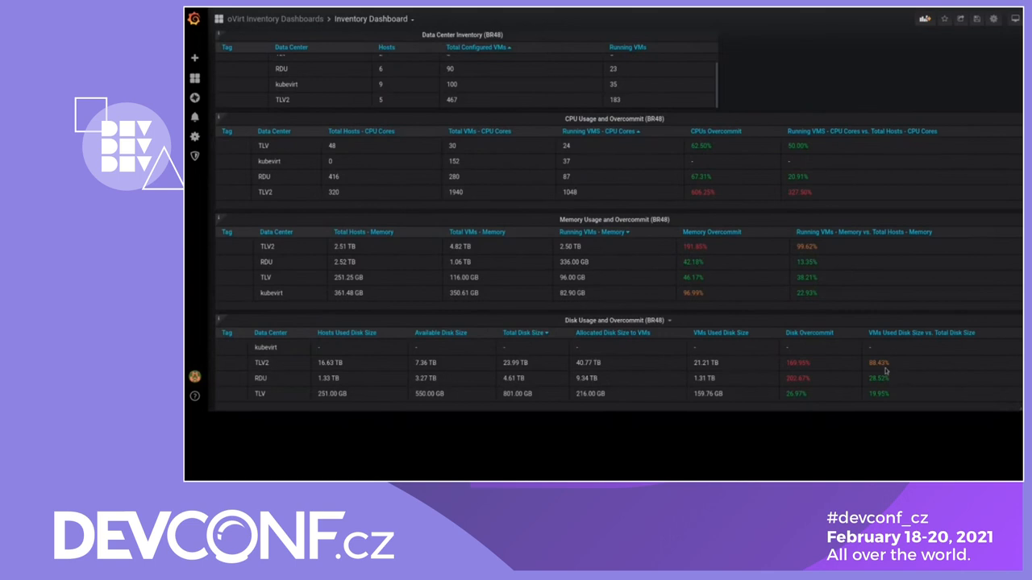
{"action": "mouse_move", "coordinate": [866, 367]}
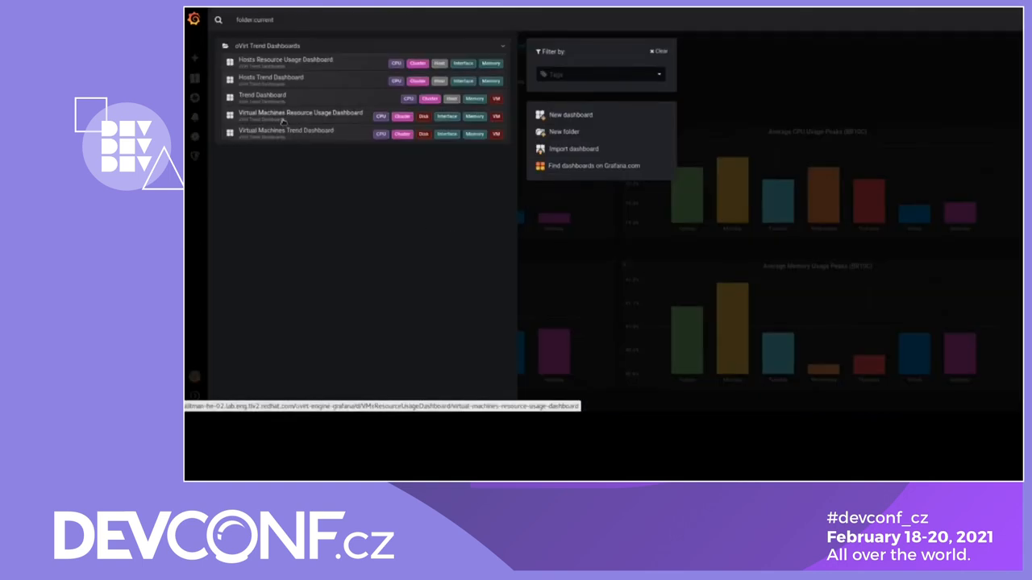
{"action": "left_click", "coordinate": [299, 112]}
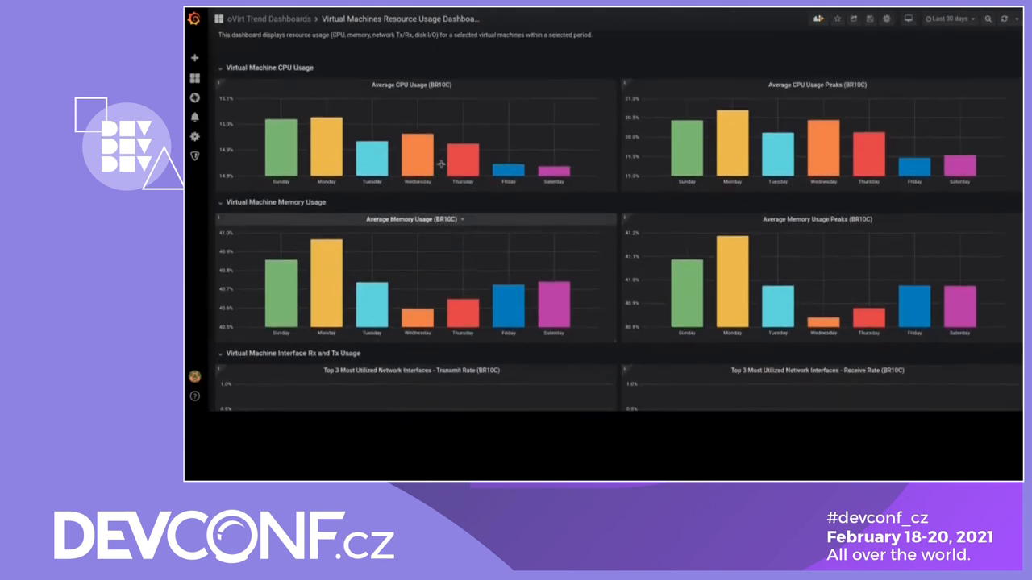
{"action": "left_click", "coordinate": [548, 45]}
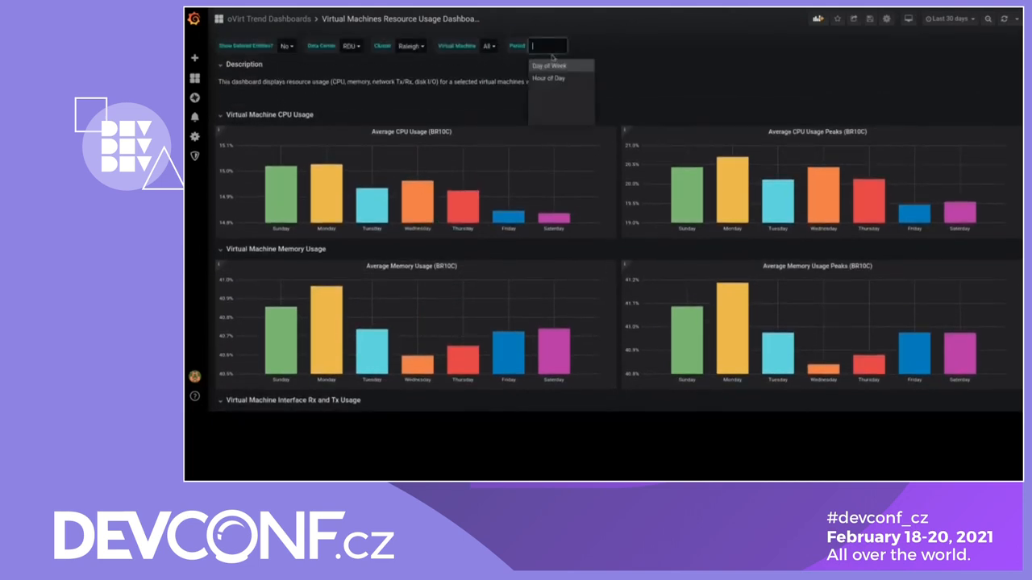
{"action": "left_click", "coordinate": [548, 78]}
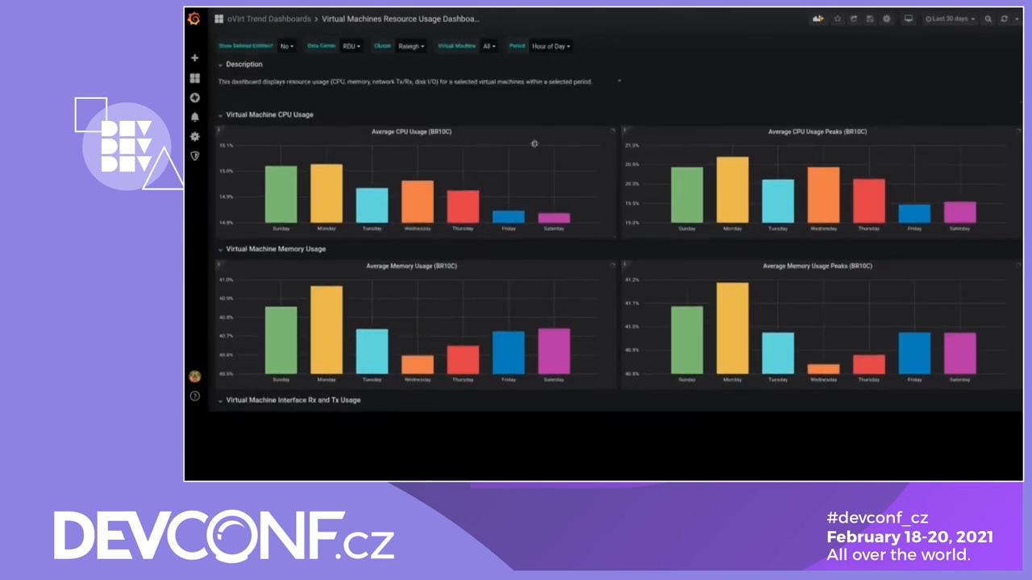
{"action": "mouse_move", "coordinate": [281, 197]}
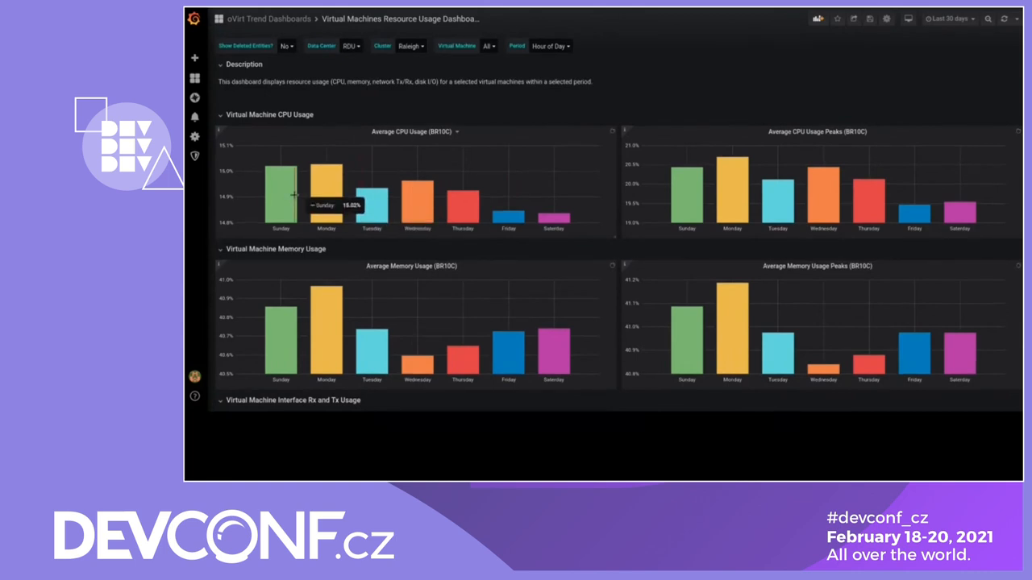
{"action": "mouse_move", "coordinate": [326, 194]}
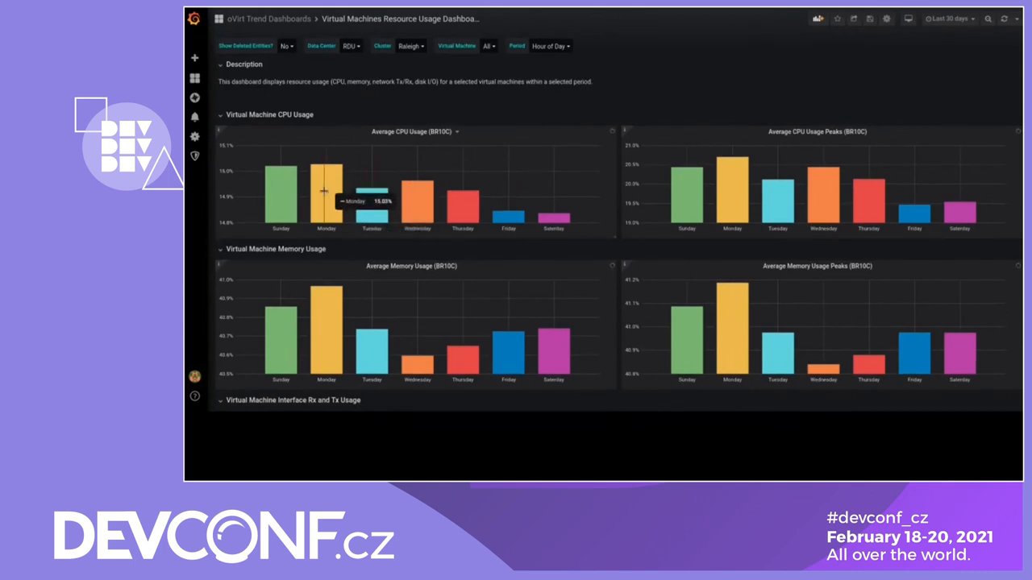
{"action": "mouse_move", "coordinate": [371, 197]}
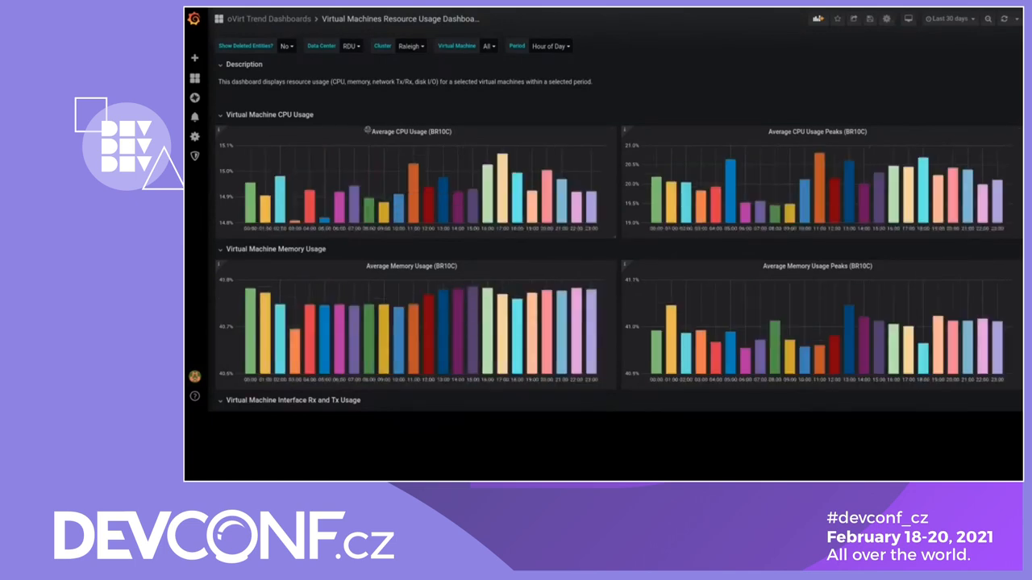
{"action": "mouse_move", "coordinate": [413, 169]}
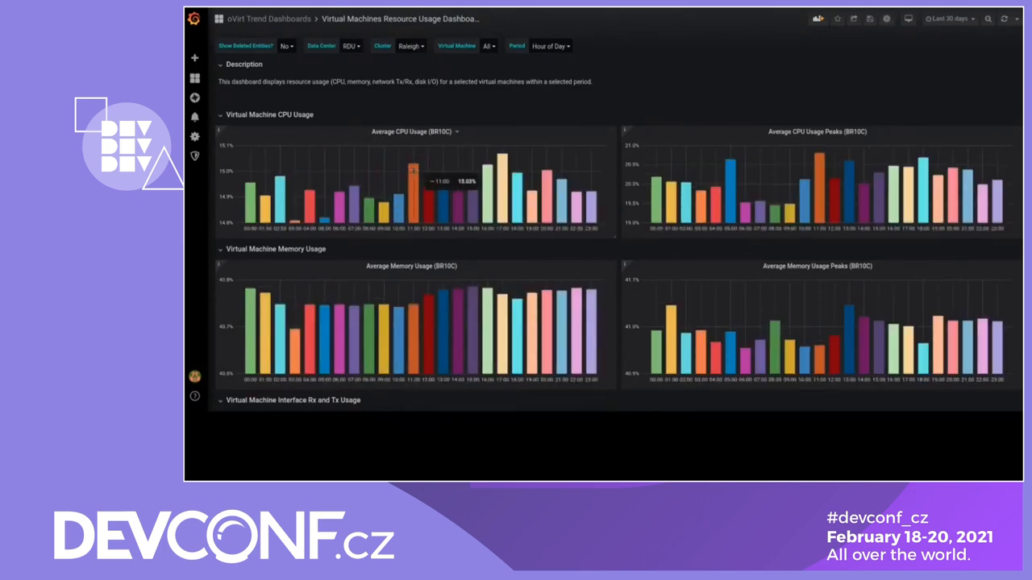
{"action": "mouse_move", "coordinate": [429, 161]}
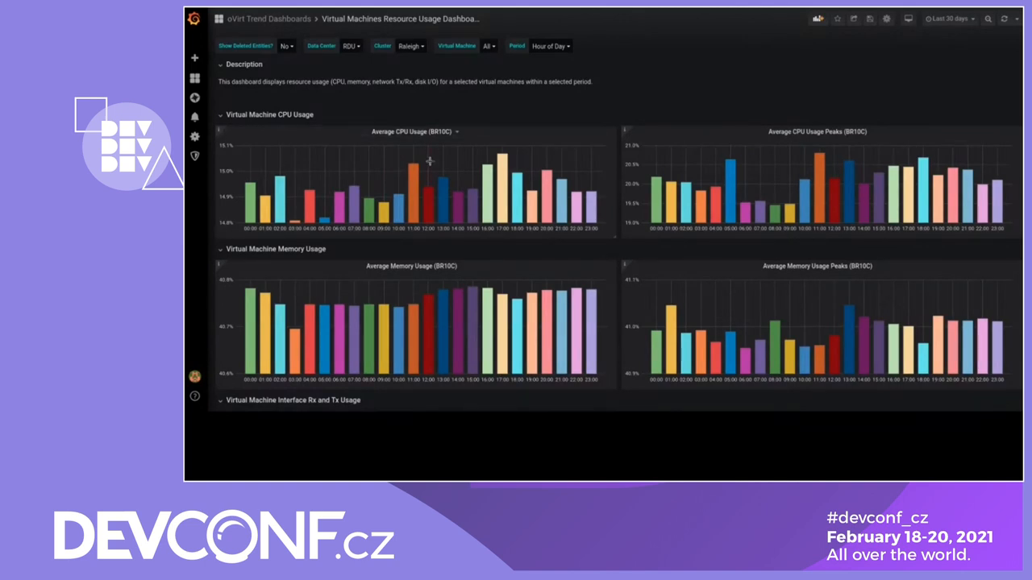
{"action": "scroll", "scroll_direction": "down", "scroll_amount": 3}
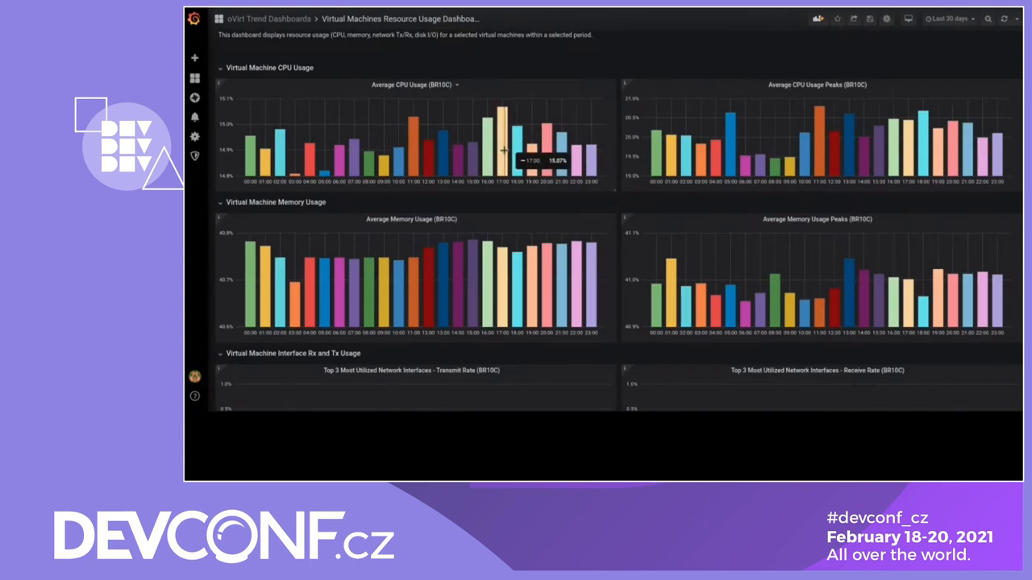
{"action": "scroll", "scroll_direction": "down", "scroll_amount": 3}
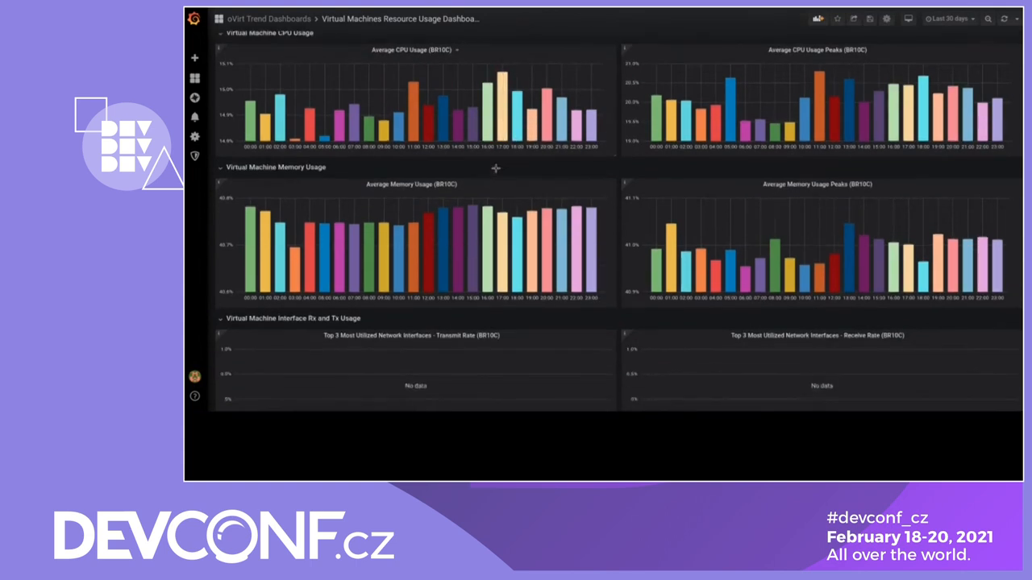
{"action": "scroll", "scroll_direction": "down", "scroll_amount": 3}
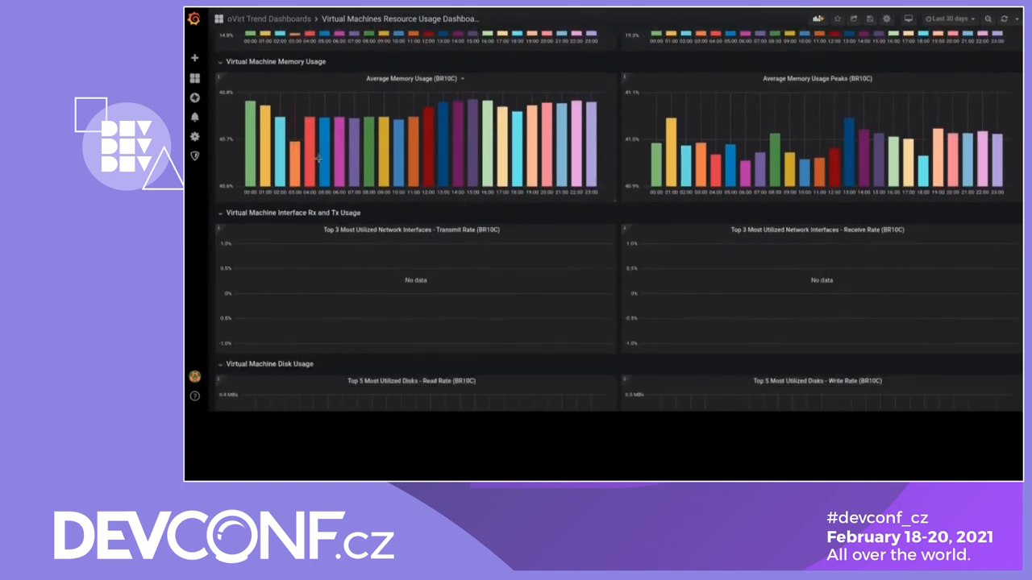
{"action": "scroll", "scroll_direction": "down", "scroll_amount": 3}
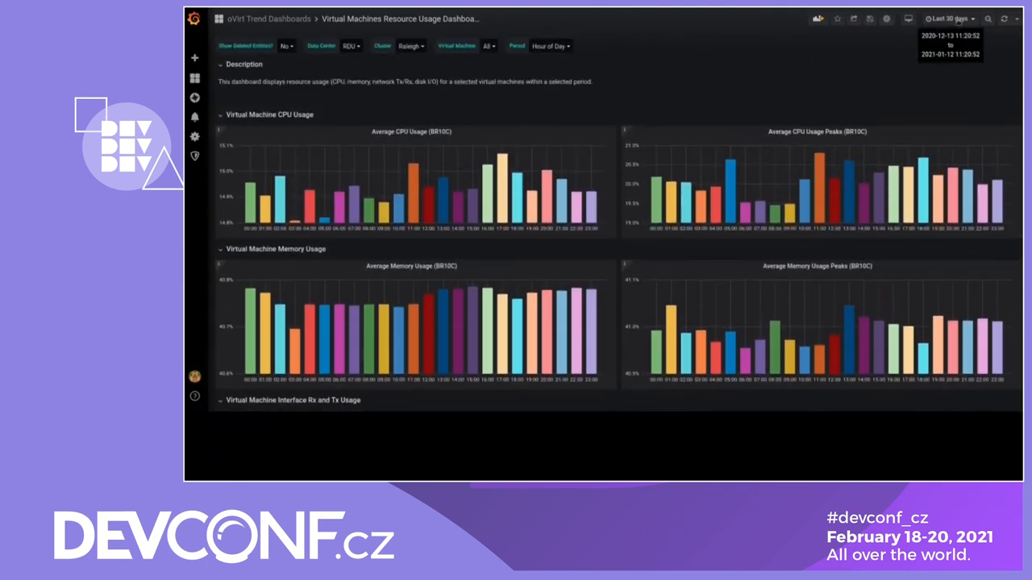
- Set the time range to Last 30 minutes, then switch to a longer relative range
{"action": "left_click", "coordinate": [949, 19]}
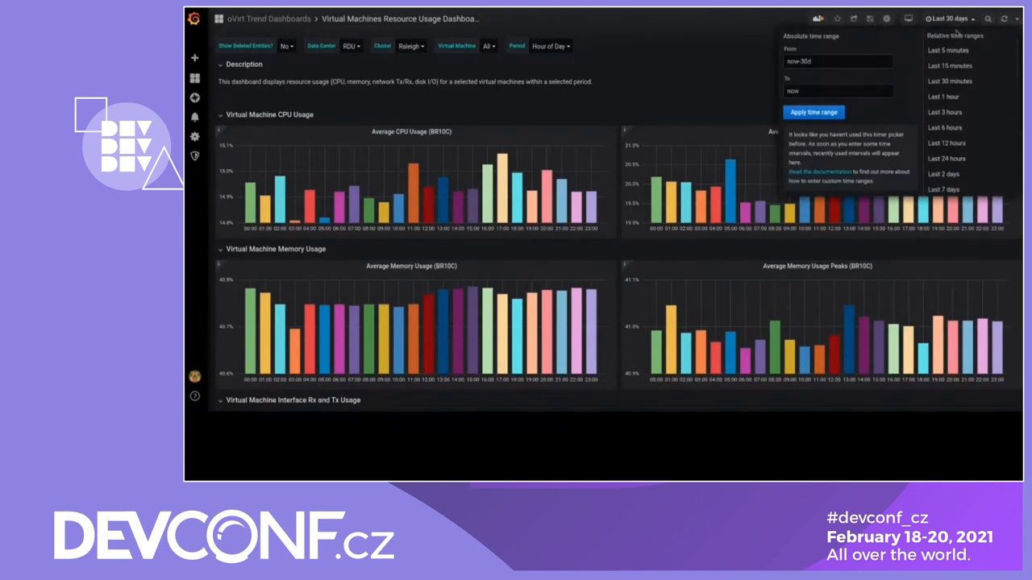
{"action": "left_click", "coordinate": [949, 81]}
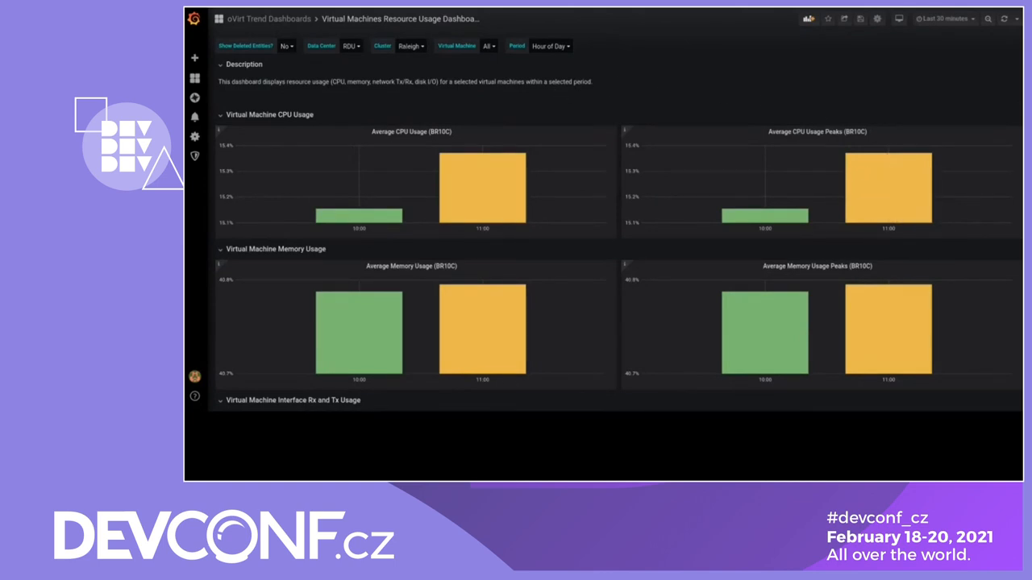
{"action": "left_click", "coordinate": [943, 19]}
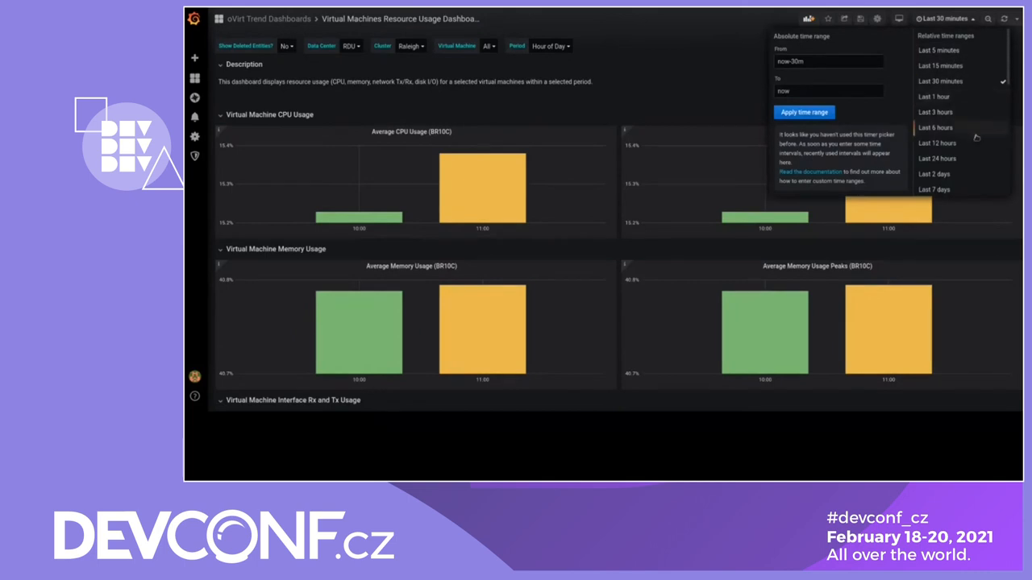
{"action": "left_click", "coordinate": [723, 121]}
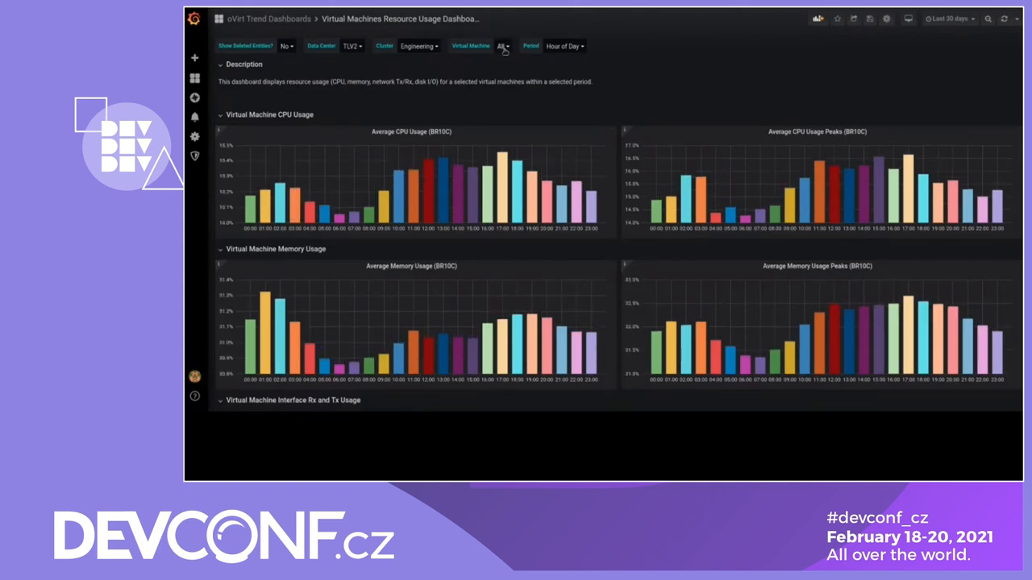
{"action": "left_click", "coordinate": [503, 46]}
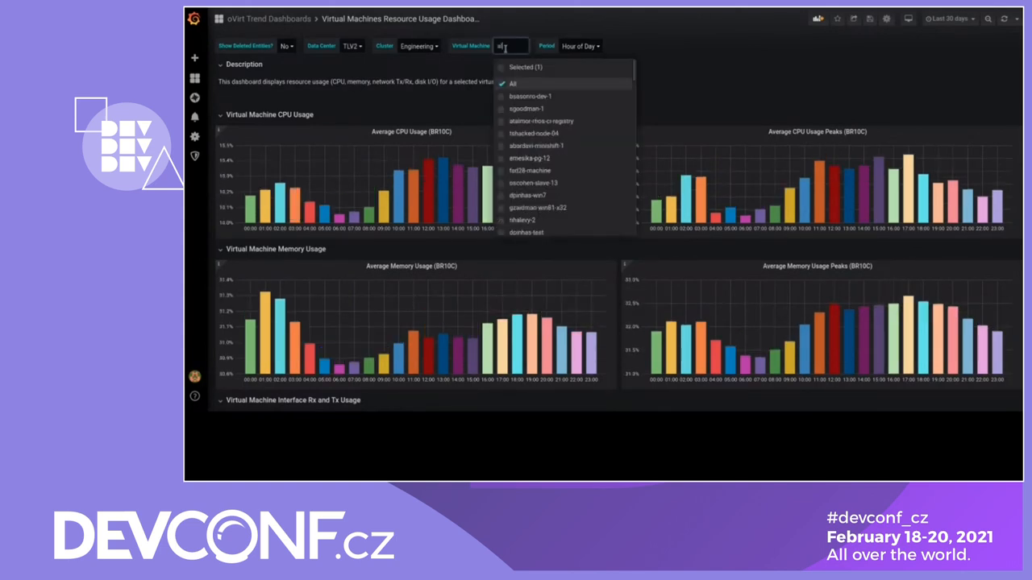
{"action": "type", "text": "alitman"}
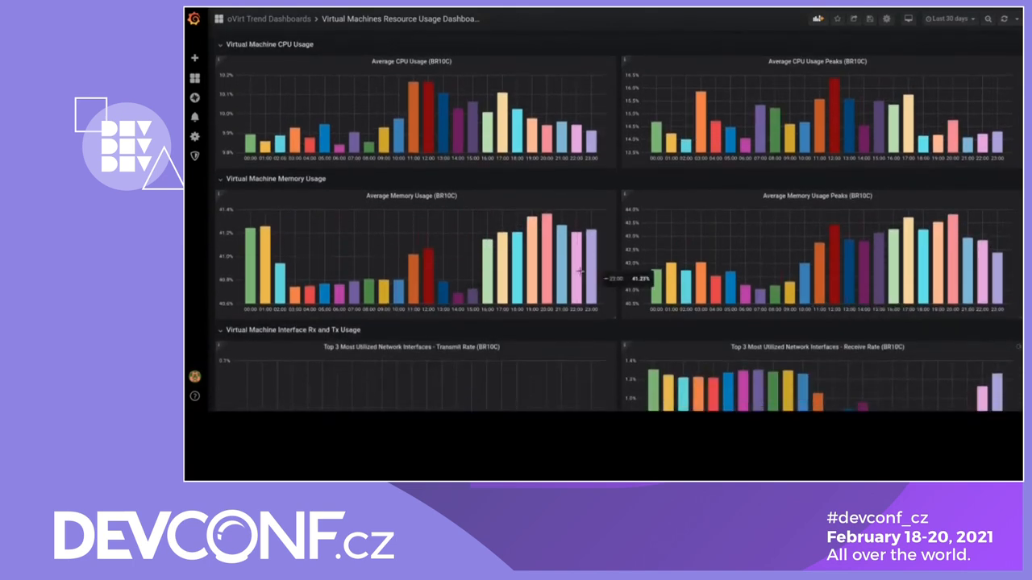
{"action": "scroll", "scroll_direction": "down", "scroll_amount": 3}
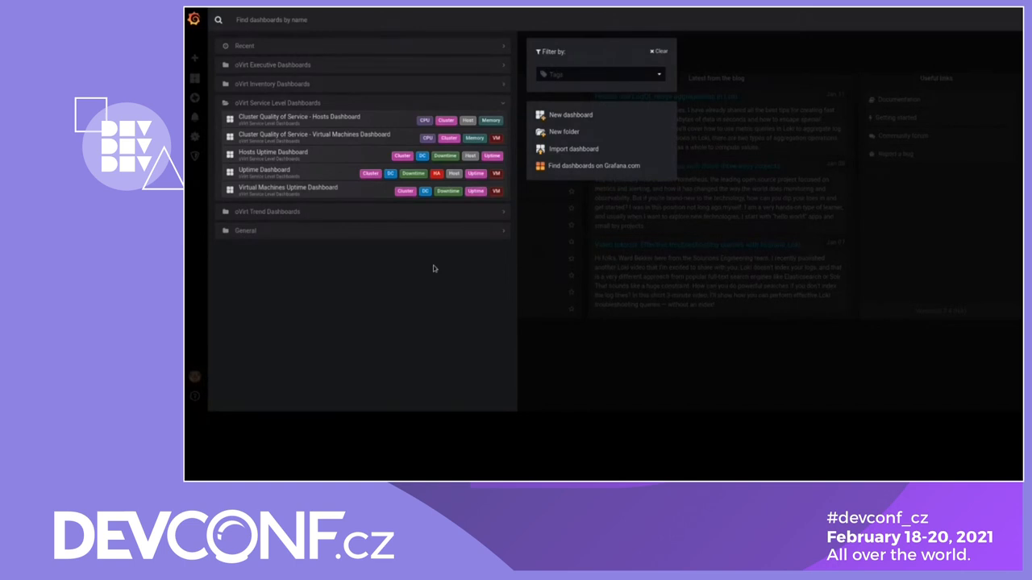
{"action": "mouse_move", "coordinate": [291, 191]}
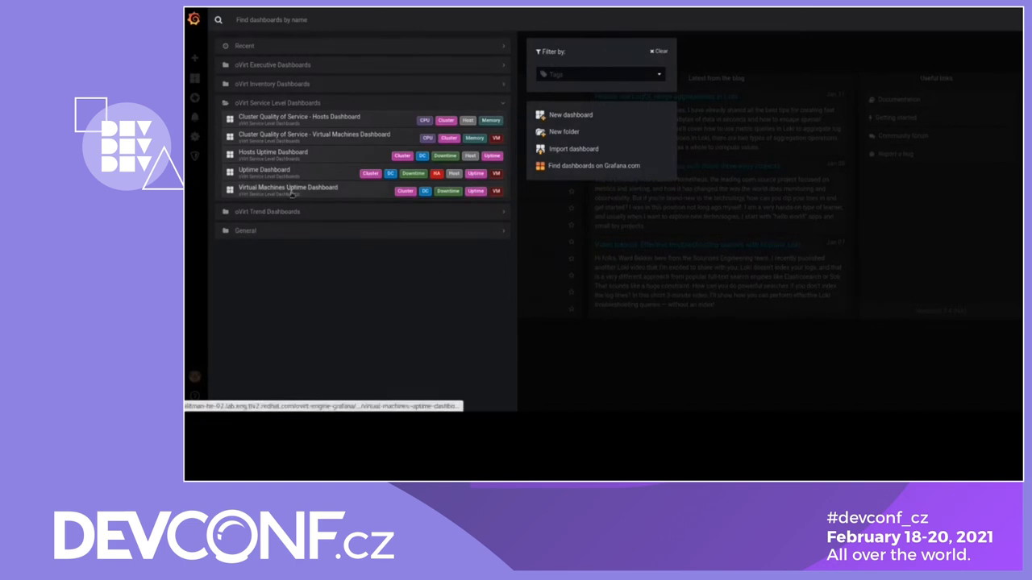
- Open the Virtual Machines Uptime Dashboard to review its downtime gauges and uptime table
{"action": "left_click", "coordinate": [288, 187]}
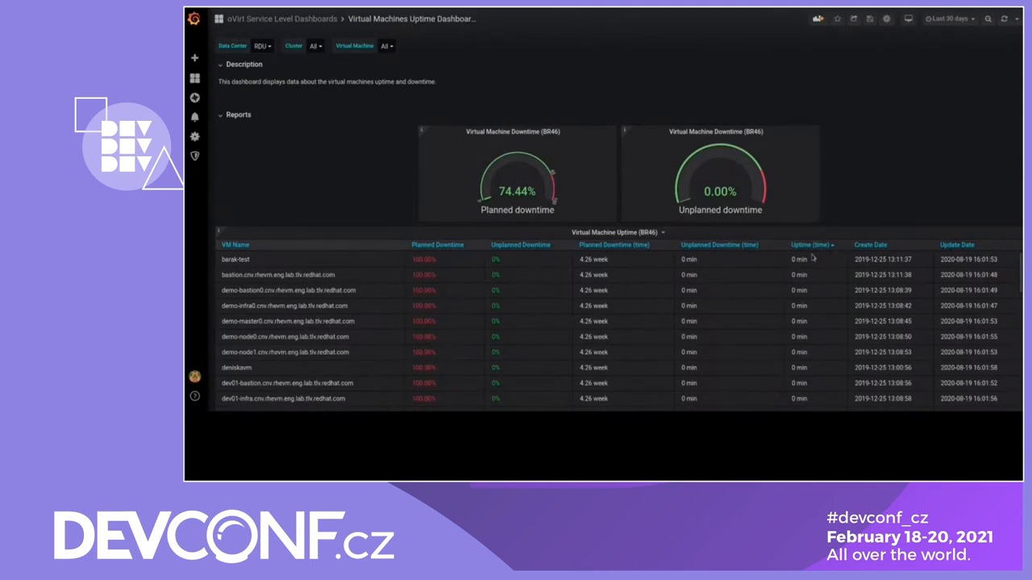
{"action": "mouse_move", "coordinate": [280, 280]}
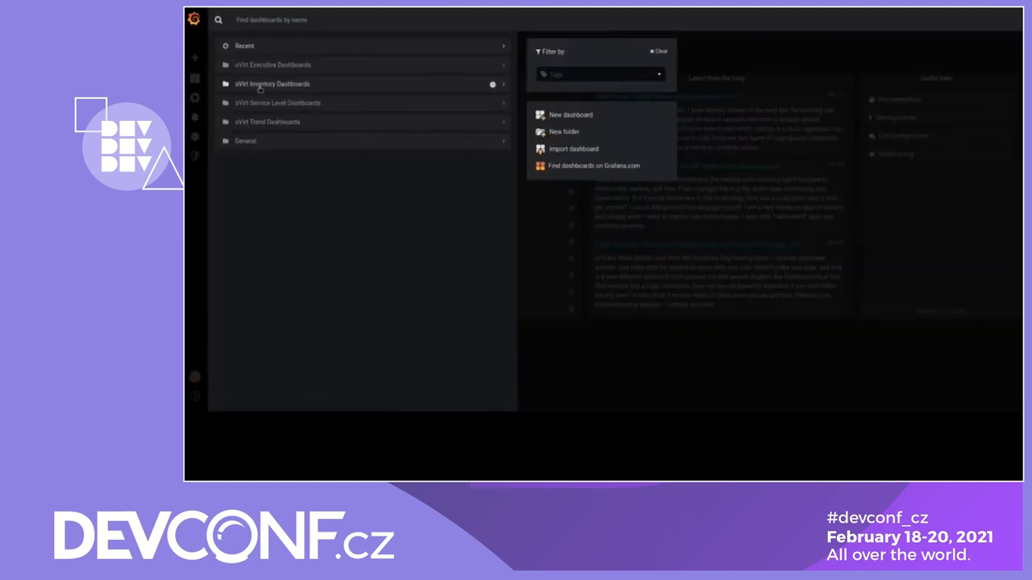
- Open VMs Inventory Dashboard from the oVirt Inventory Dashboards folder and scroll through its table query
{"action": "left_click", "coordinate": [273, 83]}
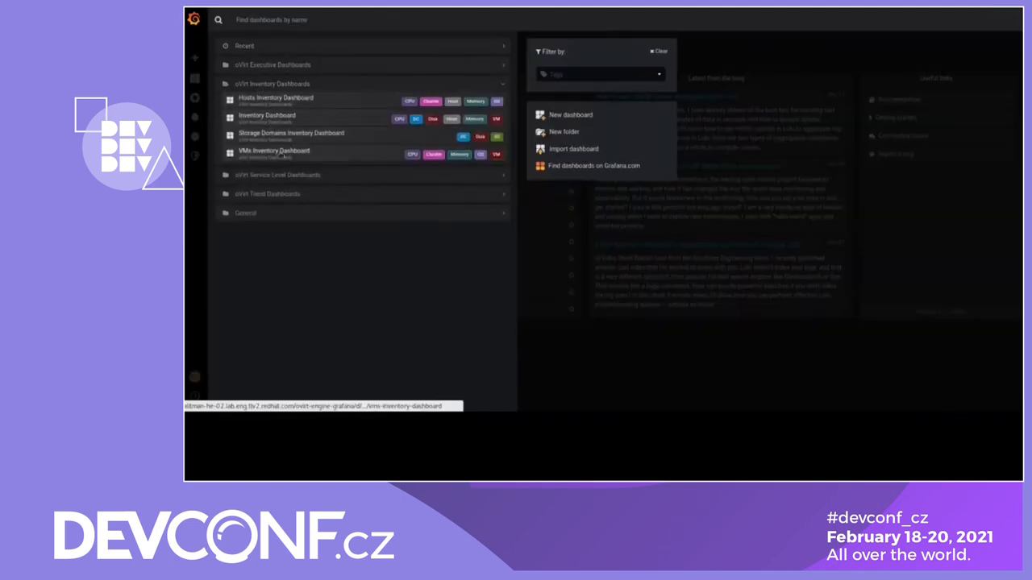
{"action": "left_click", "coordinate": [273, 151]}
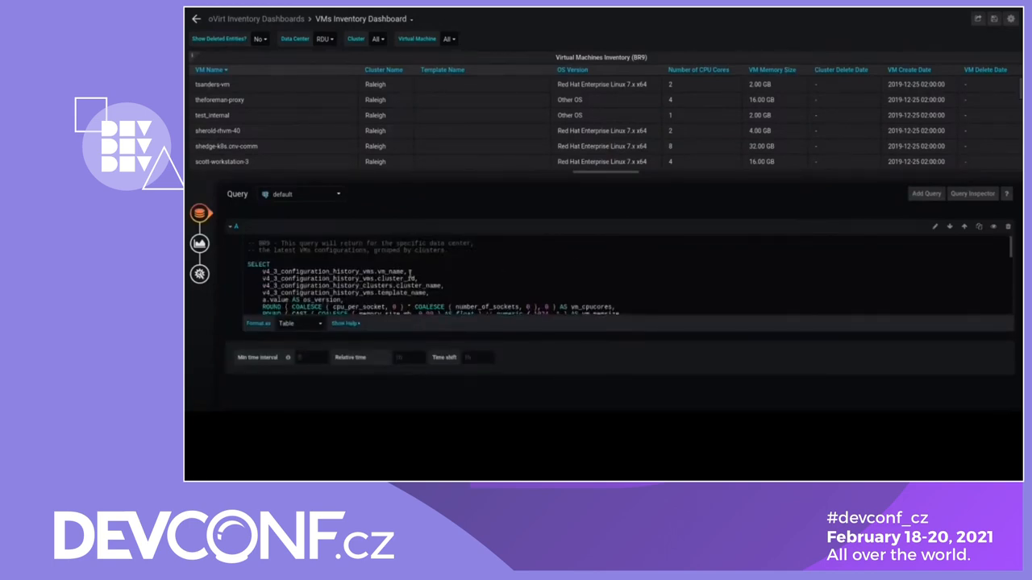
{"action": "scroll", "scroll_direction": "down", "scroll_amount": 3}
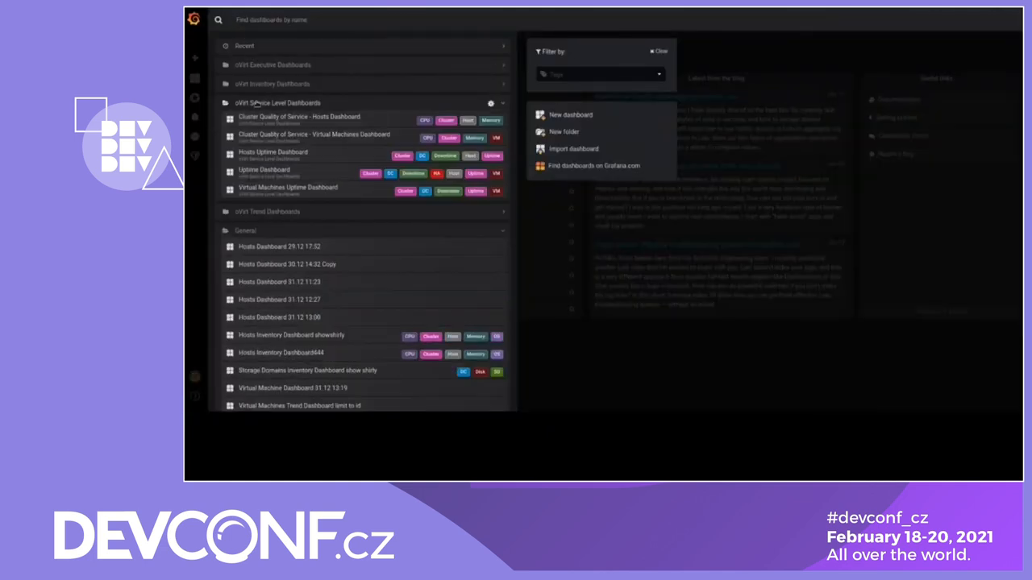
- Save a tagged copy of Virtual Machines Uptime Dashboard into the Service Level Dashboards folder
{"action": "left_click", "coordinate": [288, 187]}
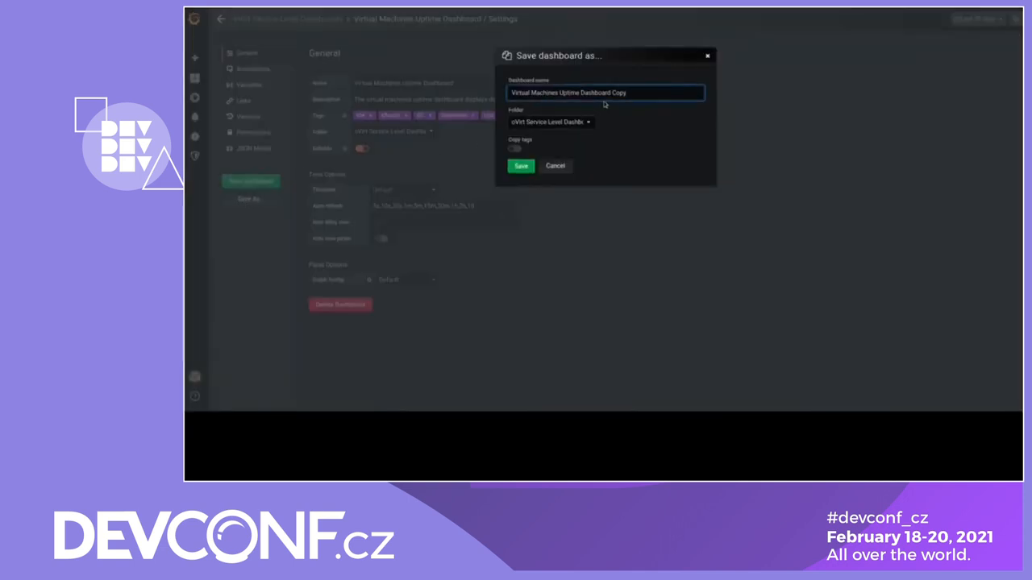
{"action": "left_click", "coordinate": [550, 122]}
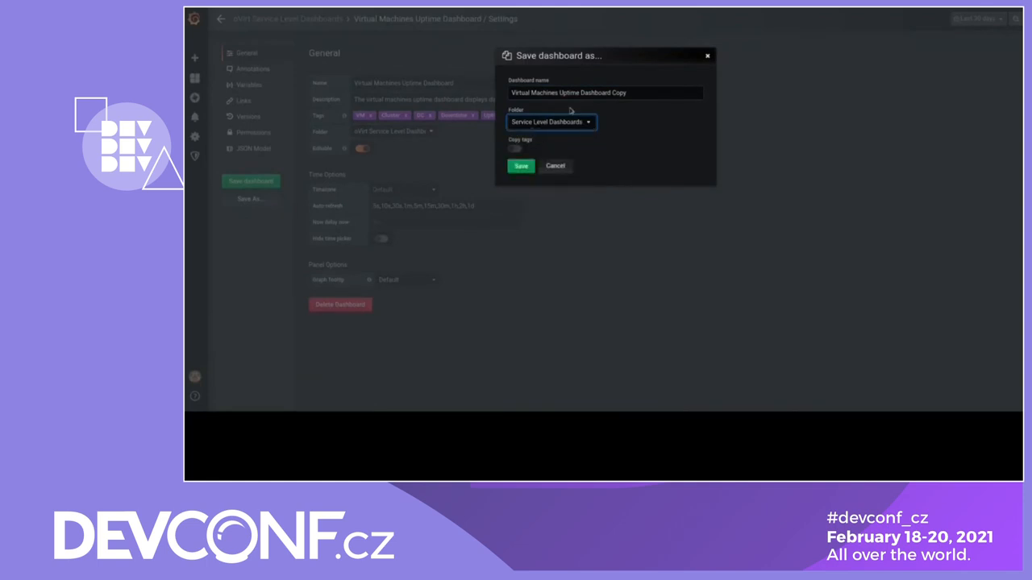
{"action": "left_click", "coordinate": [514, 149]}
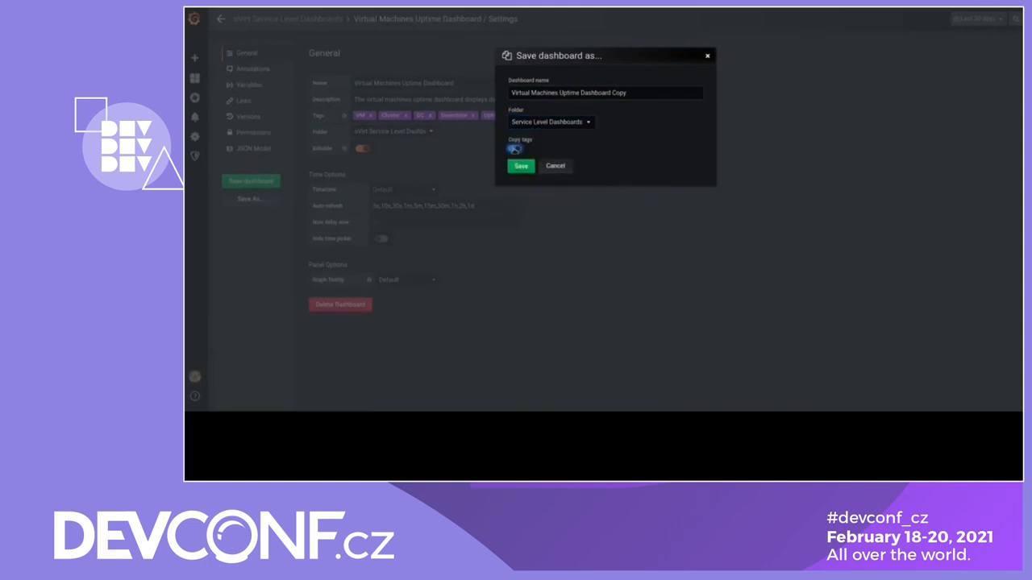
{"action": "left_click", "coordinate": [514, 149]}
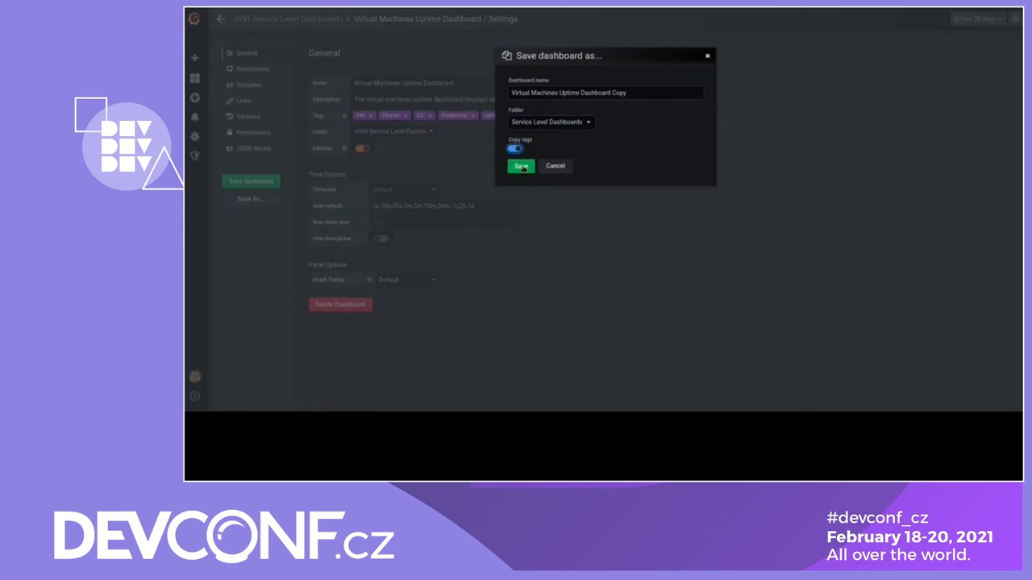
{"action": "left_click", "coordinate": [520, 166]}
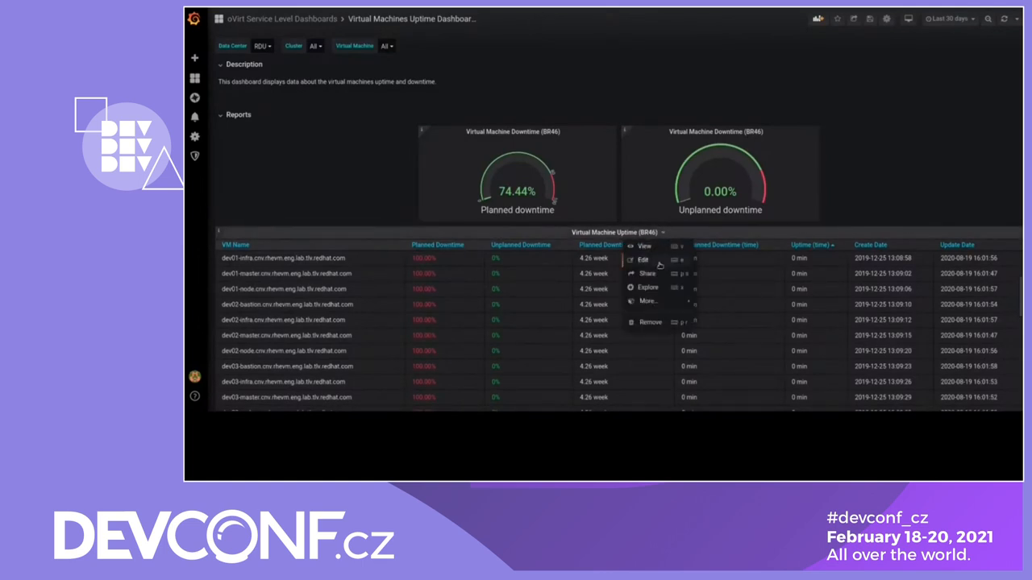
- Edit the Virtual Machine Uptime panel's SQL to select vm_cpucores and vm_memsize
{"action": "left_click", "coordinate": [643, 259]}
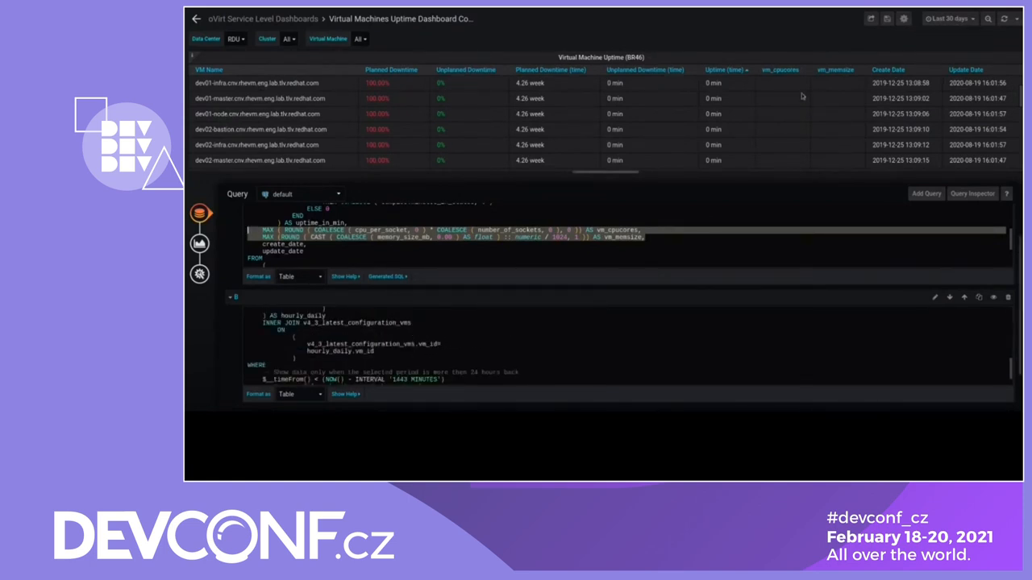
{"action": "scroll", "scroll_direction": "down", "scroll_amount": 3}
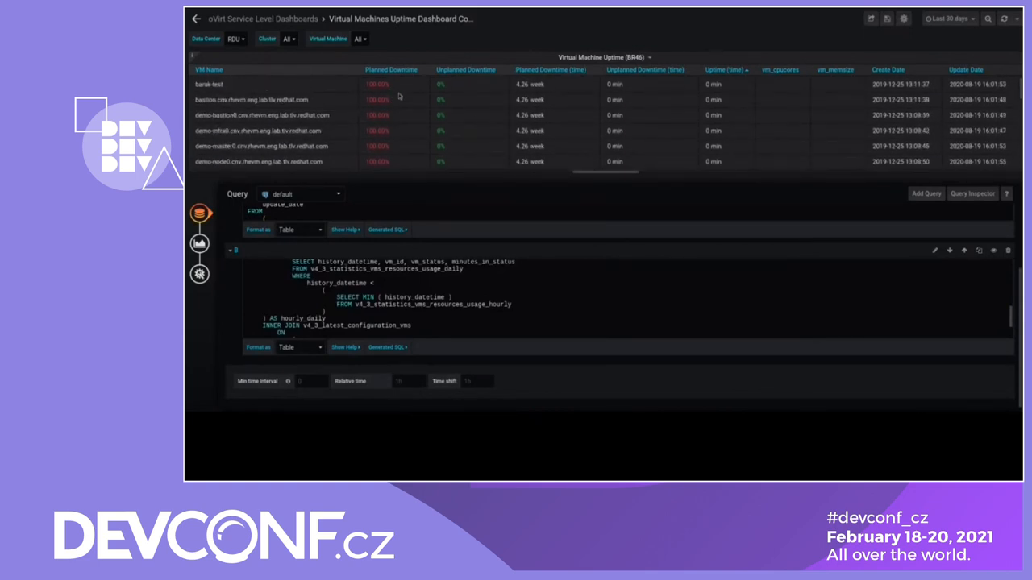
{"action": "mouse_move", "coordinate": [799, 83]}
{"action": "type", "text": "ORDER BY"}
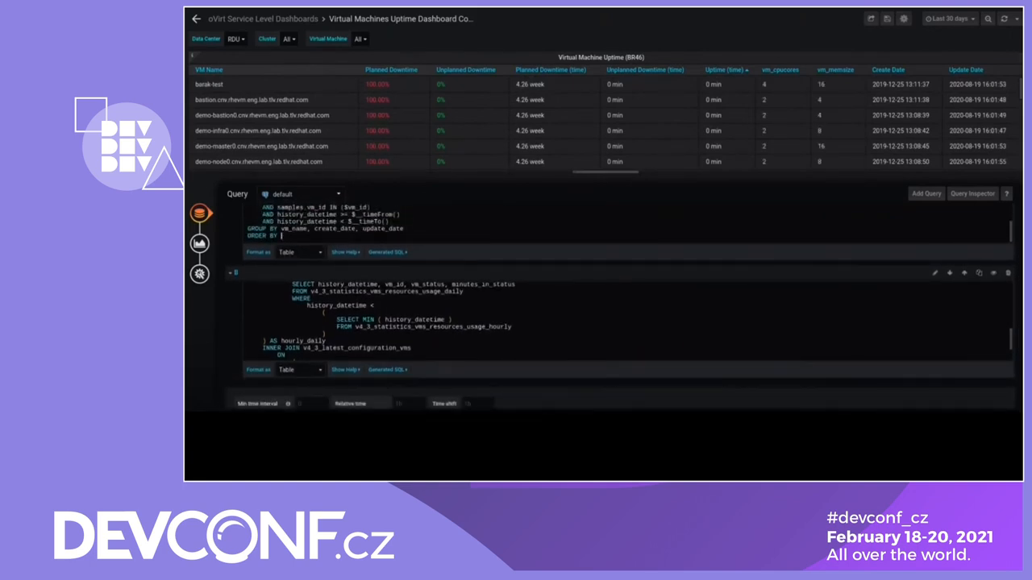
- Edit query B, typing PLAN and vm, then paste in the copied SQL
{"action": "type", "text": "PLAN"}
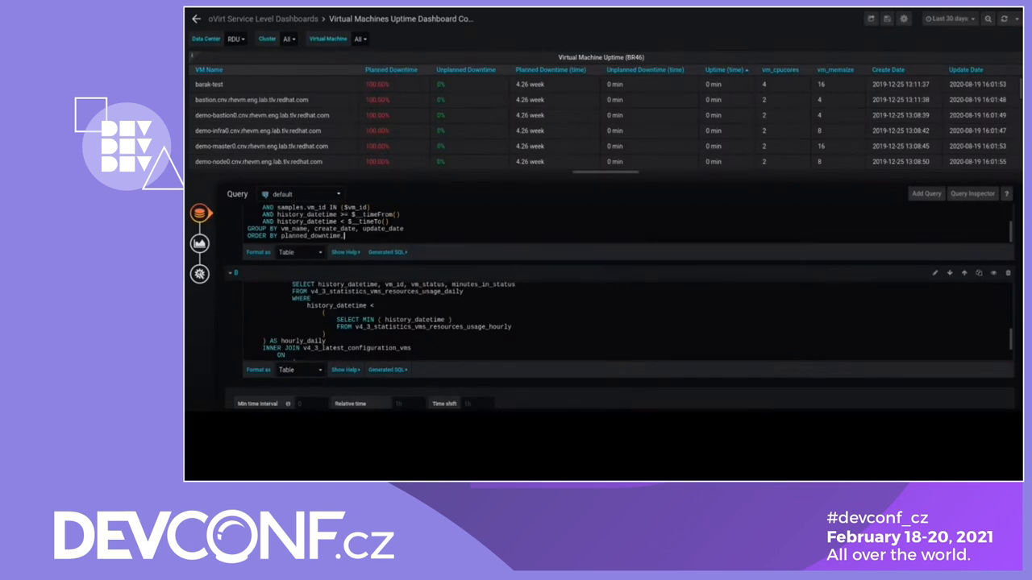
{"action": "type", "text": "vm_memsize"}
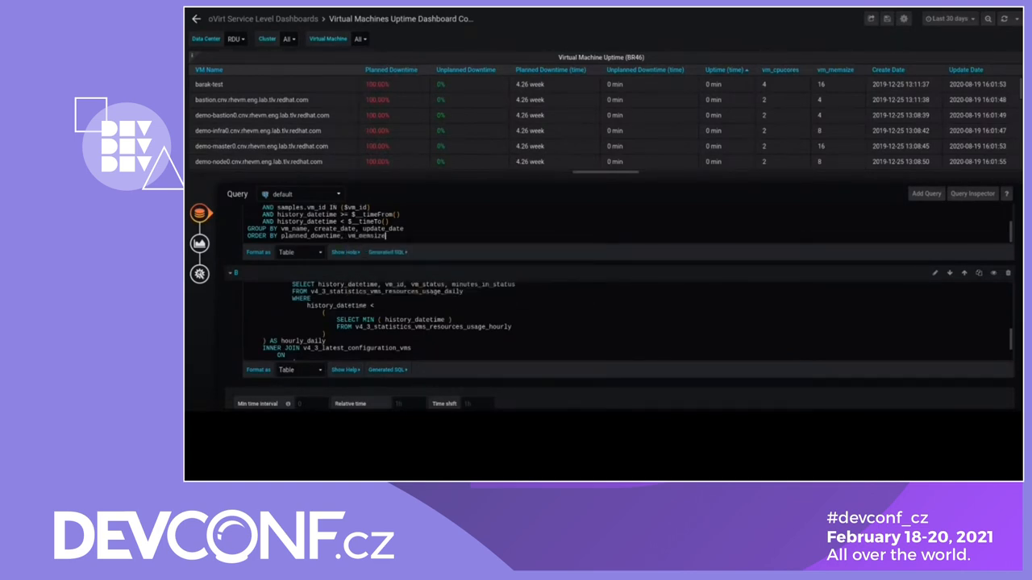
{"action": "type", "text": "vm"}
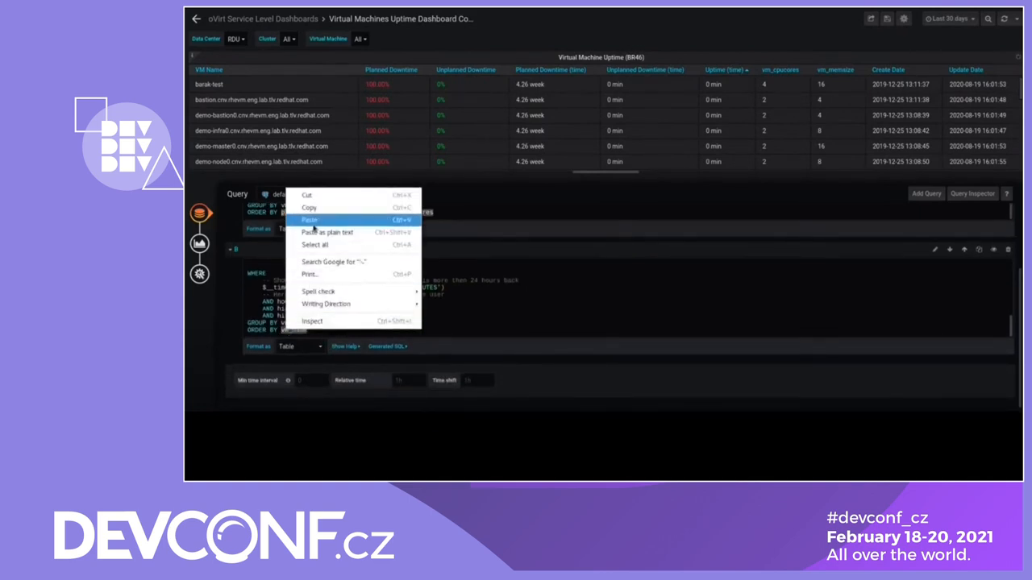
{"action": "left_click", "coordinate": [566, 198]}
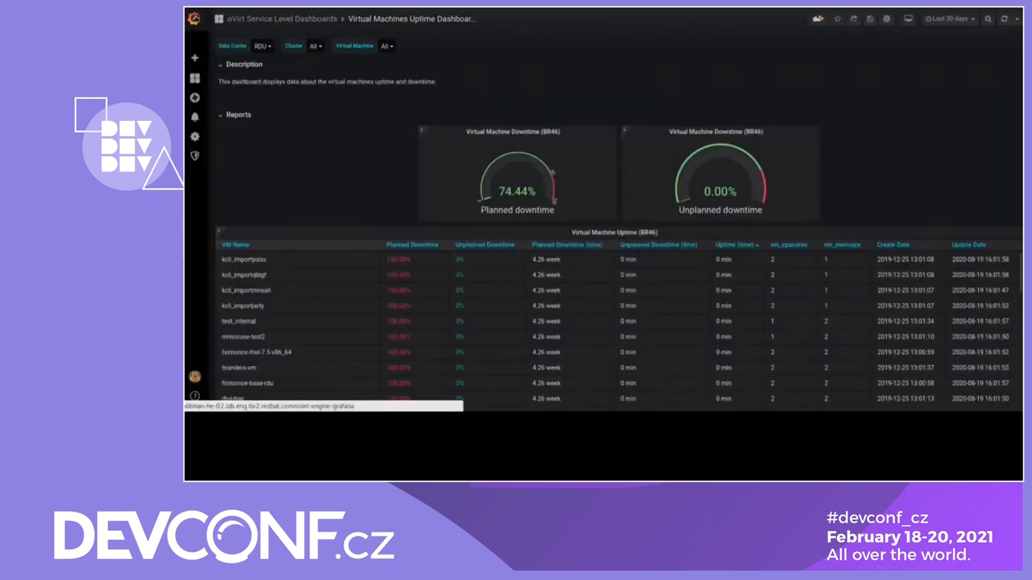
{"action": "mouse_move", "coordinate": [885, 18]}
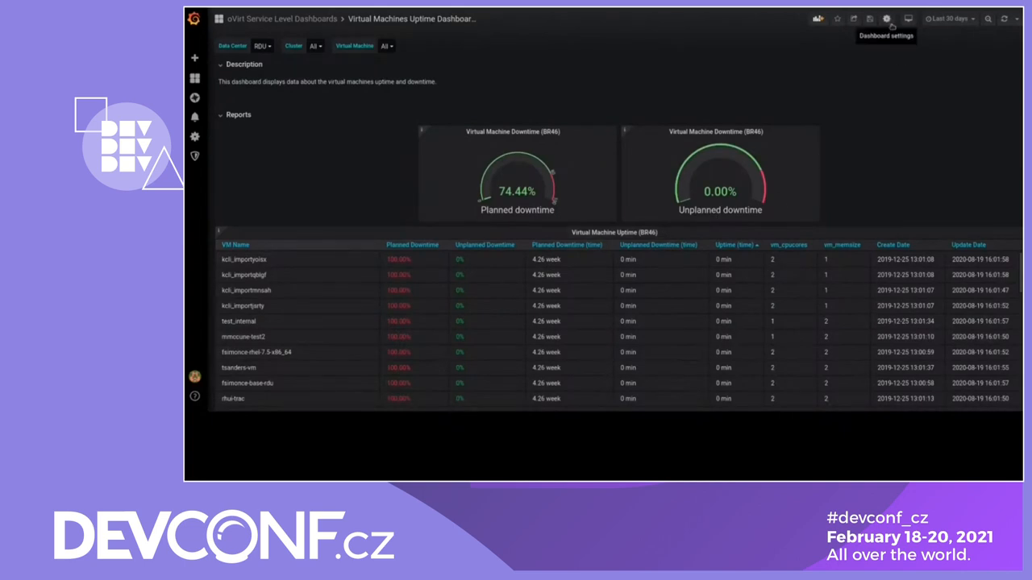
- Add CPU and Memory tags in the dashboard settings
{"action": "left_click", "coordinate": [887, 19]}
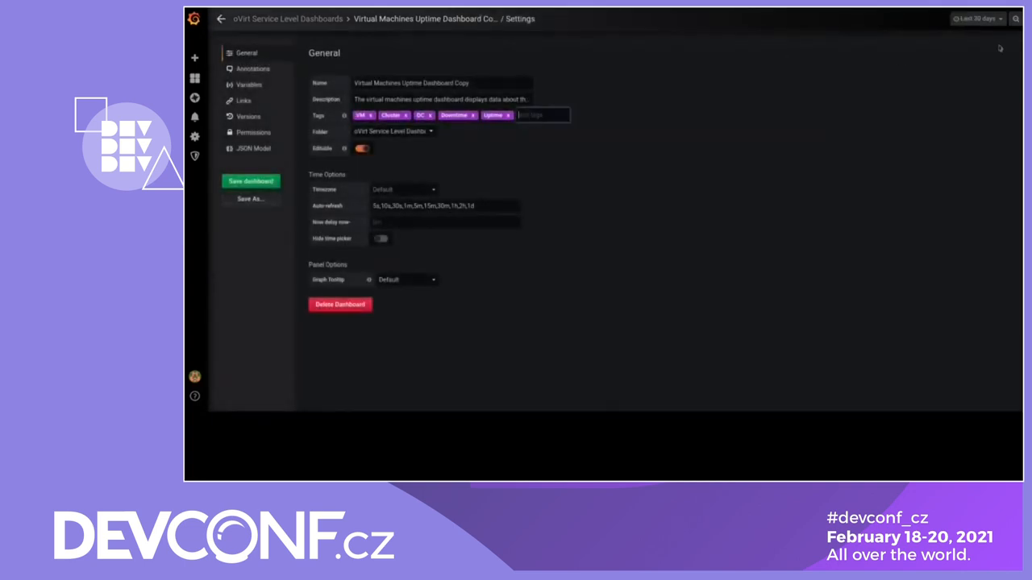
{"action": "type", "text": "CPU"}
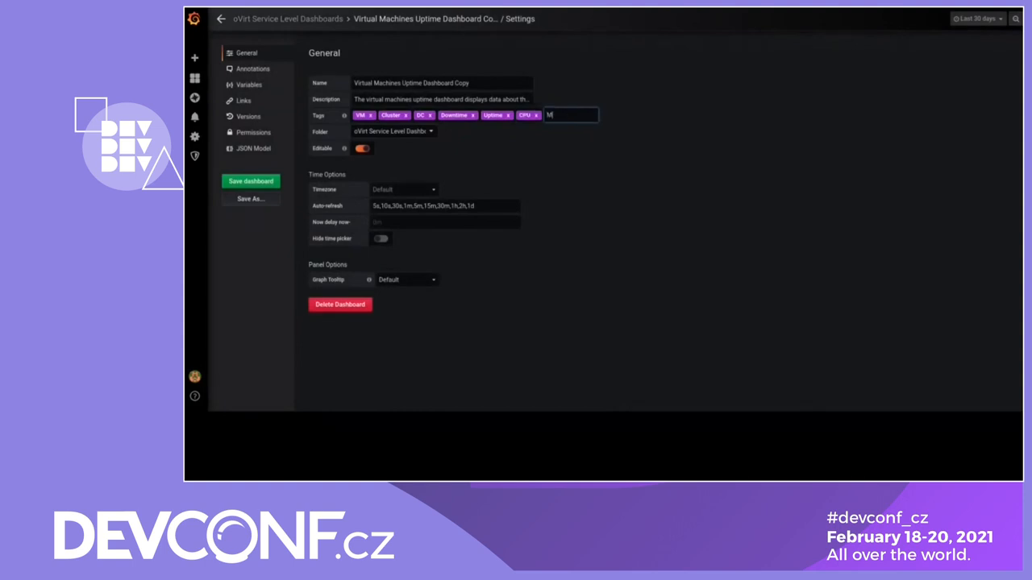
{"action": "type", "text": "emory"}
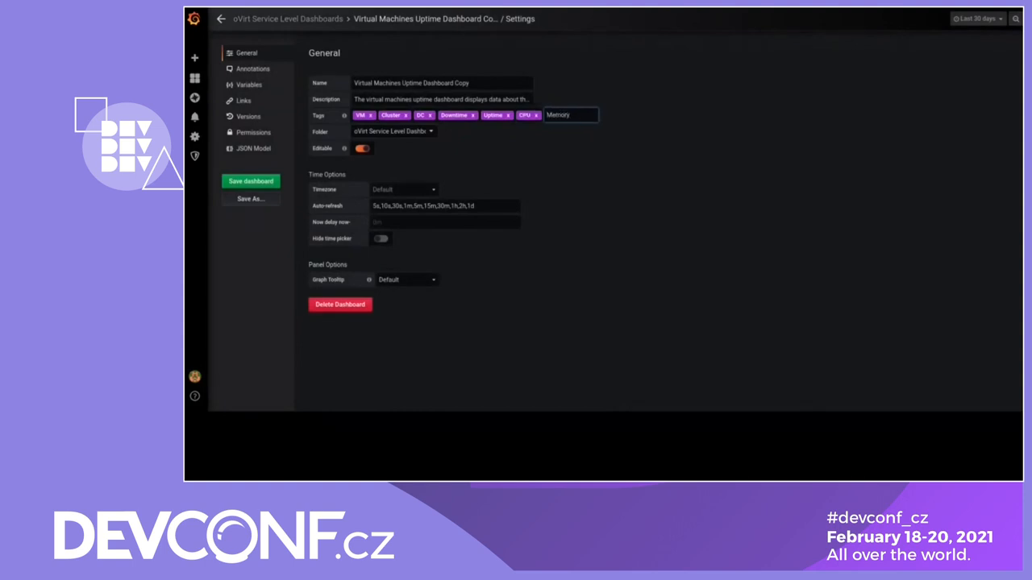
{"action": "key", "text": "Enter"}
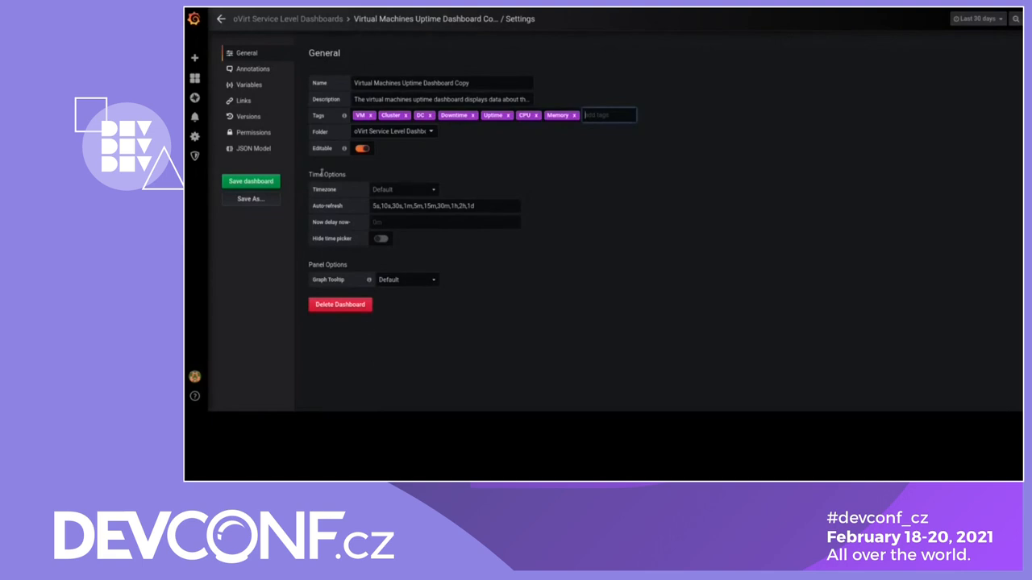
- Save the dashboard with the note 'add cpu and memory'
{"action": "left_click", "coordinate": [251, 180]}
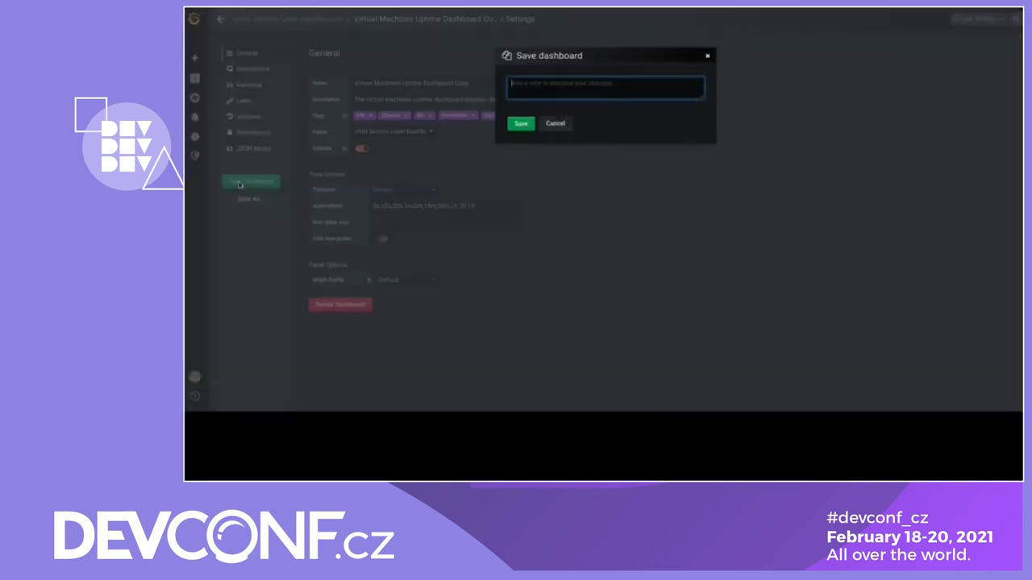
{"action": "type", "text": "a"}
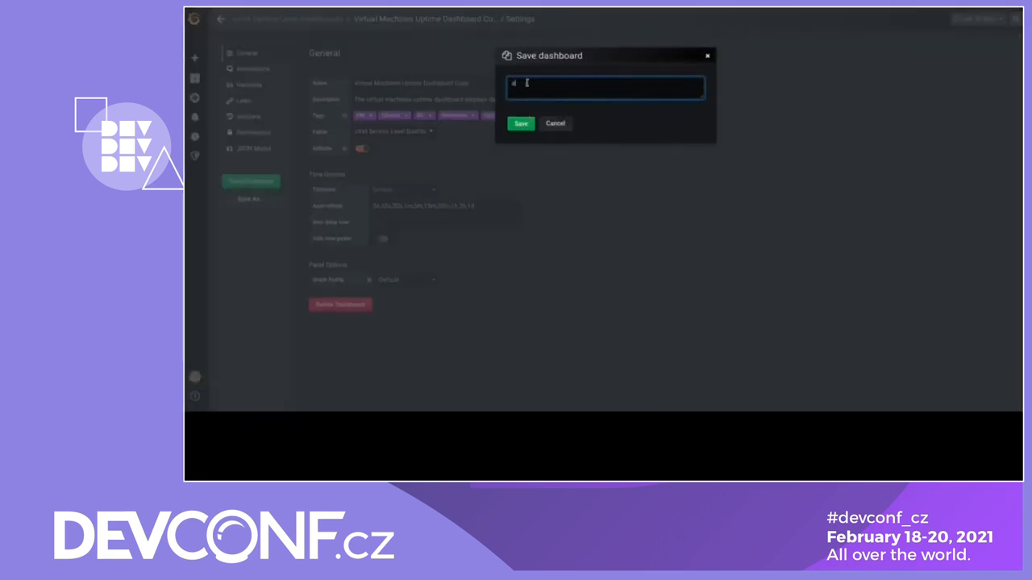
{"action": "type", "text": "add cpu and memory"}
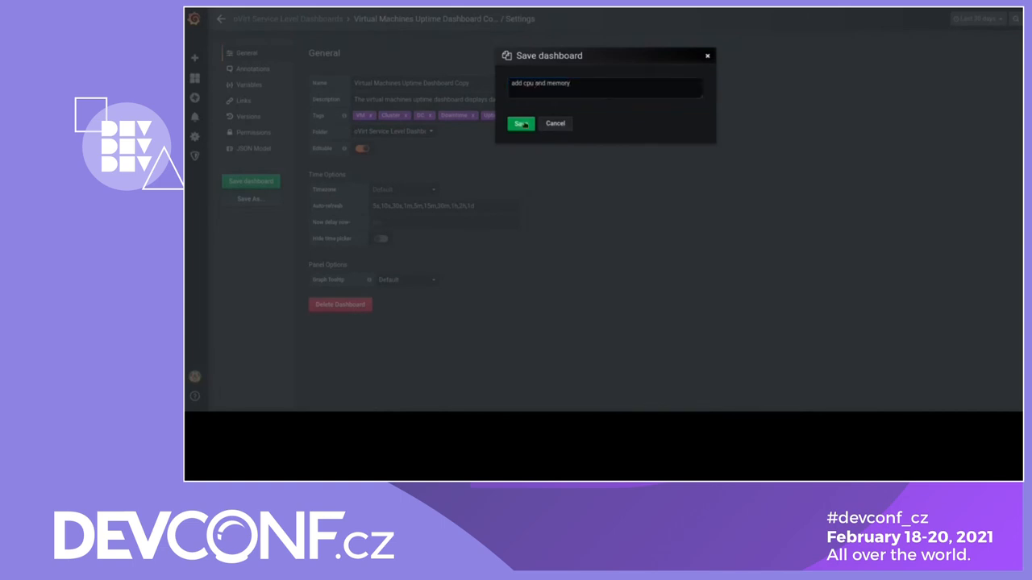
{"action": "left_click", "coordinate": [520, 123]}
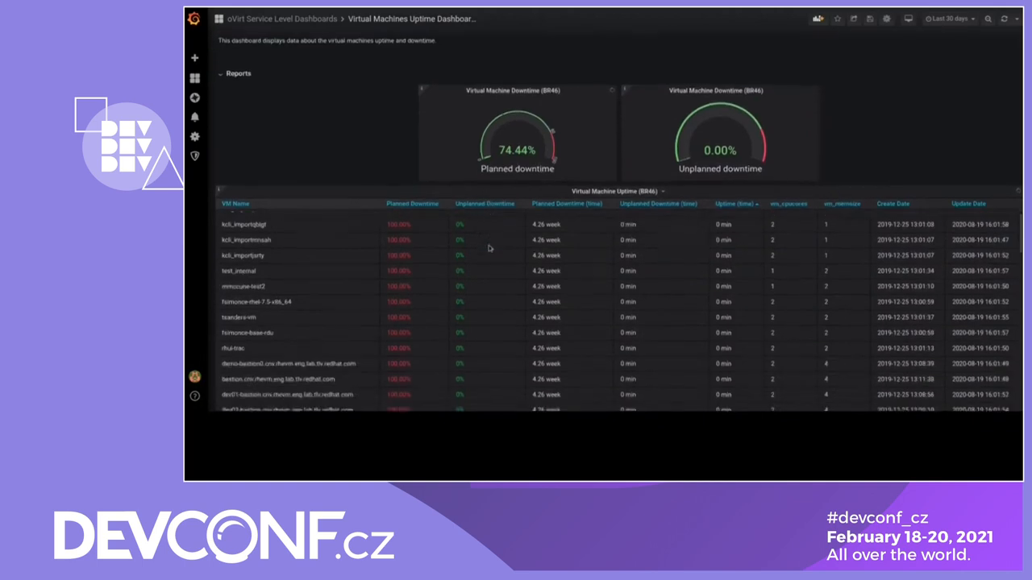
- Try the Last 24 hours and Last 30 minutes ranges, then sort the table by Planned Downtime
{"action": "left_click", "coordinate": [949, 17]}
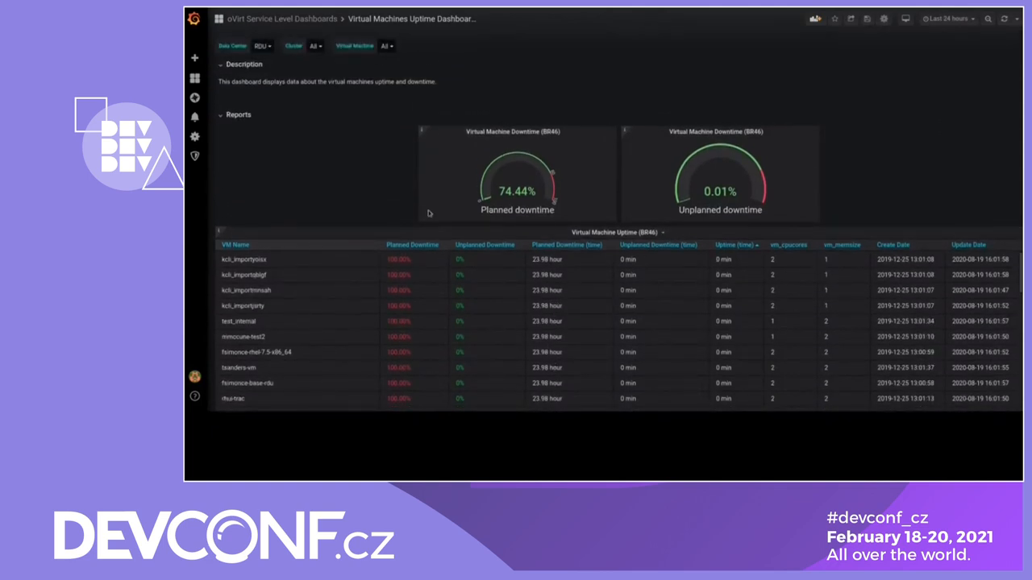
{"action": "left_click", "coordinate": [947, 18]}
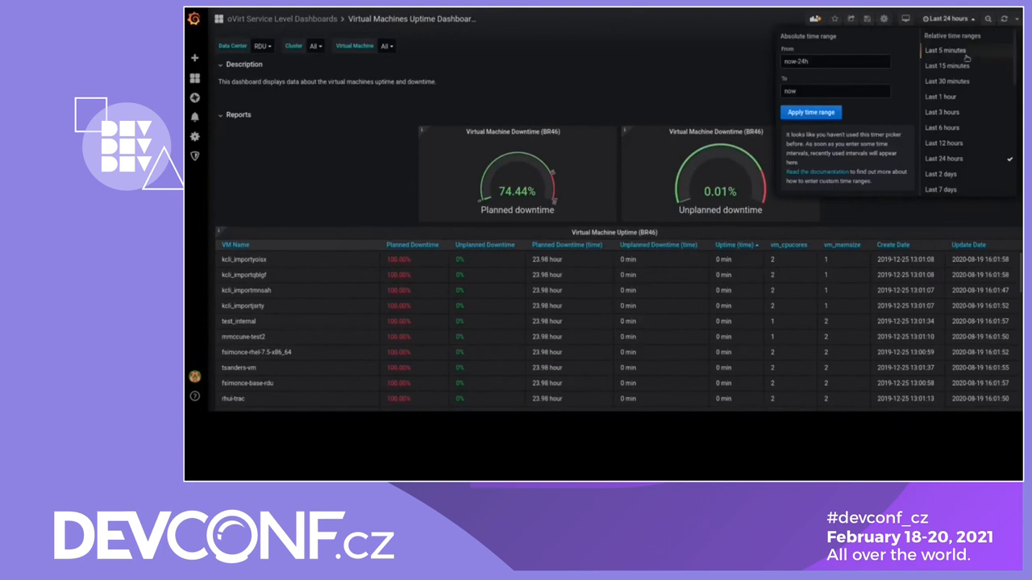
{"action": "left_click", "coordinate": [946, 81]}
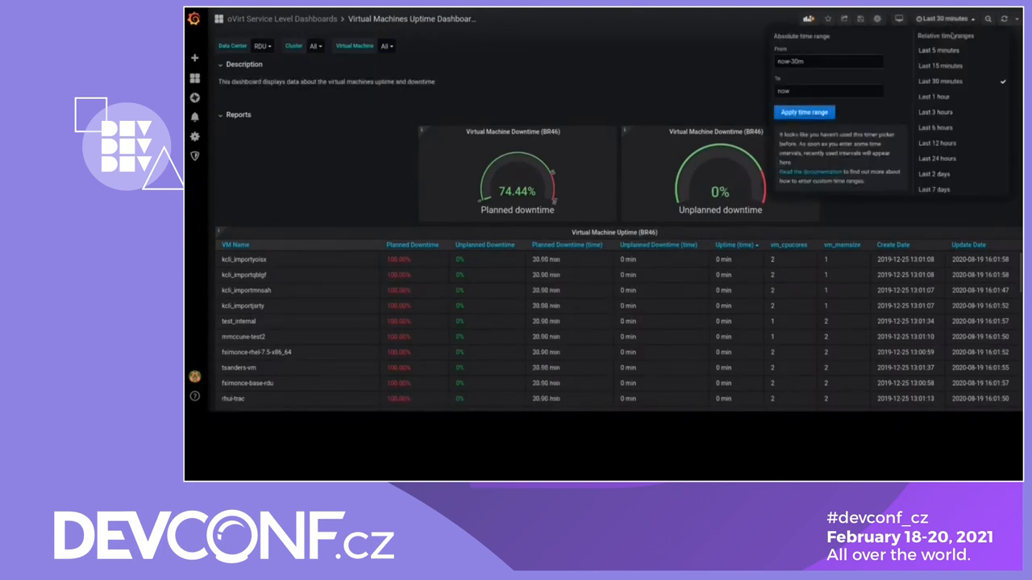
{"action": "scroll", "scroll_direction": "down", "scroll_amount": 3}
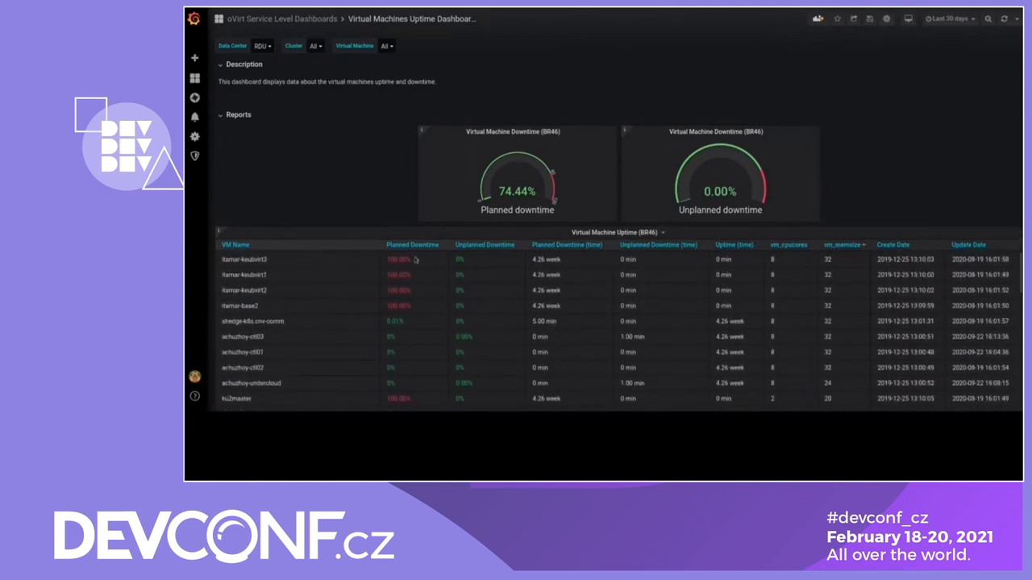
{"action": "left_click", "coordinate": [412, 244]}
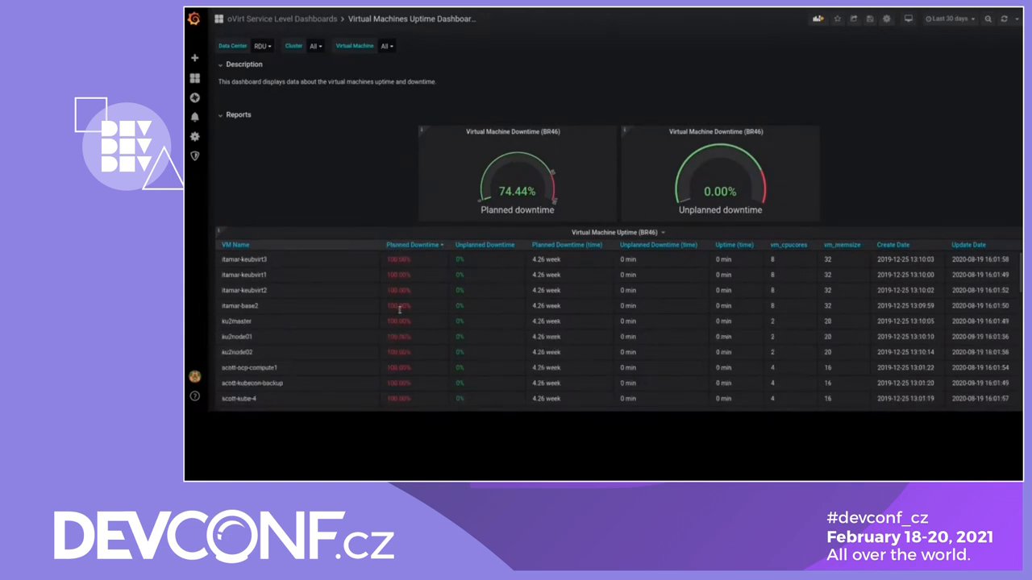
{"action": "mouse_move", "coordinate": [642, 363]}
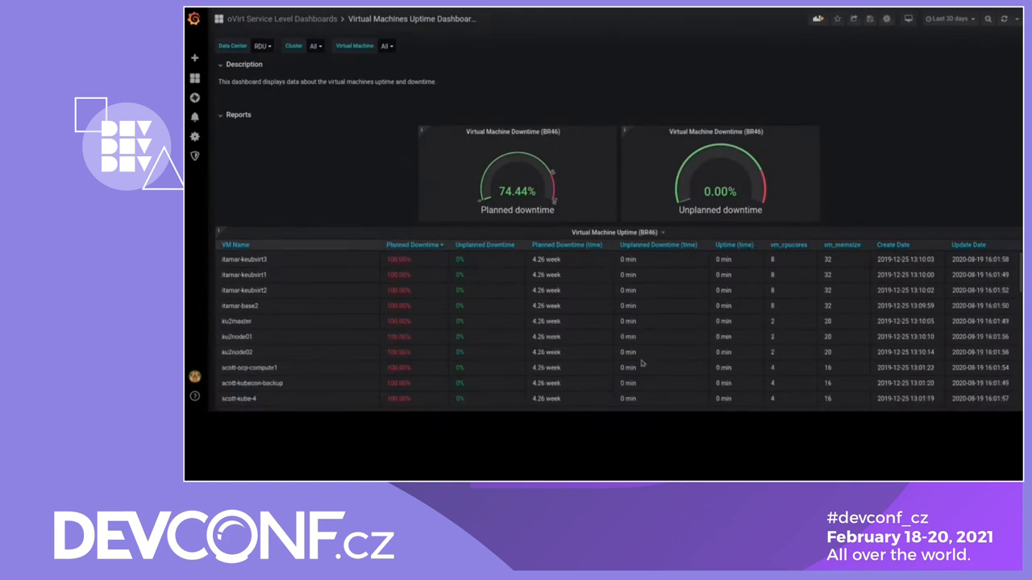
{"action": "mouse_move", "coordinate": [622, 305]}
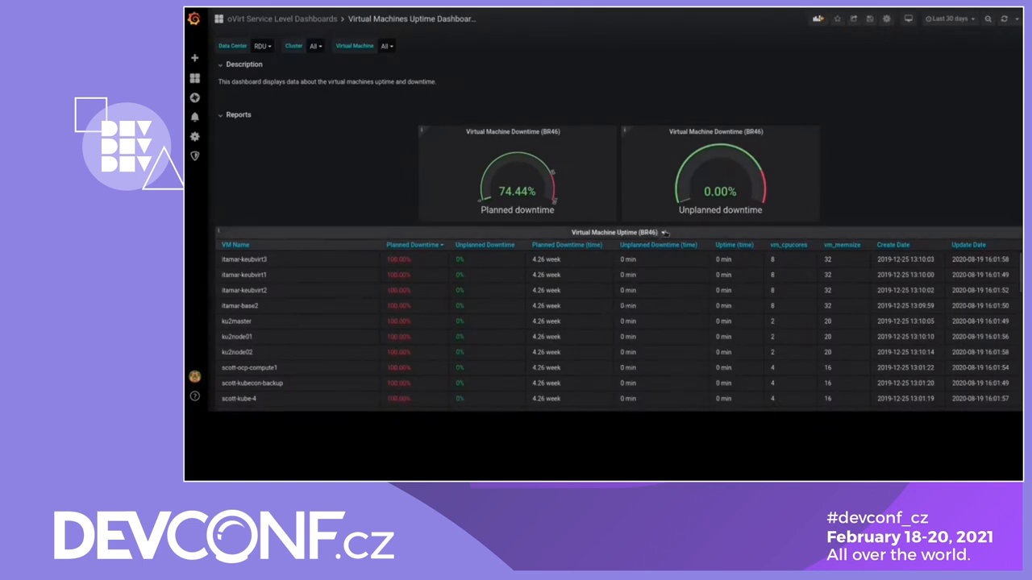
- Export the uptime table as an Excel-dialect CSV and open the downloaded file
{"action": "left_click", "coordinate": [665, 232]}
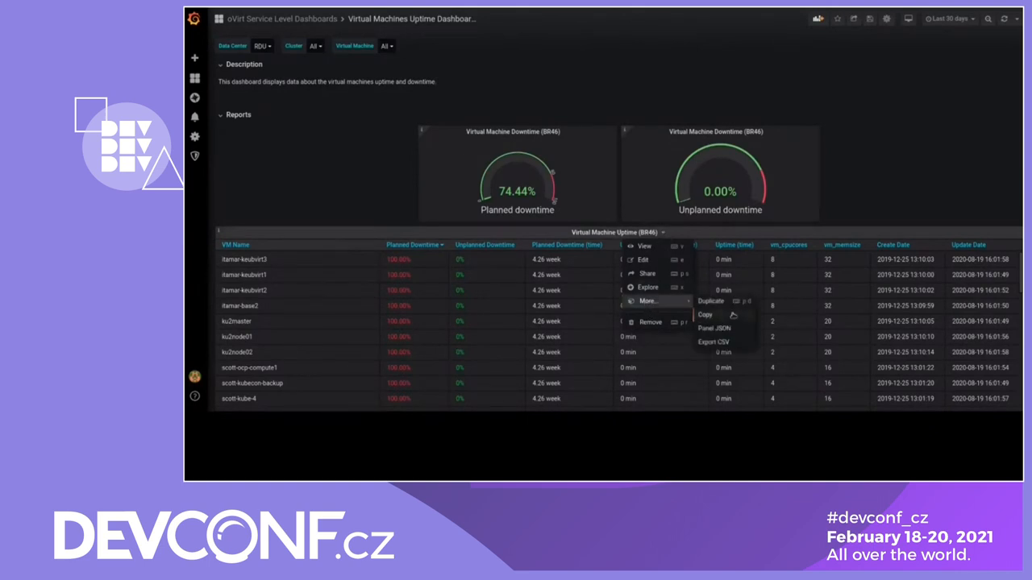
{"action": "mouse_move", "coordinate": [714, 342]}
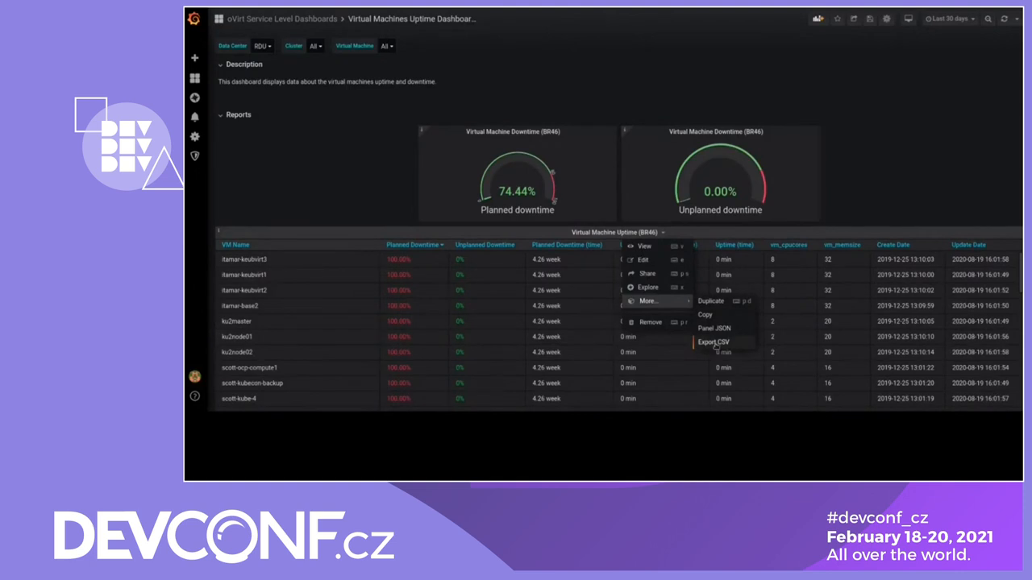
{"action": "left_click", "coordinate": [712, 342]}
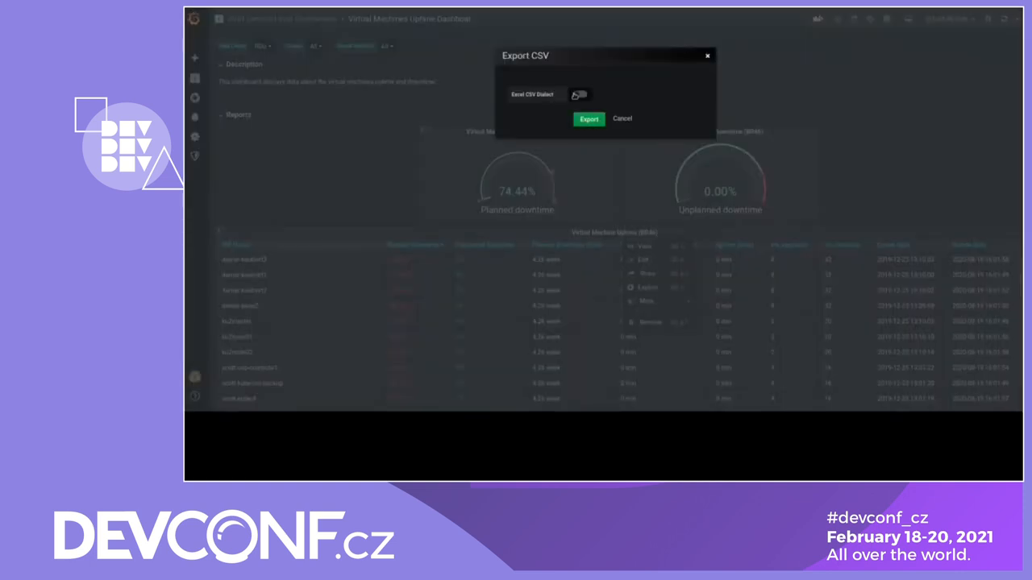
{"action": "left_click", "coordinate": [580, 95]}
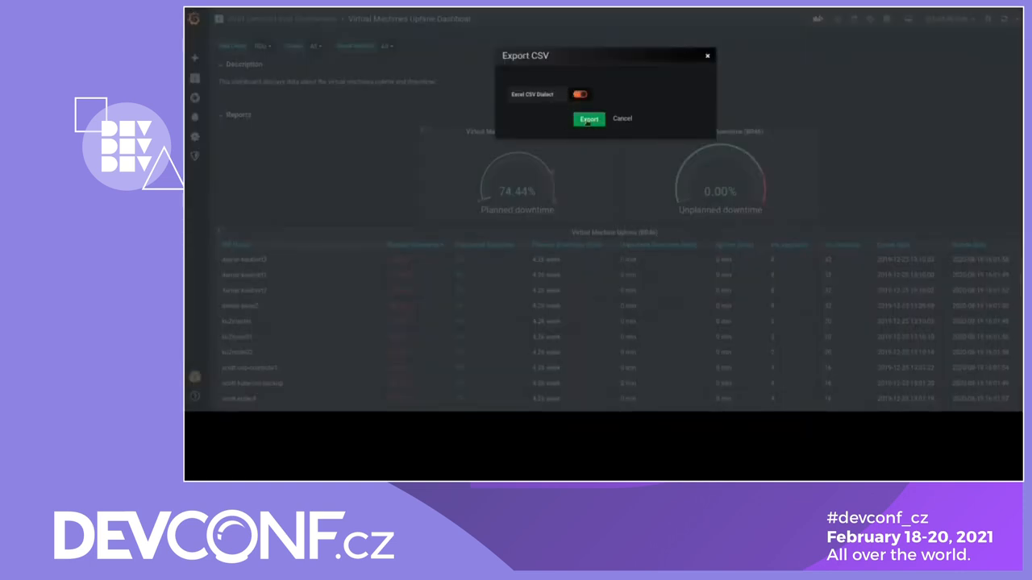
{"action": "left_click", "coordinate": [588, 118]}
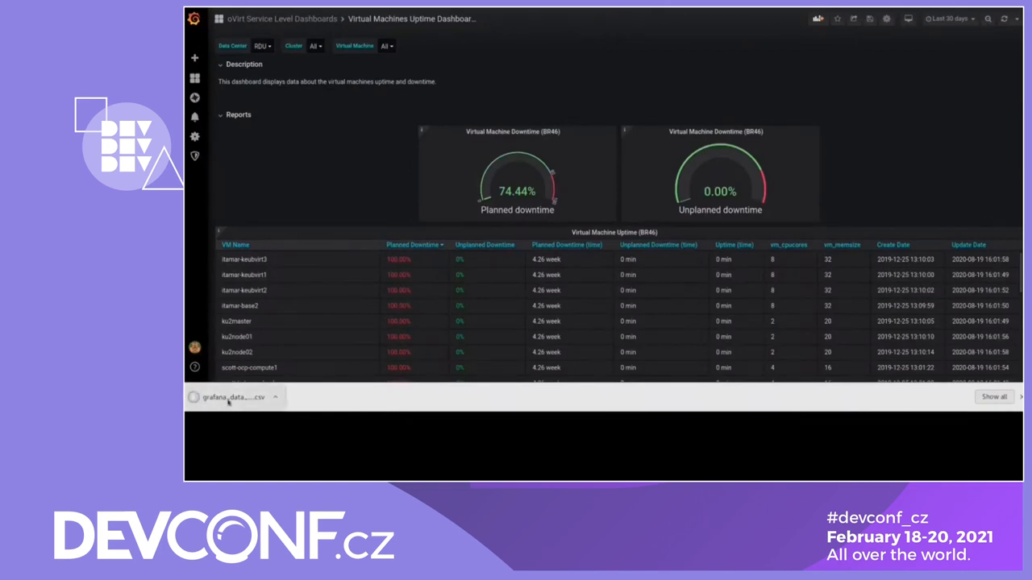
{"action": "left_click", "coordinate": [230, 397]}
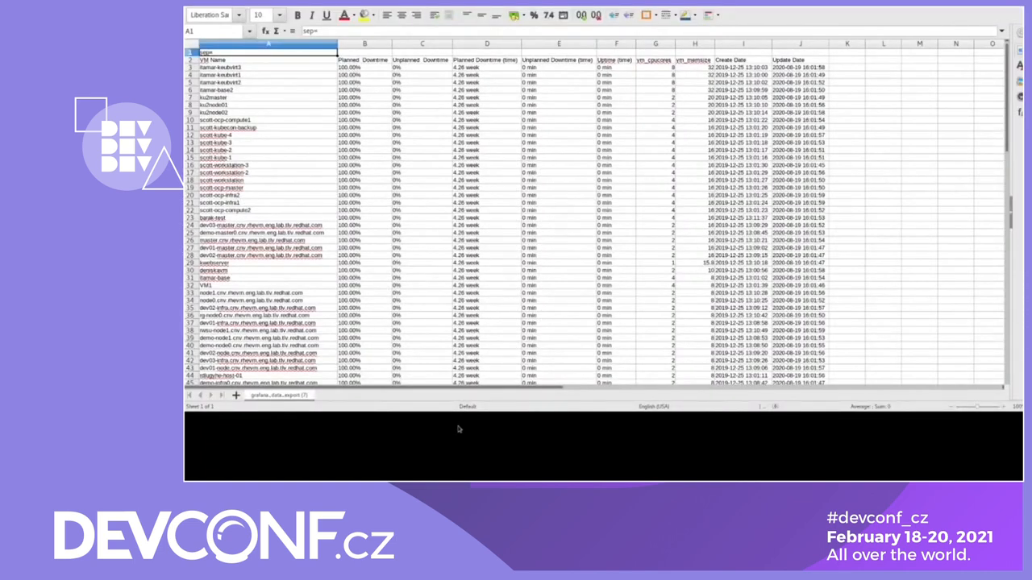
- Scroll through the exported VM rows in LibreOffice Calc
{"action": "scroll", "scroll_direction": "down", "scroll_amount": 3}
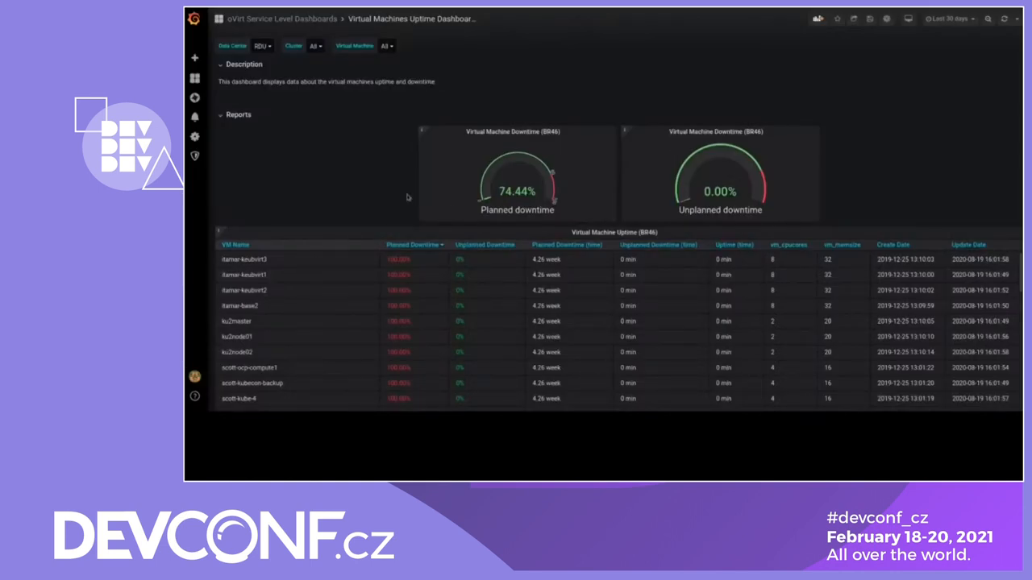
- Discard unsaved changes and add a new Table panel with the default SELECT 1 query
{"action": "left_click", "coordinate": [194, 58]}
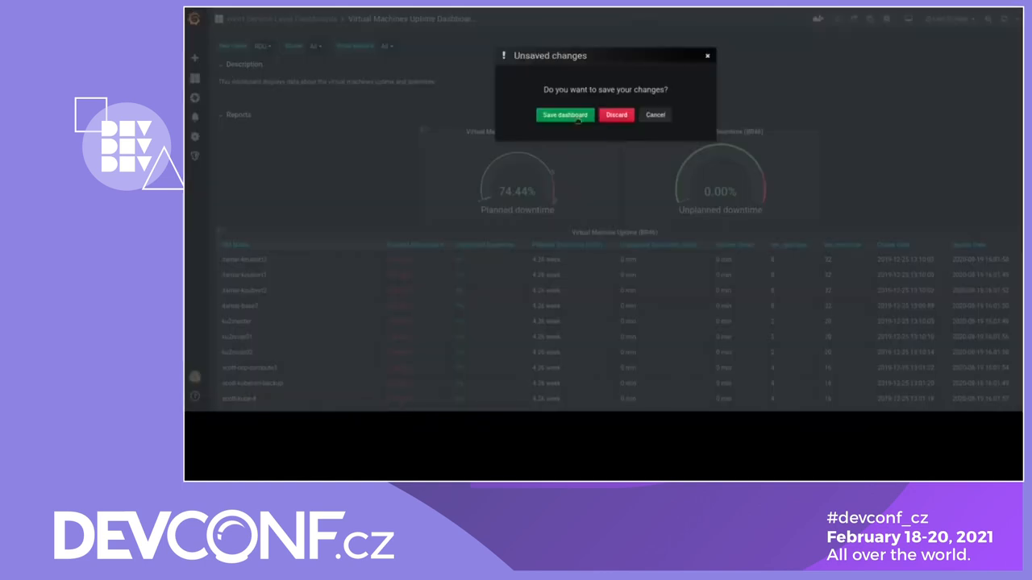
{"action": "left_click", "coordinate": [616, 114]}
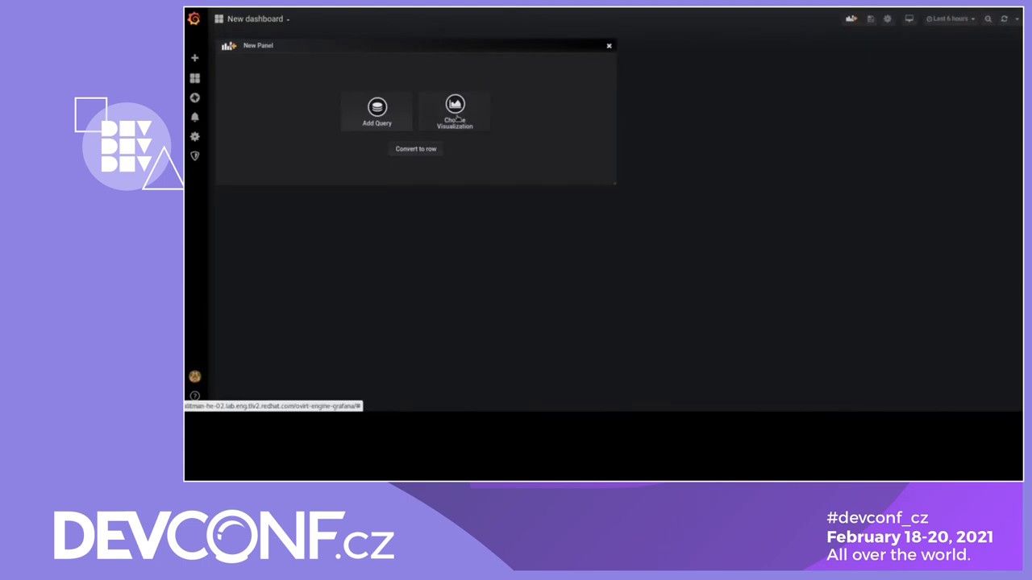
{"action": "left_click", "coordinate": [455, 111]}
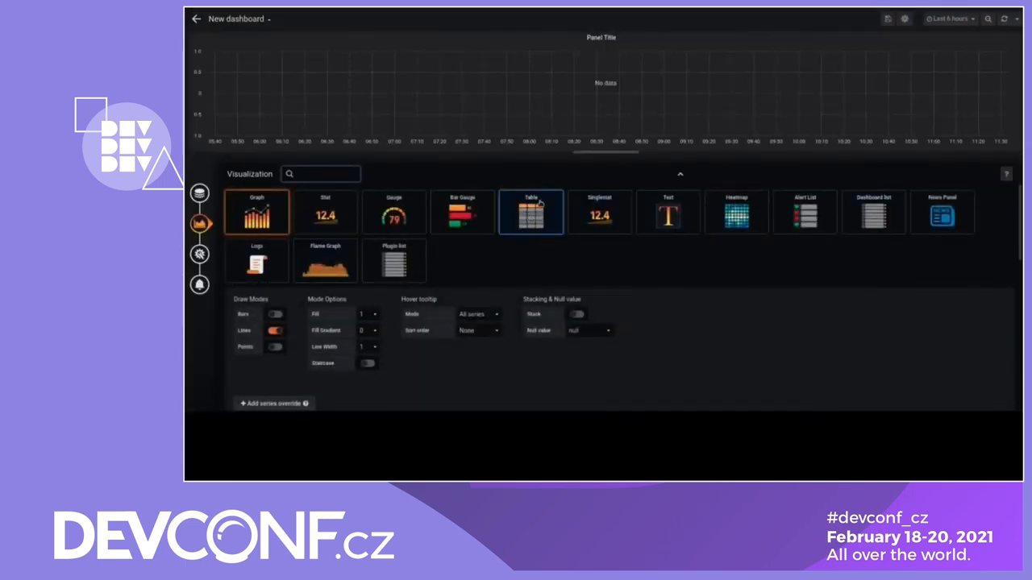
{"action": "left_click", "coordinate": [531, 212]}
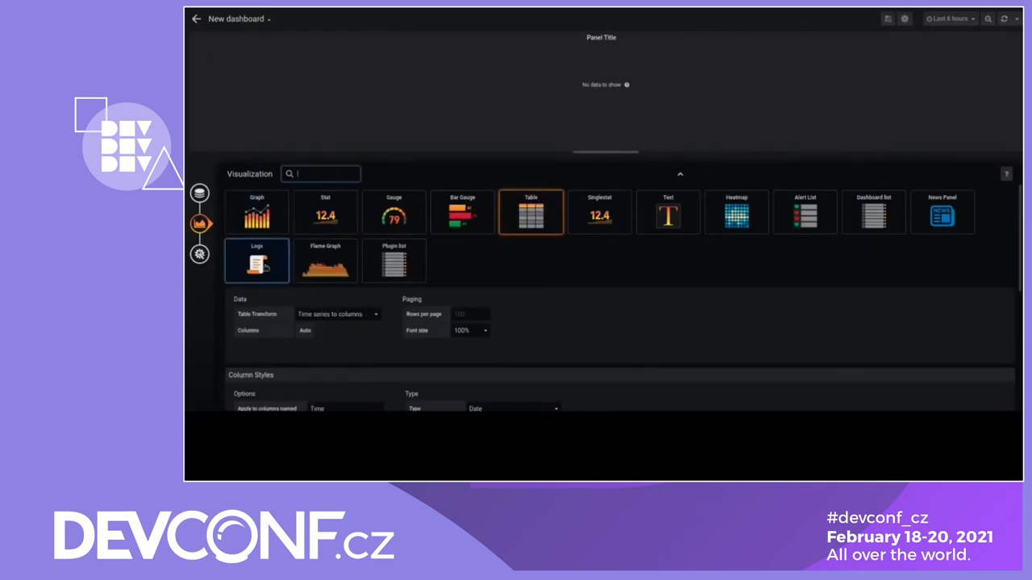
{"action": "left_click", "coordinate": [199, 193]}
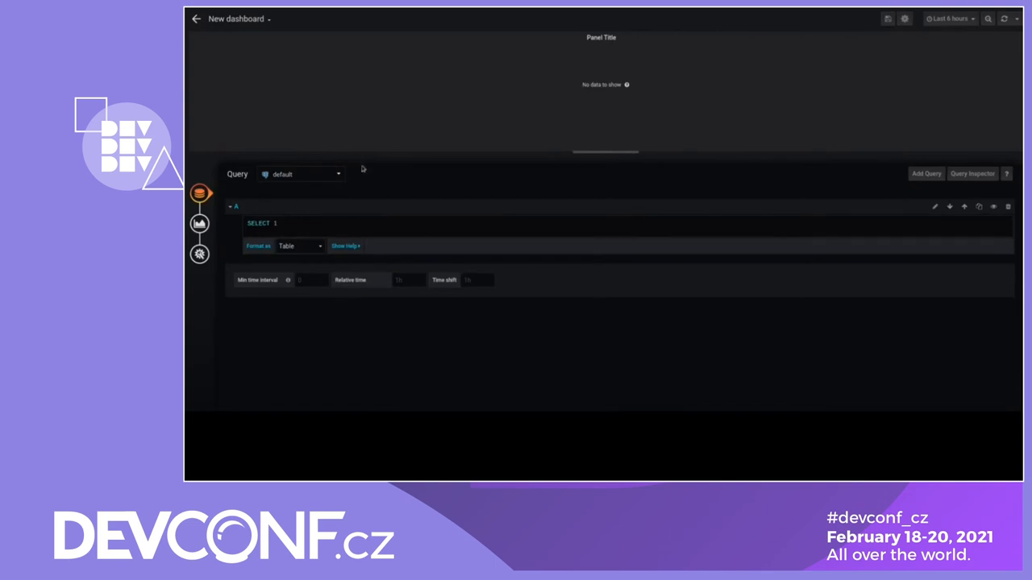
{"action": "left_click", "coordinate": [199, 223]}
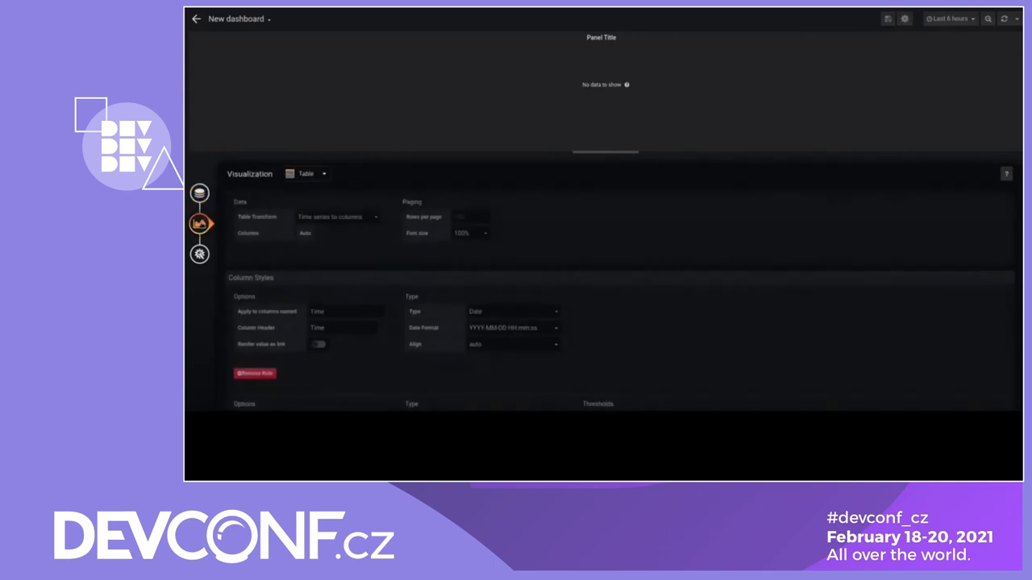
- Review the table's column styles and Column Header field, then view the panel's General settings
{"action": "scroll", "scroll_direction": "down", "scroll_amount": 3}
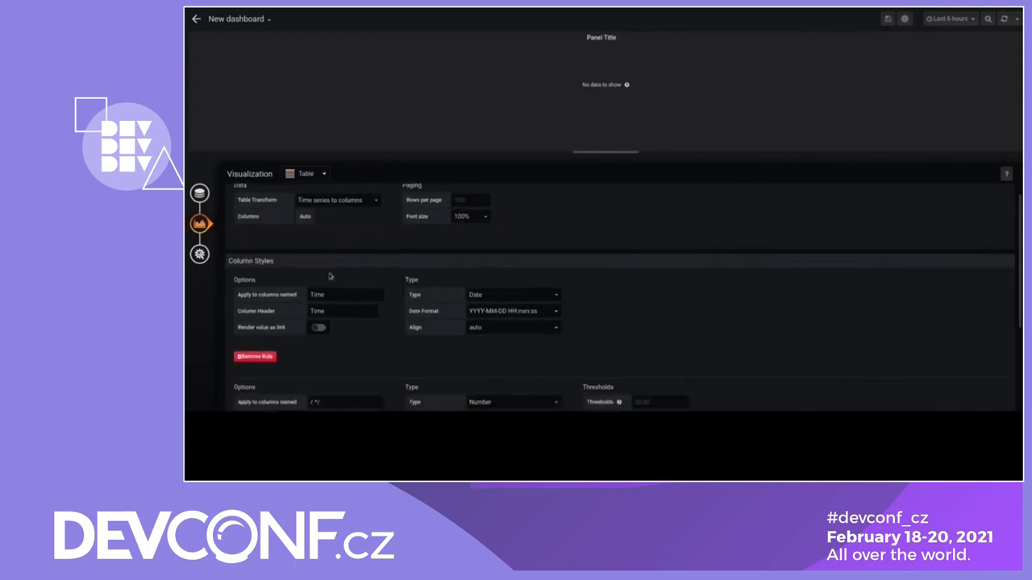
{"action": "scroll", "scroll_direction": "down", "scroll_amount": 3}
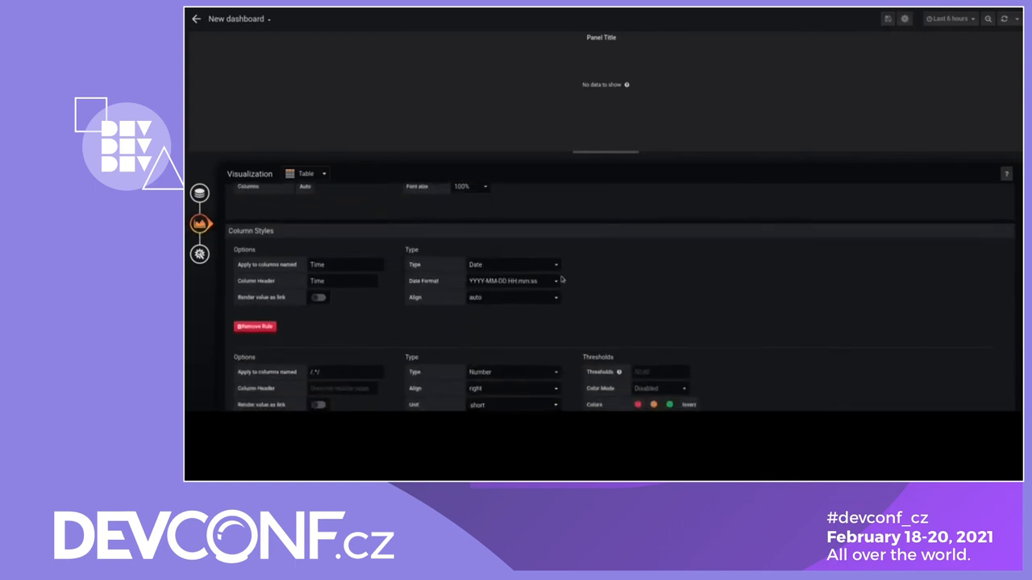
{"action": "scroll", "scroll_direction": "down", "scroll_amount": 3}
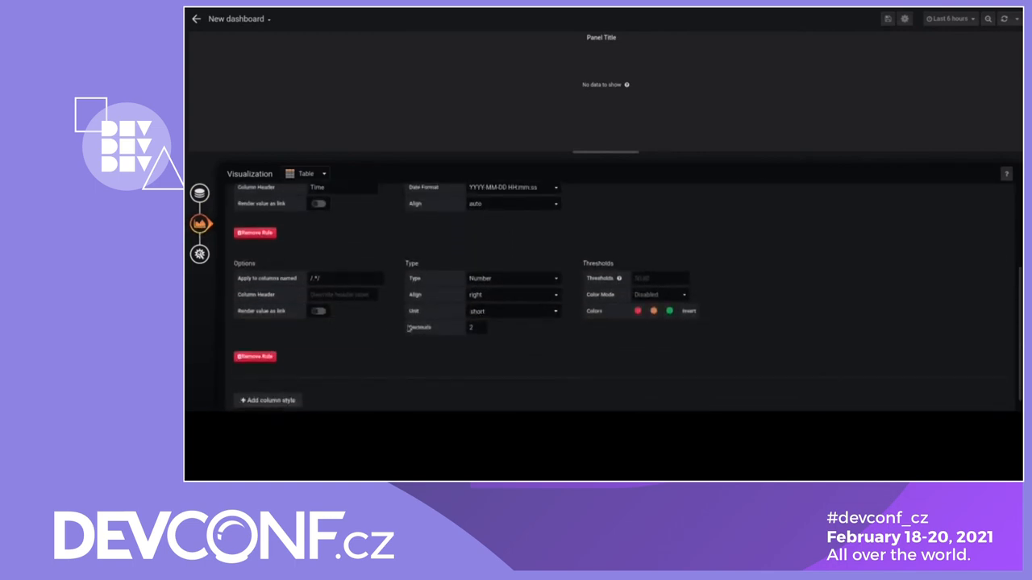
{"action": "left_click", "coordinate": [342, 294]}
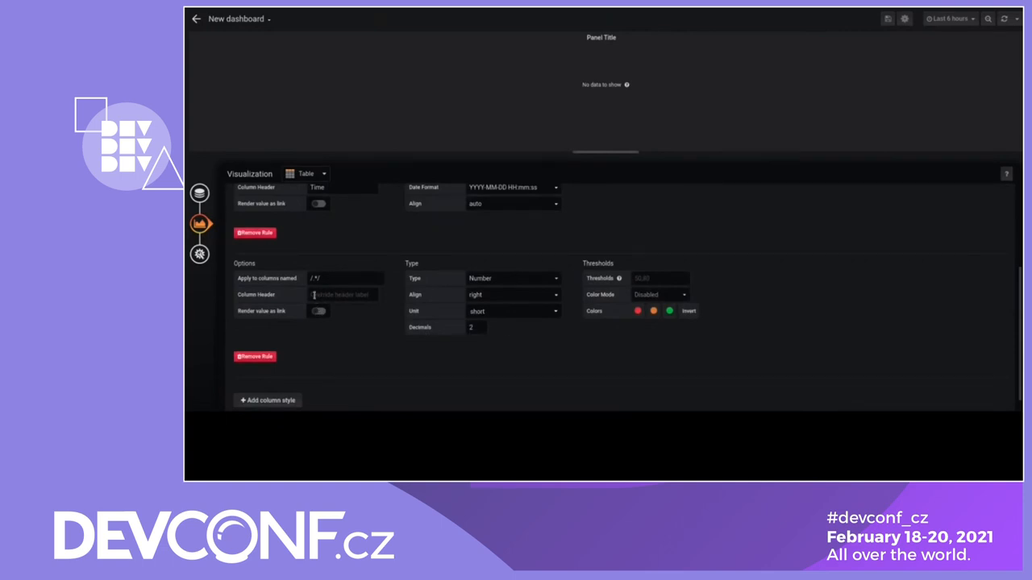
{"action": "mouse_move", "coordinate": [199, 254]}
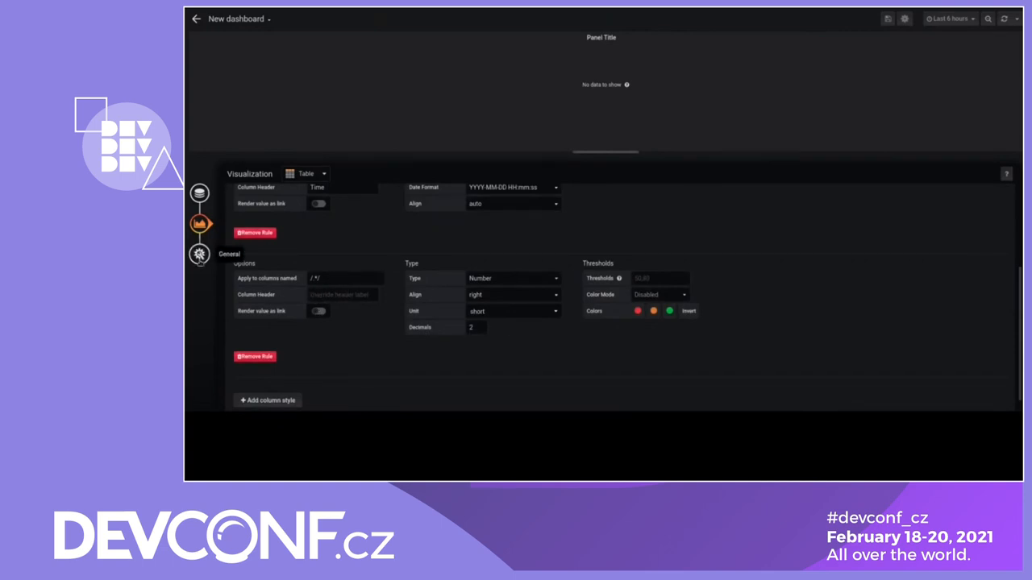
{"action": "left_click", "coordinate": [199, 254]}
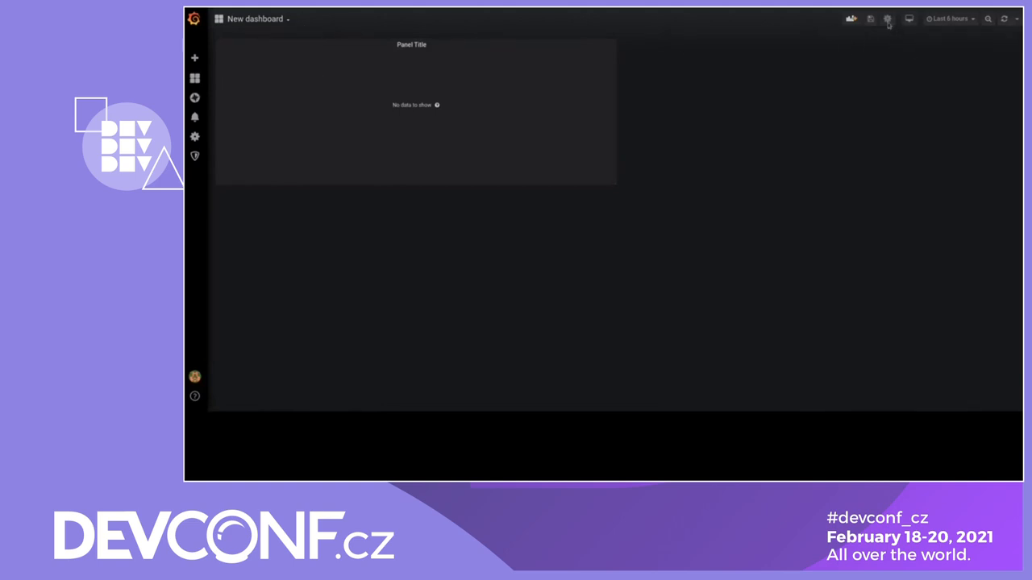
- Create a new dashboard variable in Settings > Variables, choose its type, and return
{"action": "left_click", "coordinate": [886, 18]}
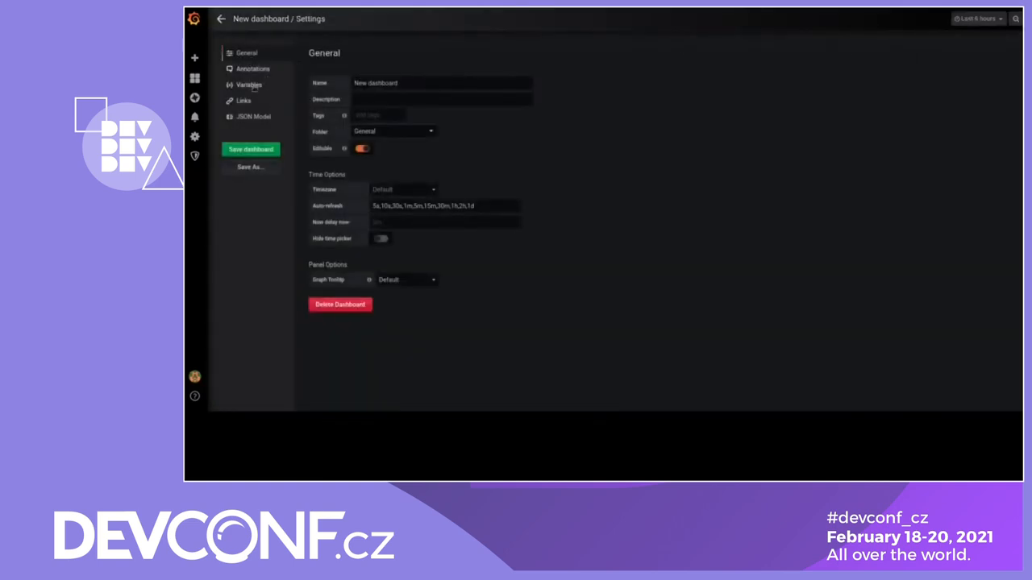
{"action": "left_click", "coordinate": [249, 85]}
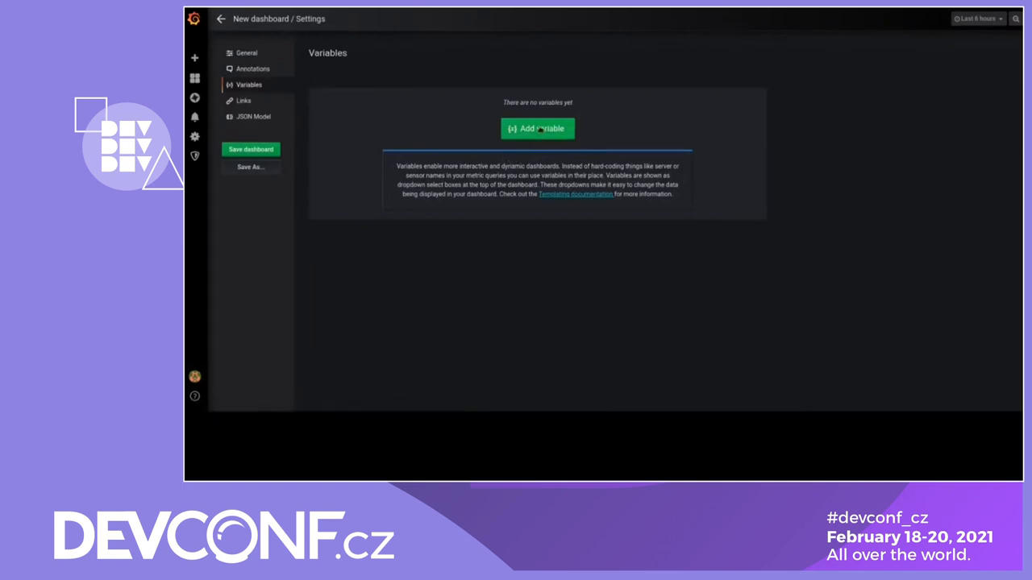
{"action": "left_click", "coordinate": [538, 128]}
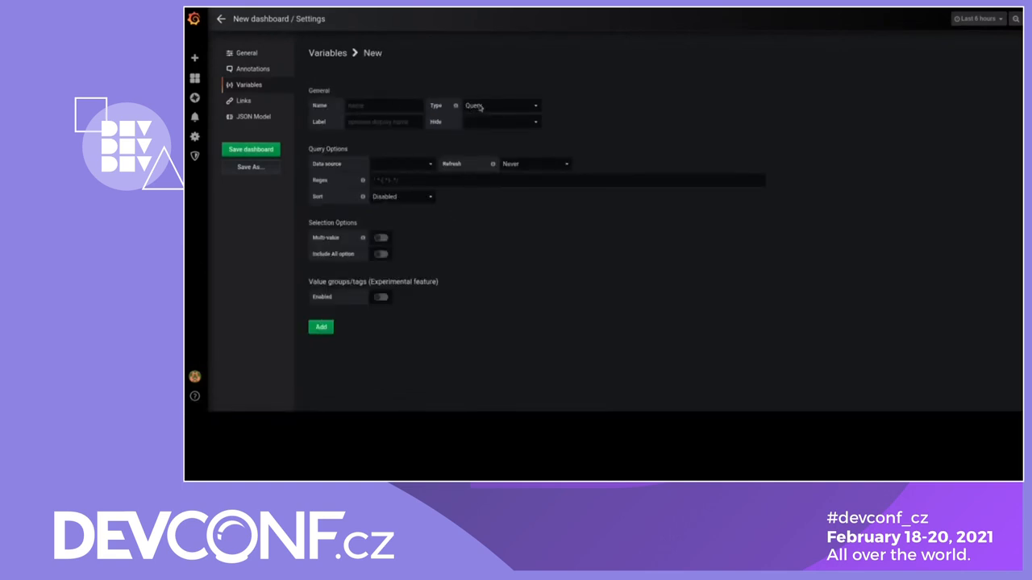
{"action": "left_click", "coordinate": [500, 106]}
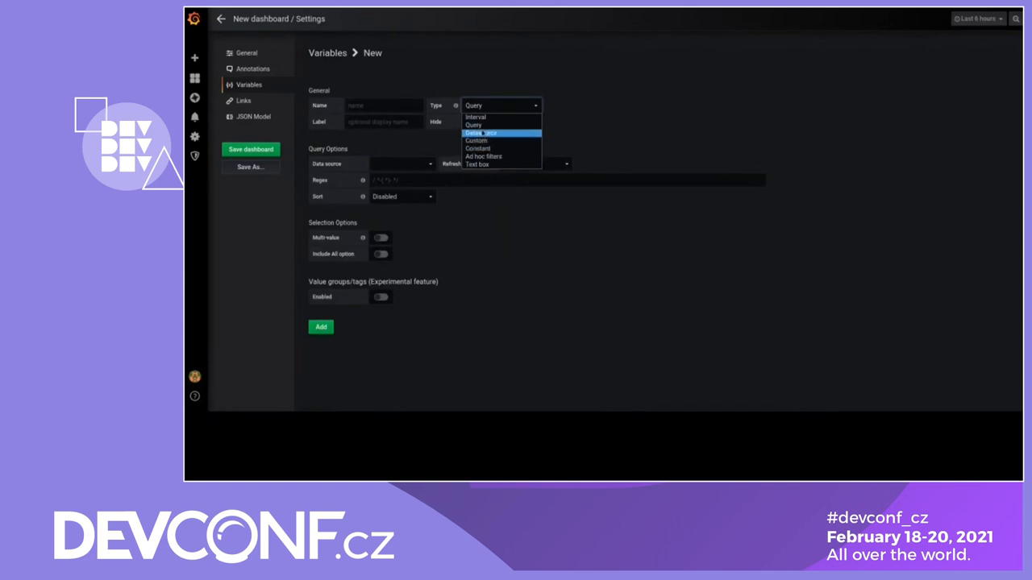
{"action": "left_click", "coordinate": [499, 132]}
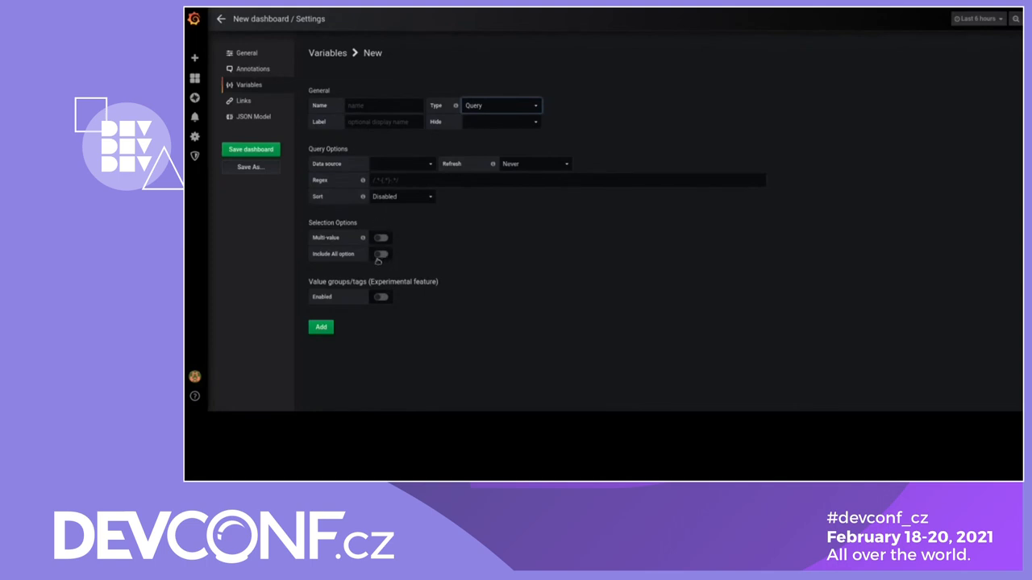
{"action": "left_click", "coordinate": [221, 18]}
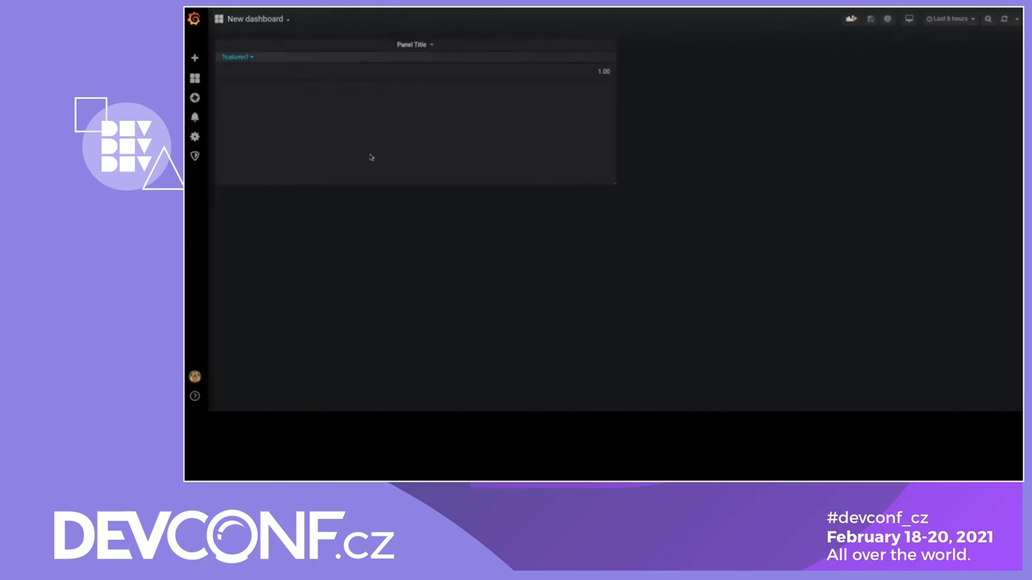
{"action": "mouse_move", "coordinate": [492, 133]}
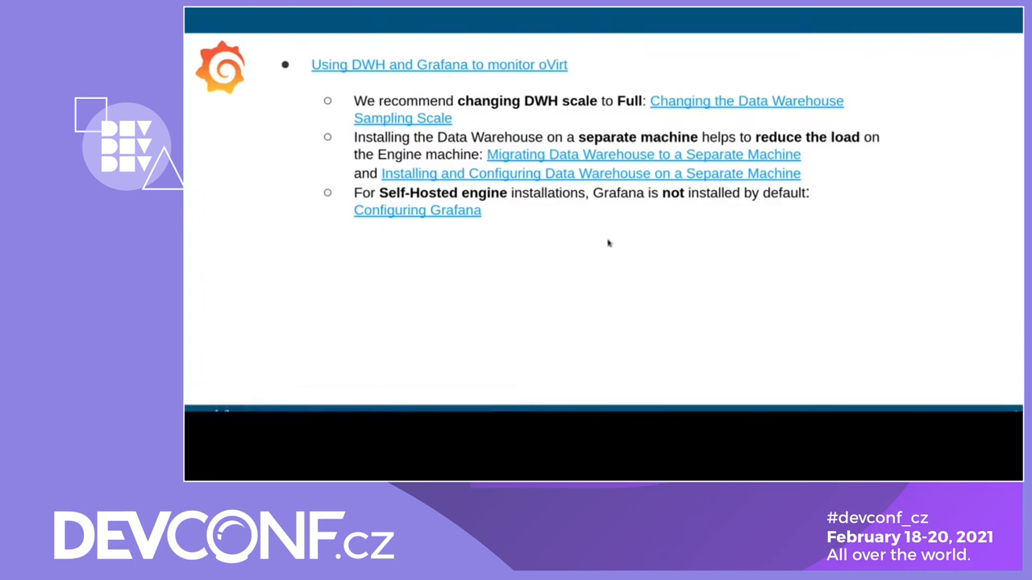
{"action": "mouse_move", "coordinate": [633, 111]}
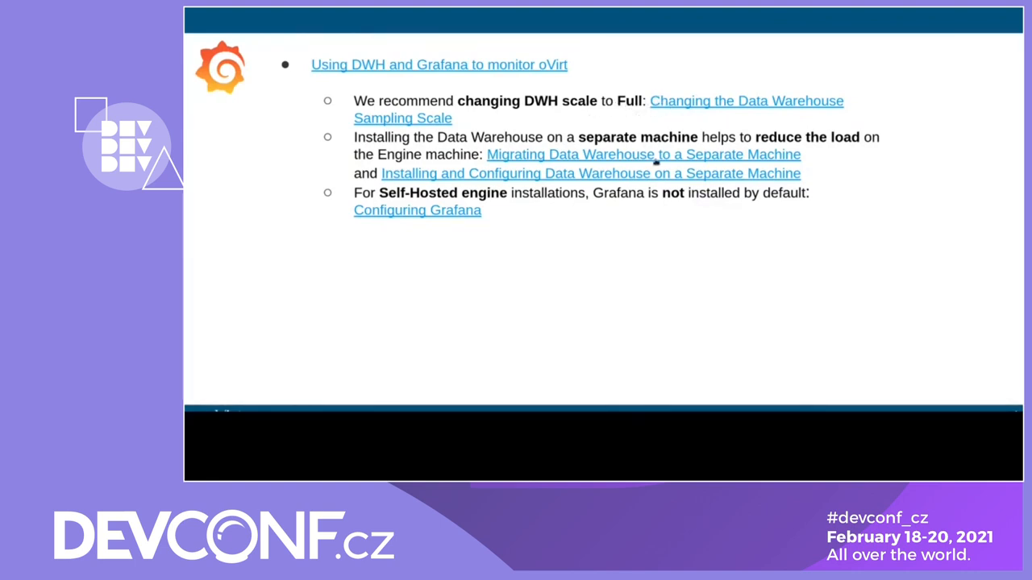
{"action": "mouse_move", "coordinate": [619, 129]}
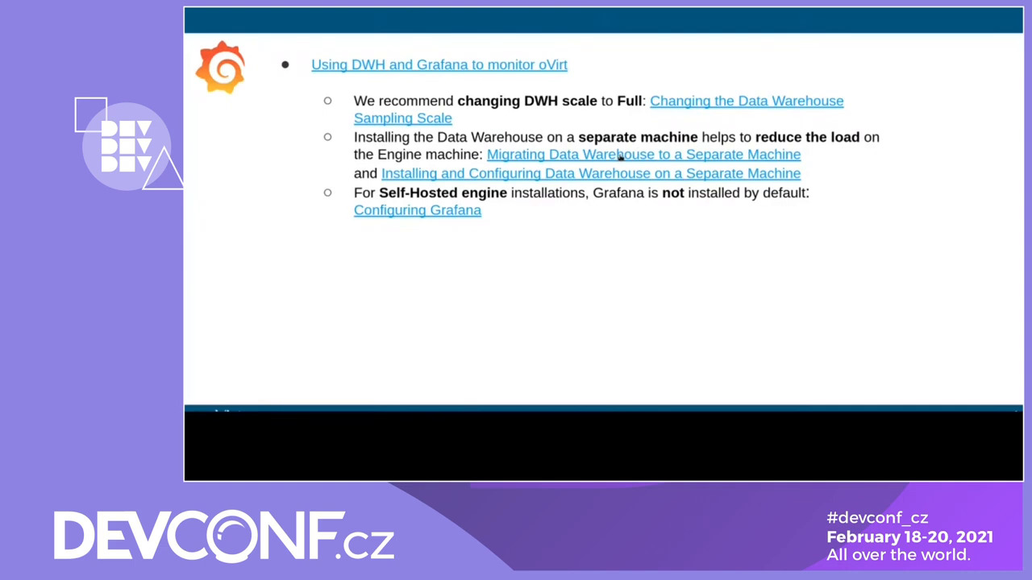
{"action": "mouse_move", "coordinate": [411, 200]}
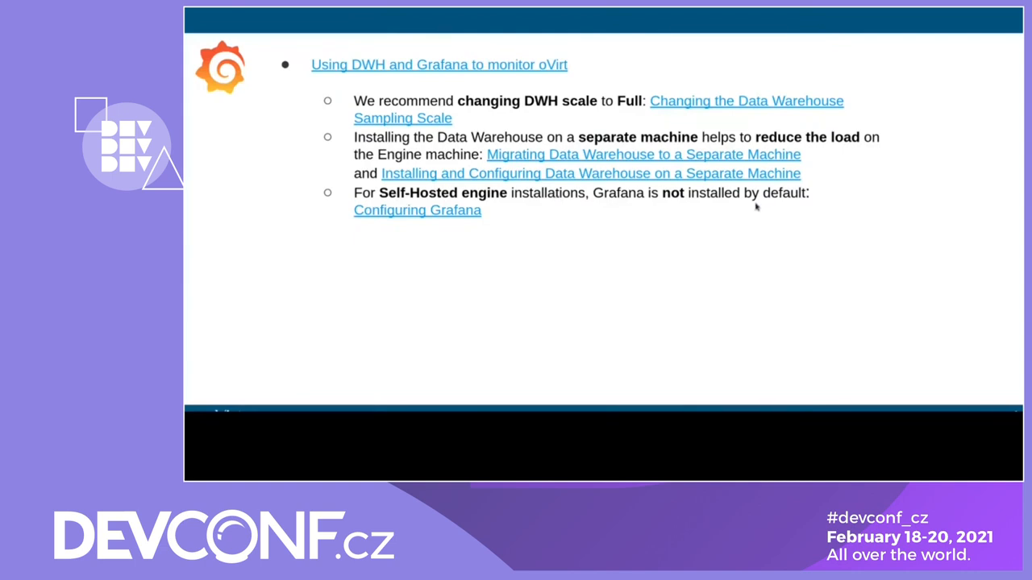
{"action": "mouse_move", "coordinate": [424, 213]}
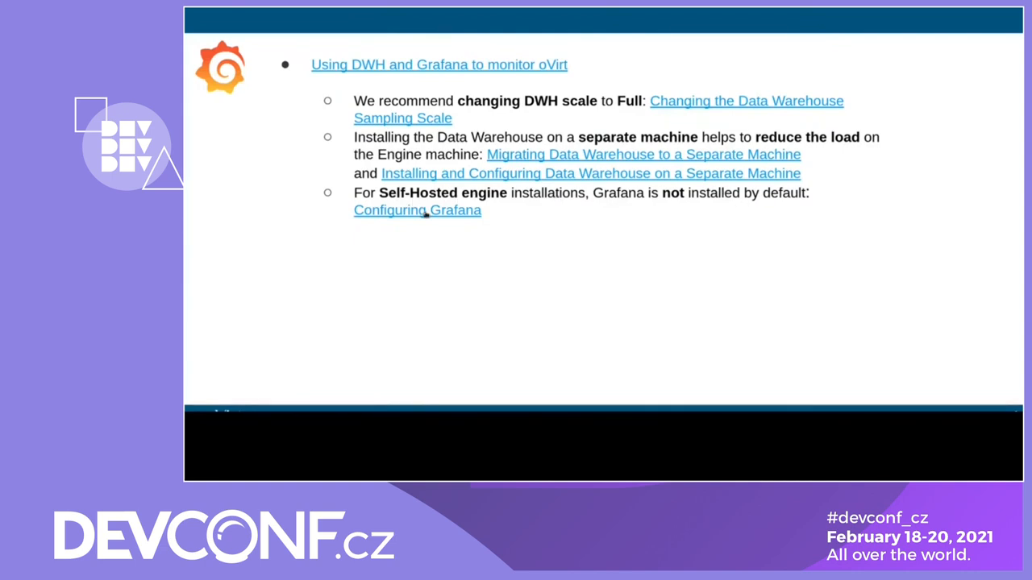